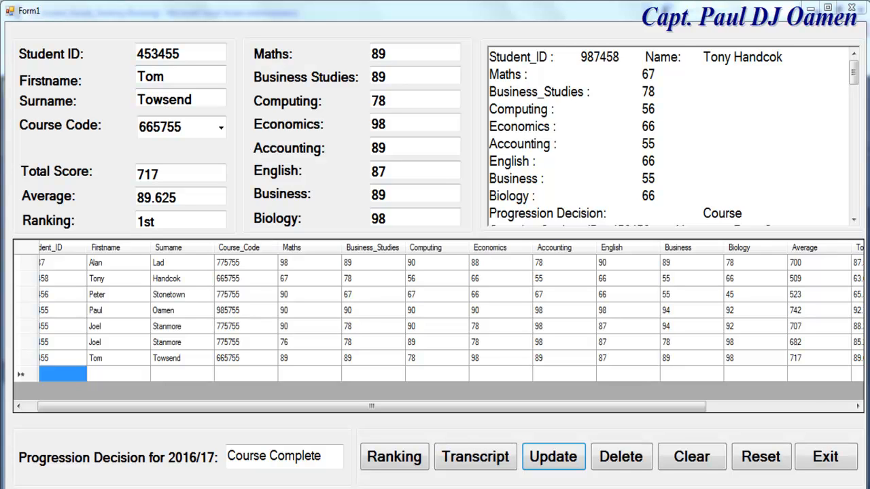
{"action": "mouse_move", "coordinate": [308, 438]}
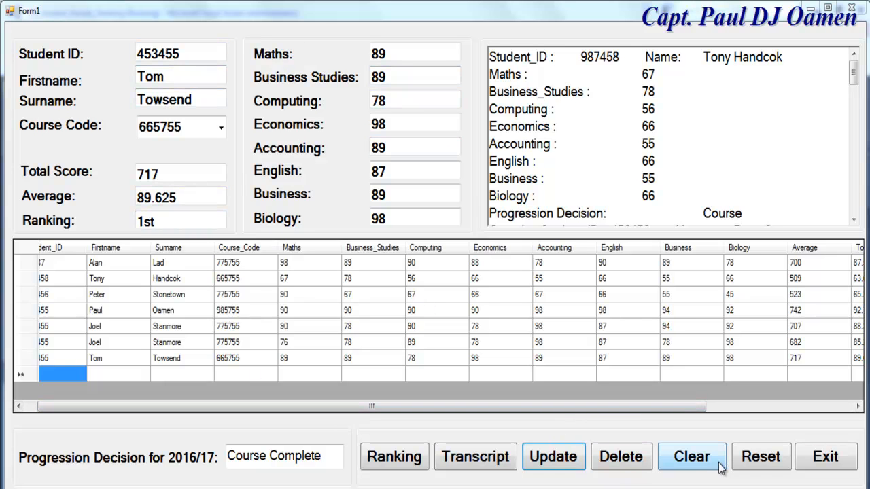
{"action": "mouse_move", "coordinate": [761, 457]}
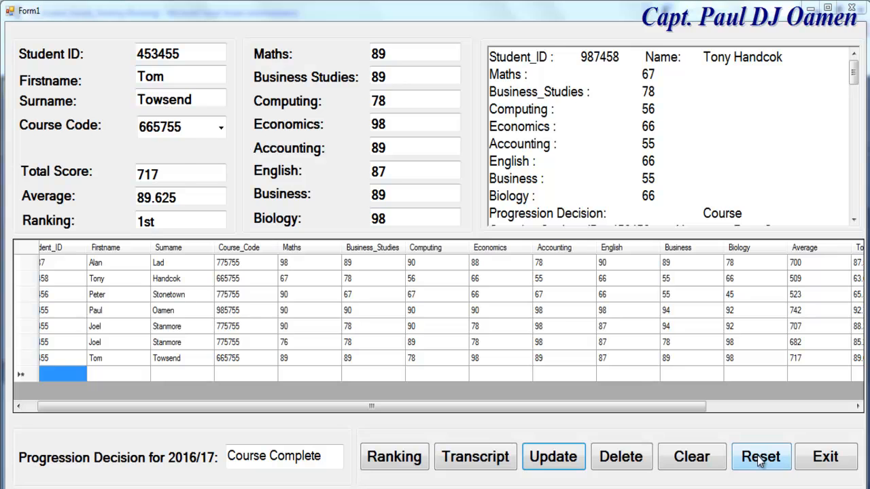
{"action": "left_click", "coordinate": [761, 456]}
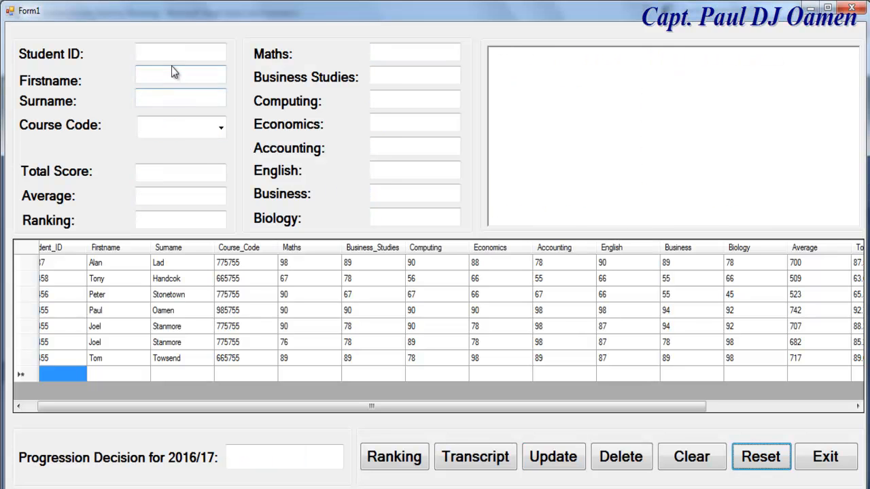
{"action": "left_click", "coordinate": [179, 53]}
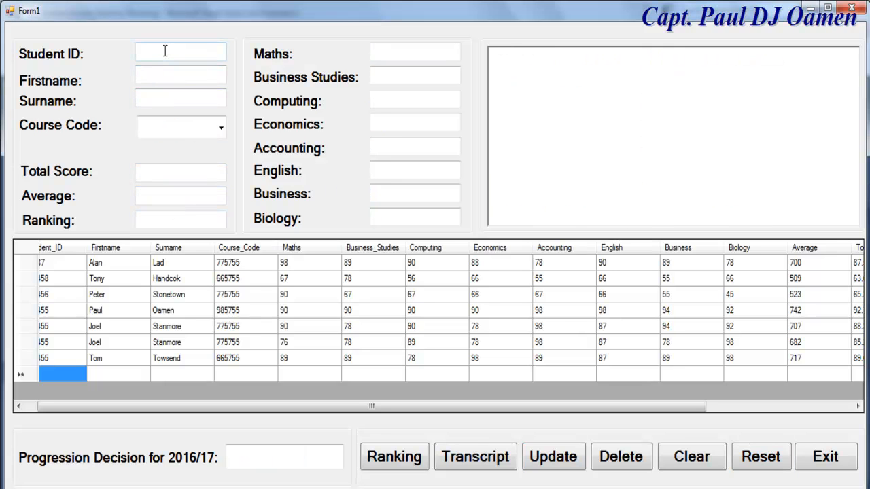
{"action": "type", "text": "576566"}
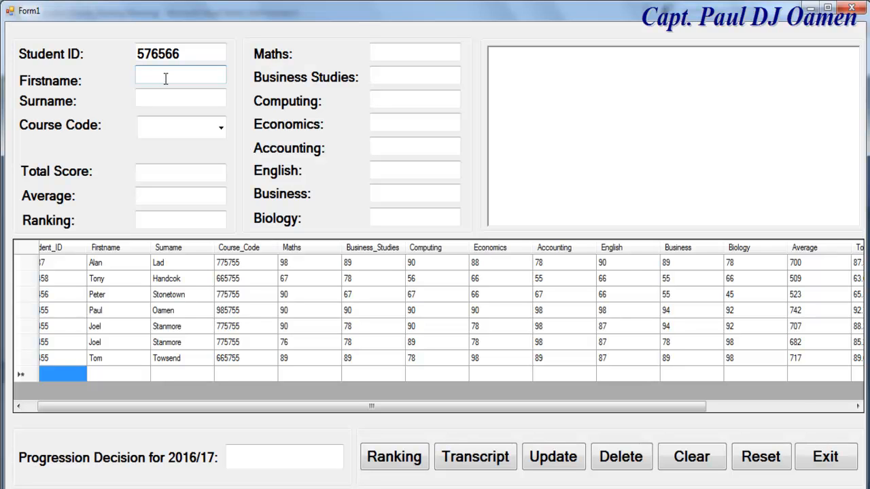
{"action": "type", "text": "Eko"}
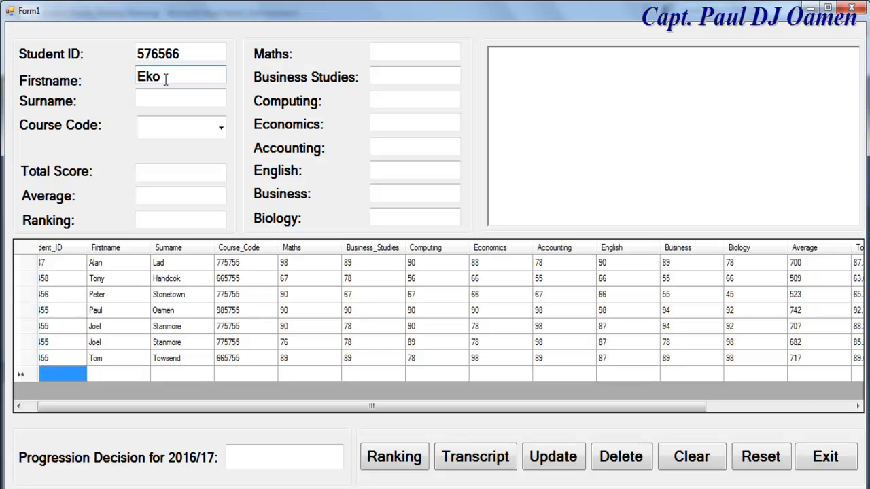
{"action": "type", "text": "O"}
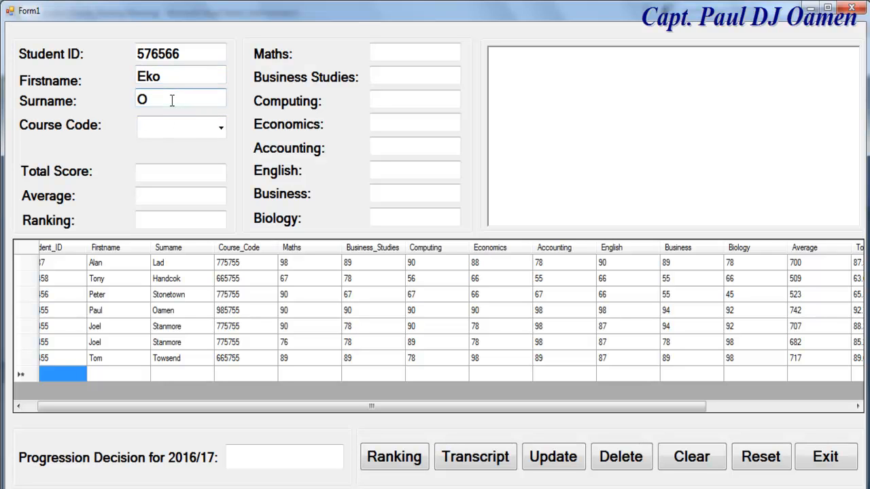
{"action": "type", "text": "sh"}
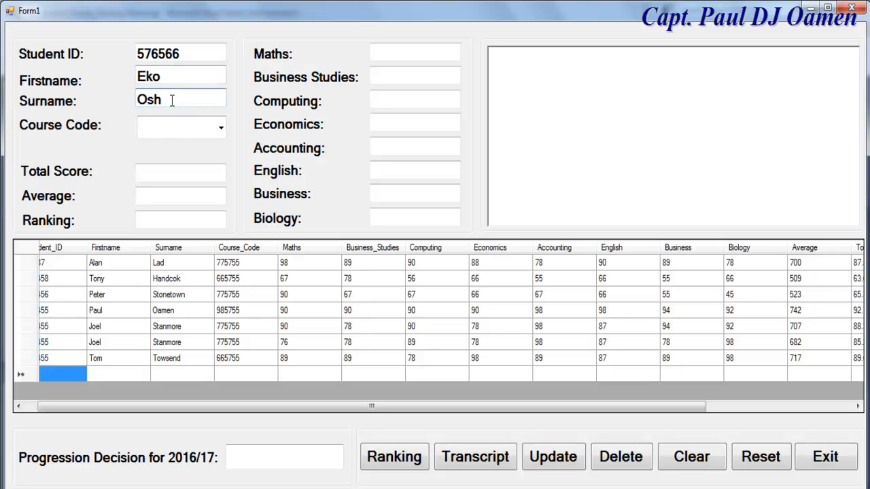
{"action": "type", "text": "odi"}
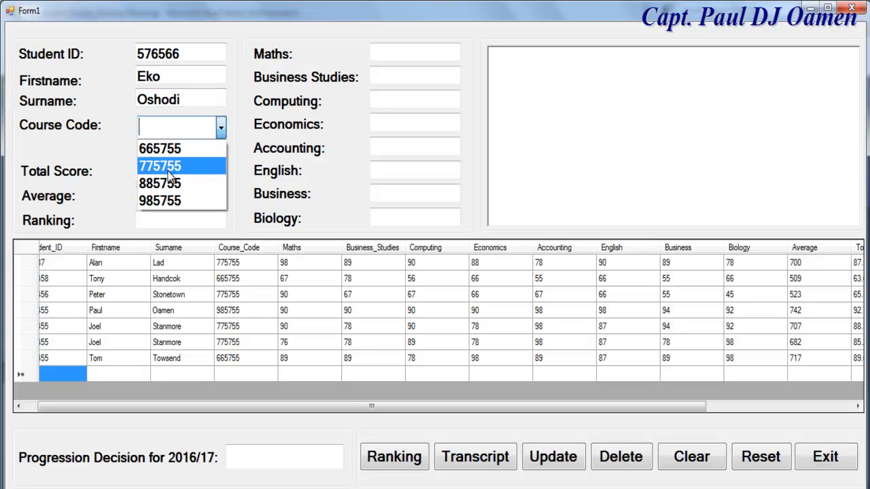
- Choose course code 775755 and enter the first subject marks starting with Maths 89, 90, 92, 89
{"action": "left_click", "coordinate": [160, 165]}
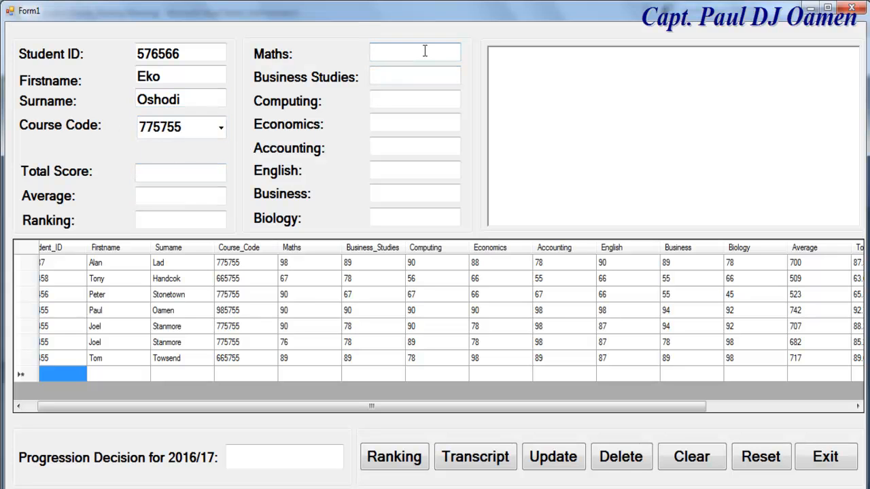
{"action": "type", "text": "890"}
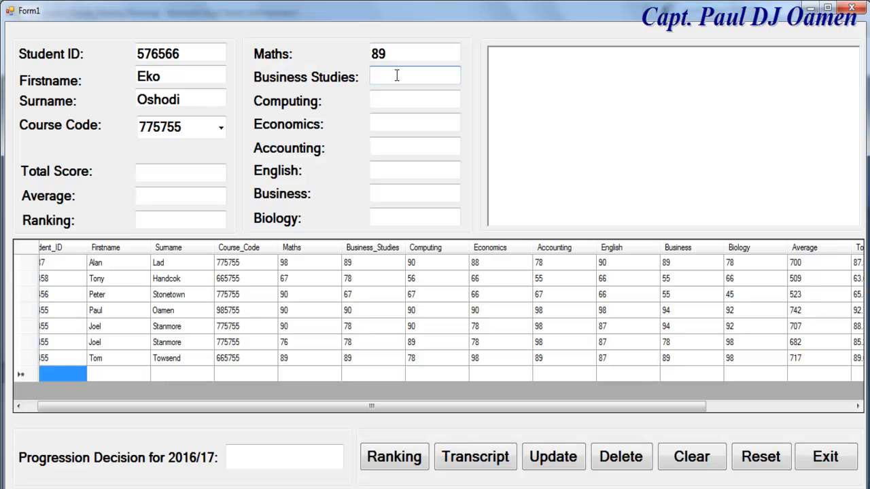
{"action": "type", "text": "90"}
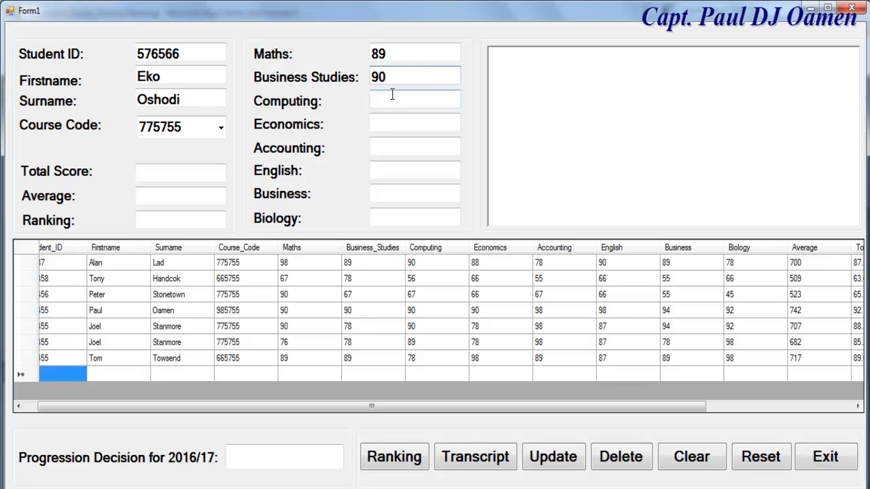
{"action": "type", "text": "92"}
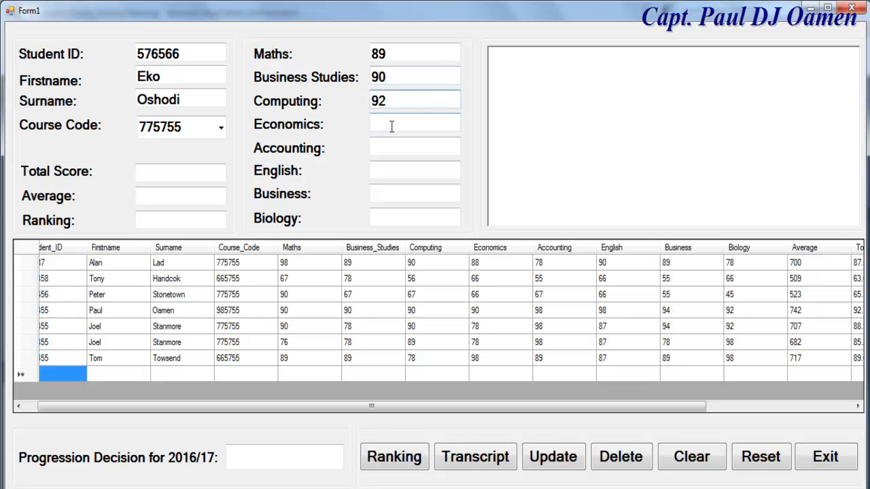
{"action": "type", "text": "89"}
{"action": "left_click", "coordinate": [414, 148]}
{"action": "type", "text": "987"}
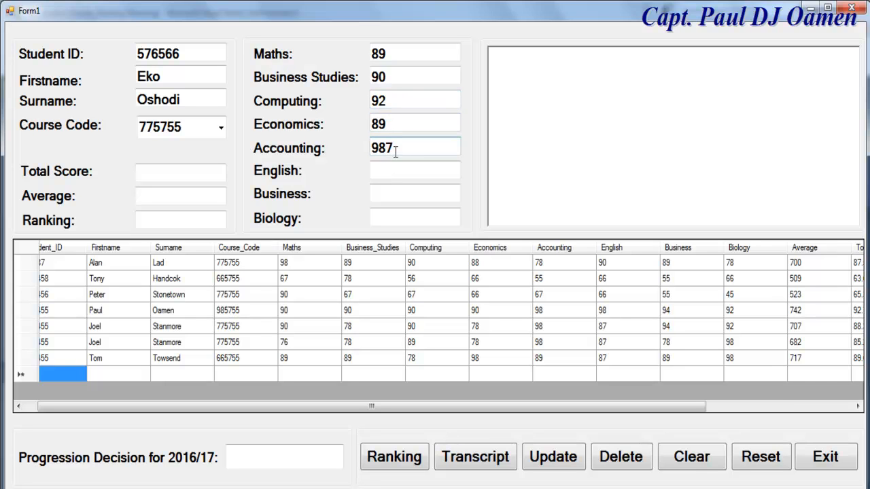
- Correct the Accounting and English marks and enter the remaining marks through Biology 67
{"action": "key", "text": "BackSpace"}
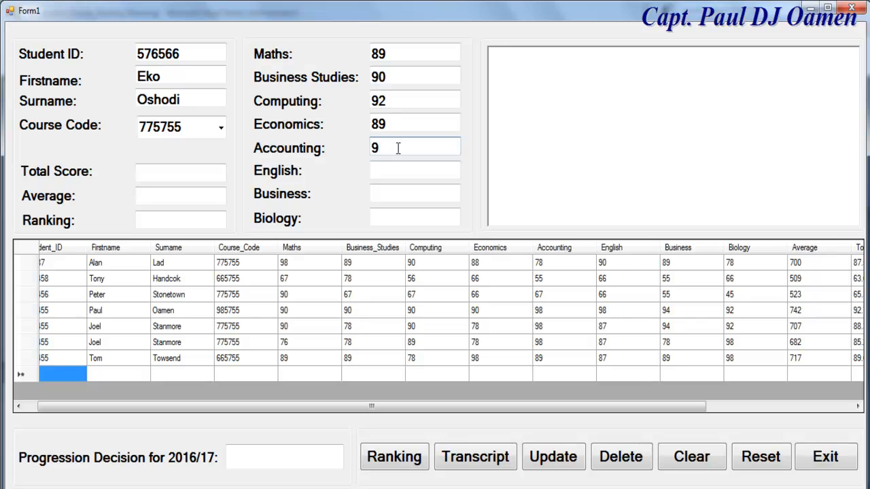
{"action": "type", "text": "3"}
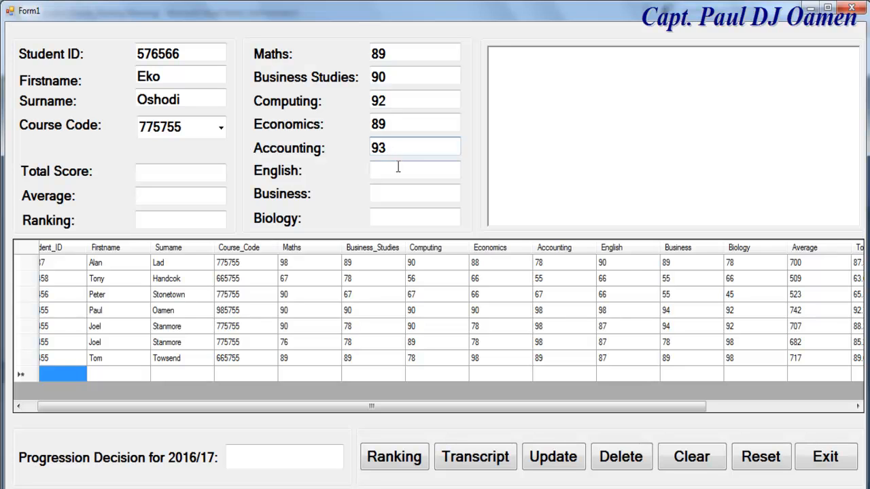
{"action": "type", "text": "980"}
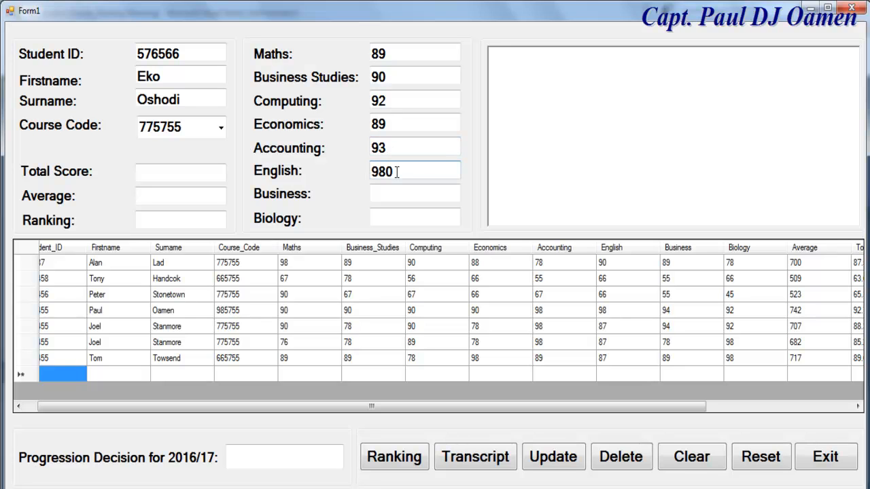
{"action": "key", "text": "BackSpace"}
{"action": "type", "text": "94"}
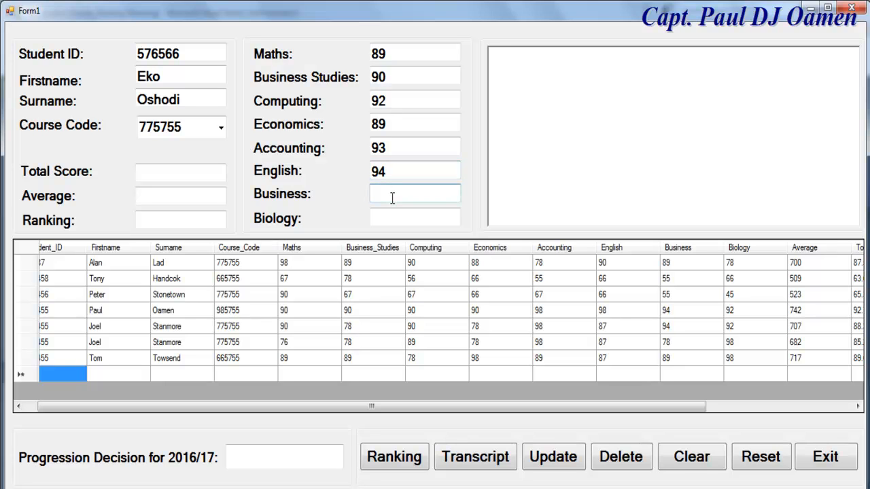
{"action": "type", "text": "89"}
{"action": "left_click", "coordinate": [415, 218]}
{"action": "type", "text": "6"}
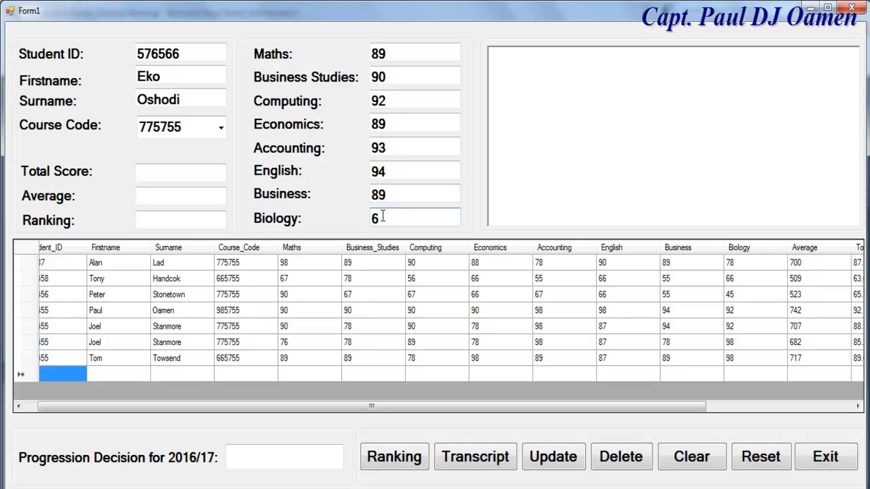
{"action": "type", "text": "7"}
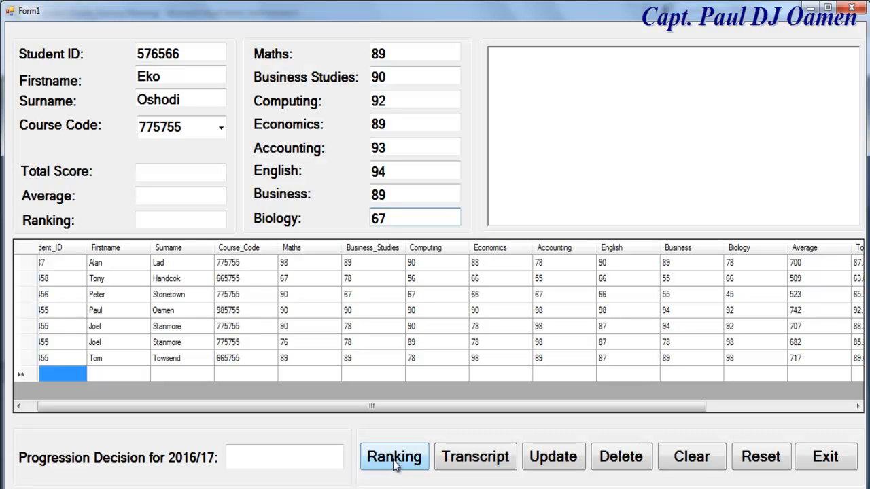
{"action": "left_click", "coordinate": [394, 456]}
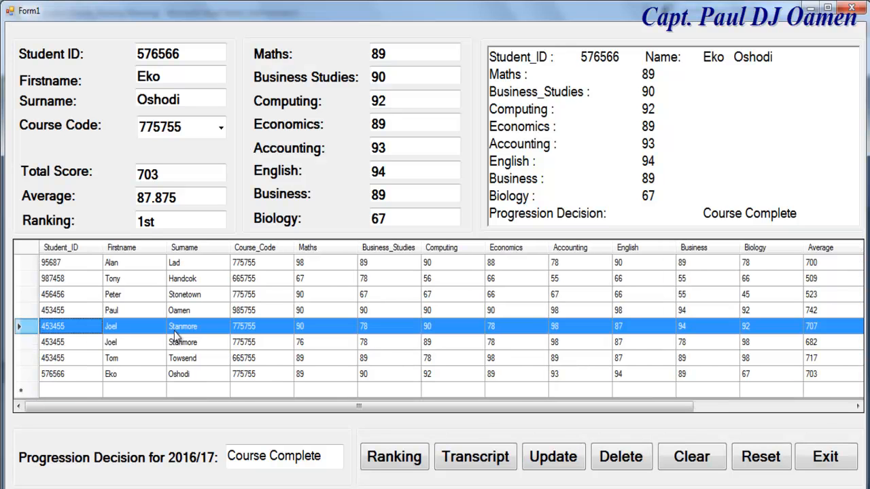
{"action": "mouse_move", "coordinate": [691, 457]}
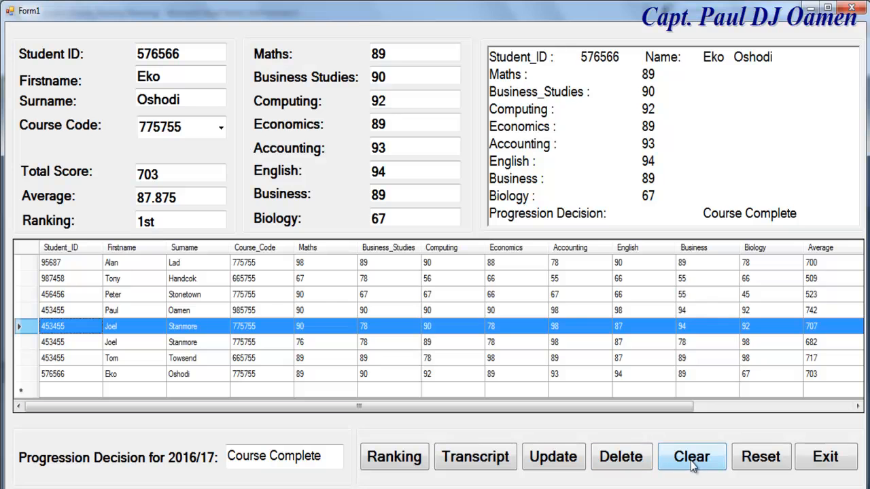
{"action": "mouse_move", "coordinate": [622, 456]}
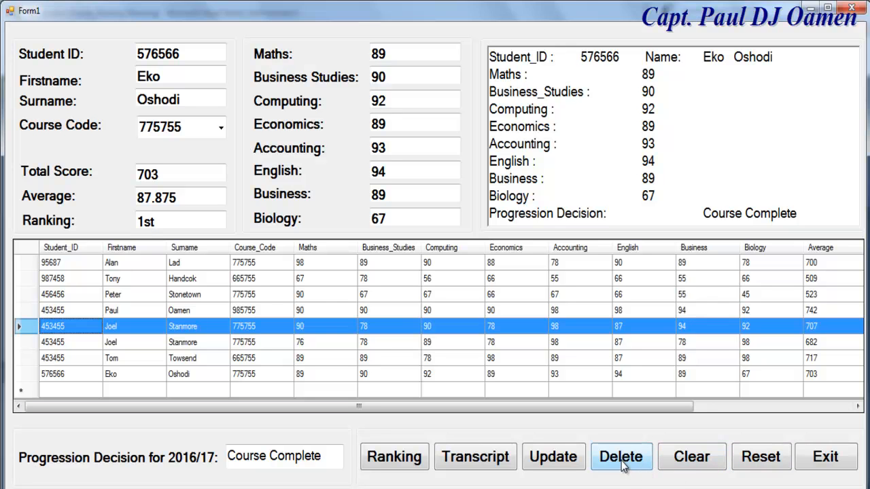
{"action": "left_click", "coordinate": [620, 457]}
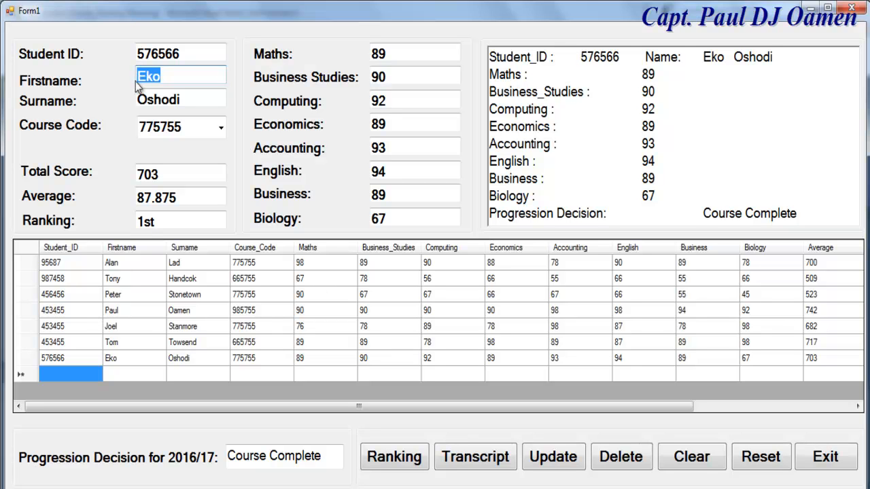
{"action": "type", "text": "Esan"}
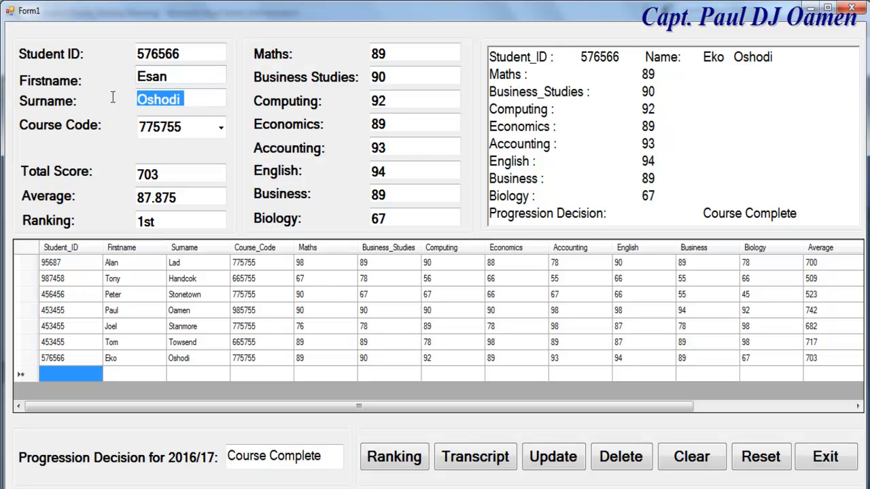
{"action": "type", "text": "Ew"}
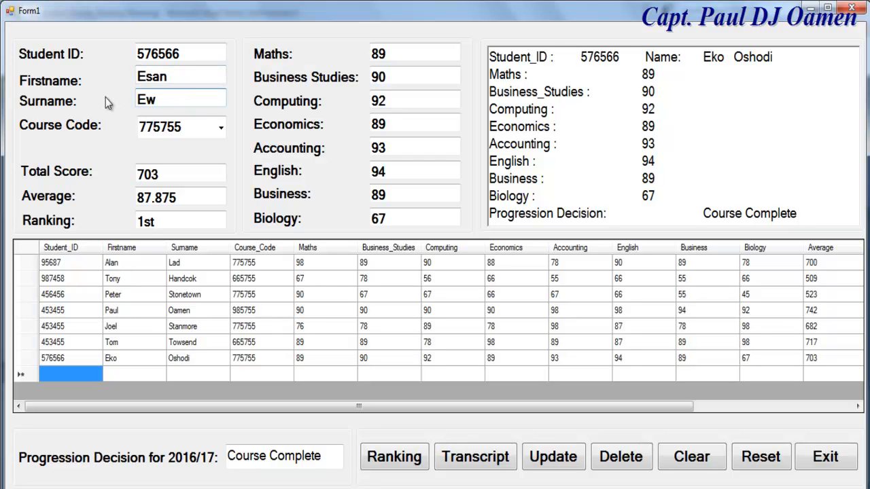
{"action": "type", "text": "u"}
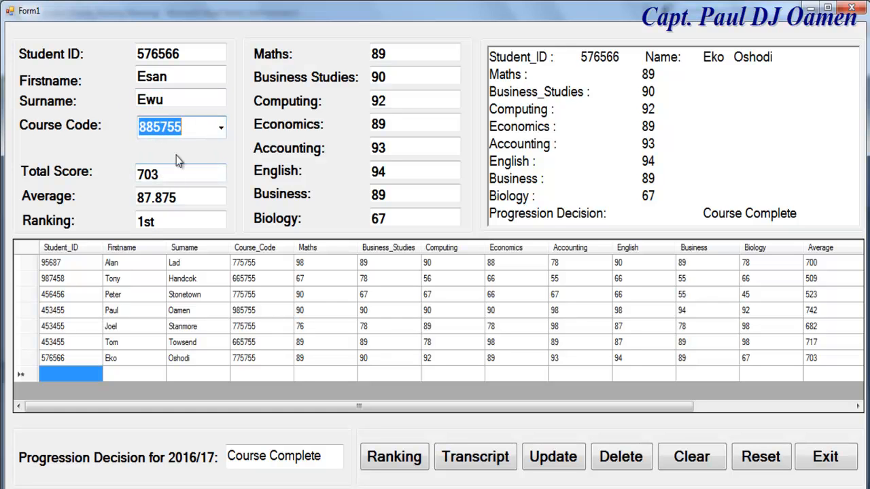
{"action": "mouse_move", "coordinate": [176, 122]}
{"action": "type", "text": "565444"}
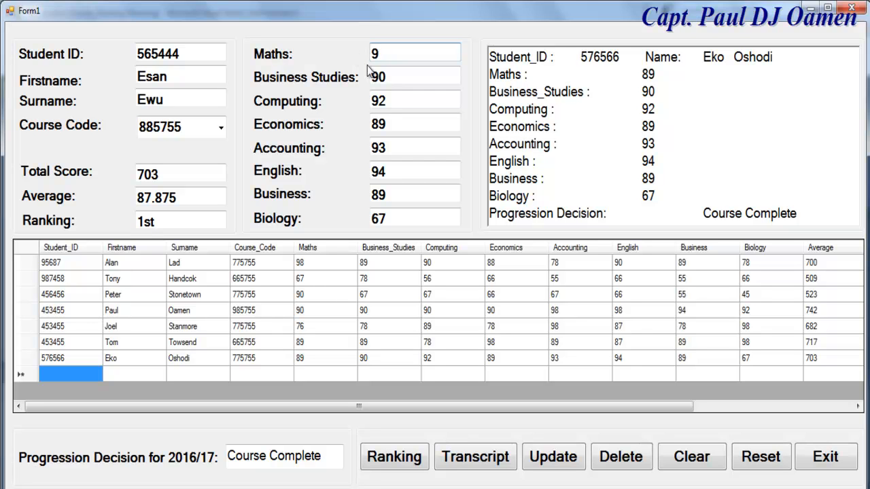
{"action": "type", "text": "6"}
{"action": "left_click", "coordinate": [415, 123]}
{"action": "type", "text": "90"}
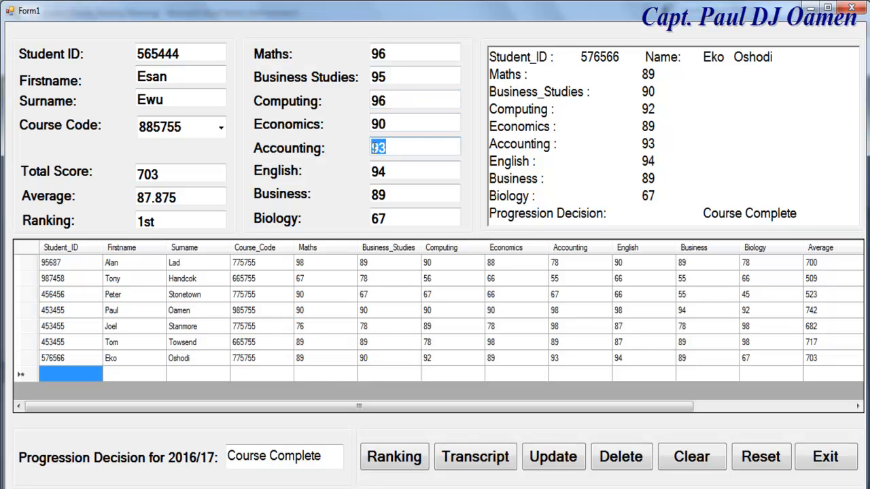
- Replace the Business and Biology marks, entering 77
{"action": "left_click", "coordinate": [414, 193]}
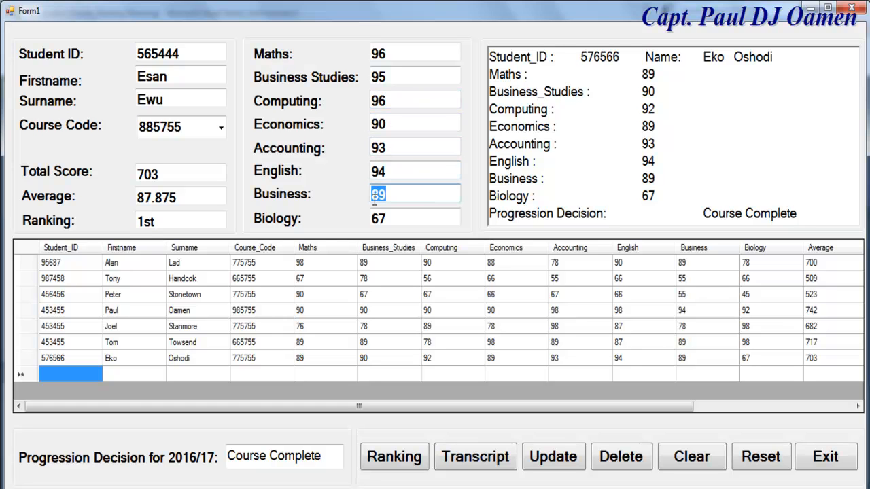
{"action": "left_click", "coordinate": [415, 218]}
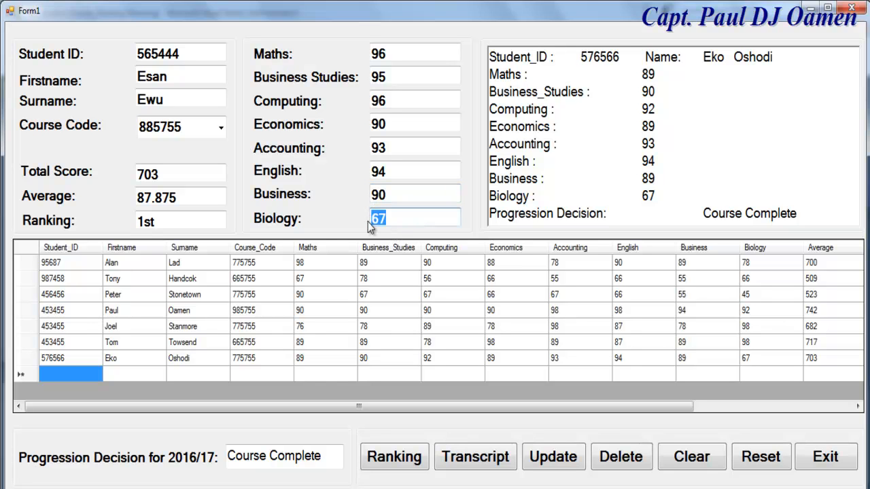
{"action": "type", "text": "77"}
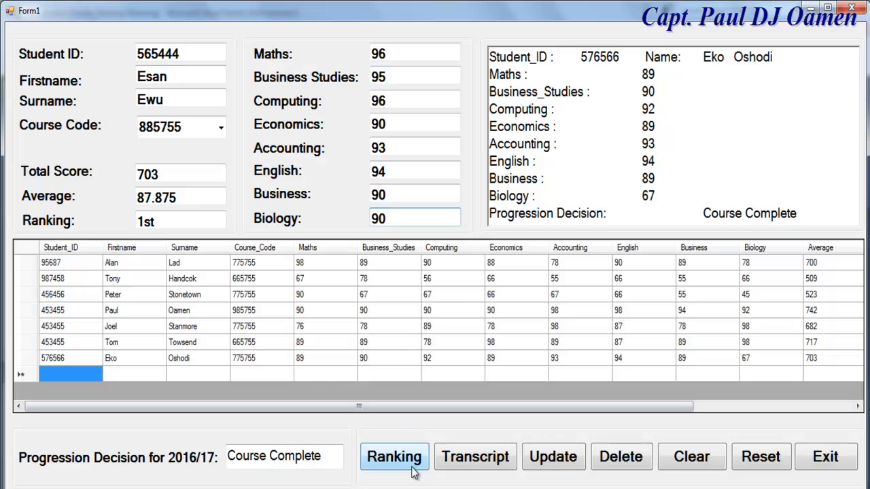
{"action": "left_click", "coordinate": [394, 457]}
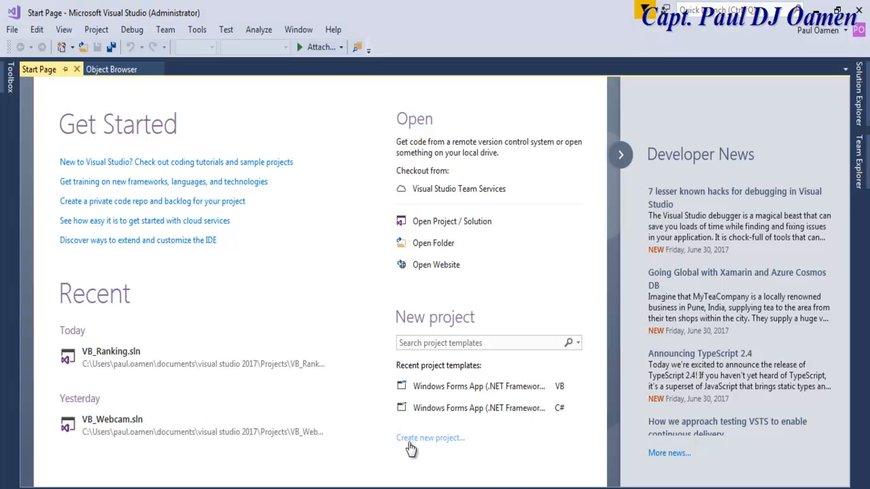
{"action": "mouse_move", "coordinate": [432, 447]}
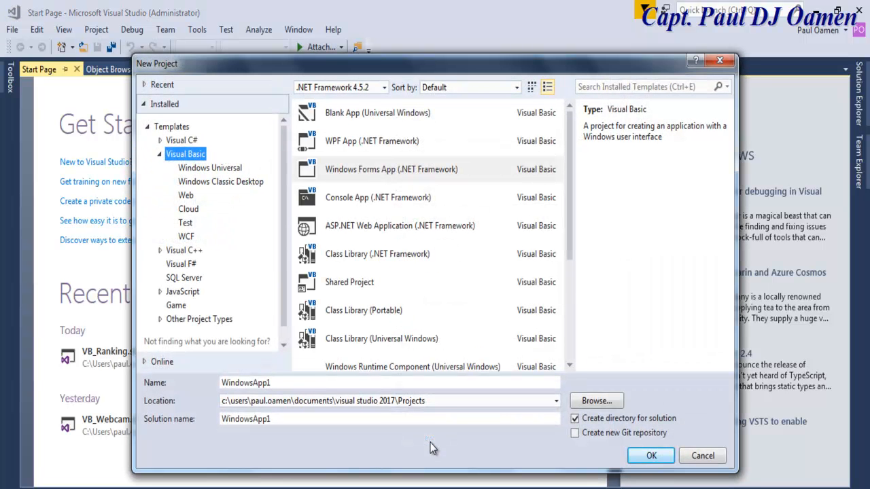
{"action": "mouse_move", "coordinate": [305, 177]}
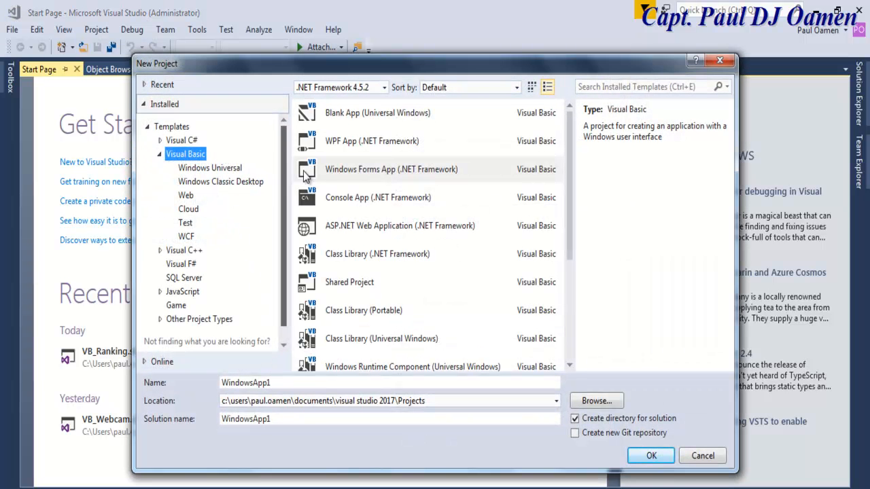
- Choose the Visual Basic Windows Forms App template and name the project VB_Student_Result_Ranking
{"action": "left_click", "coordinate": [392, 168]}
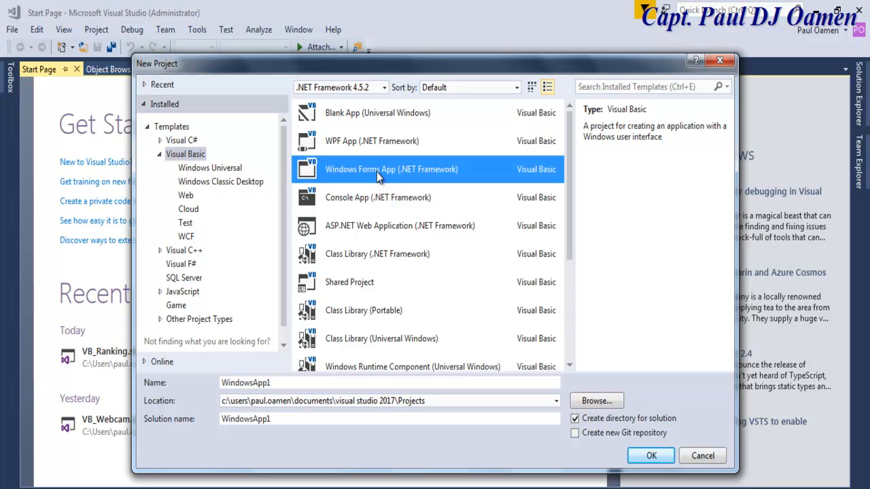
{"action": "mouse_move", "coordinate": [296, 378]}
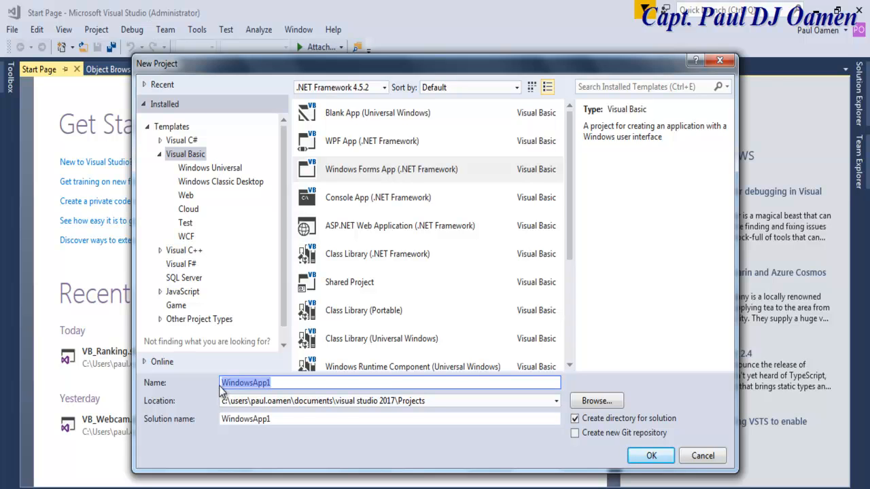
{"action": "type", "text": "VB_"}
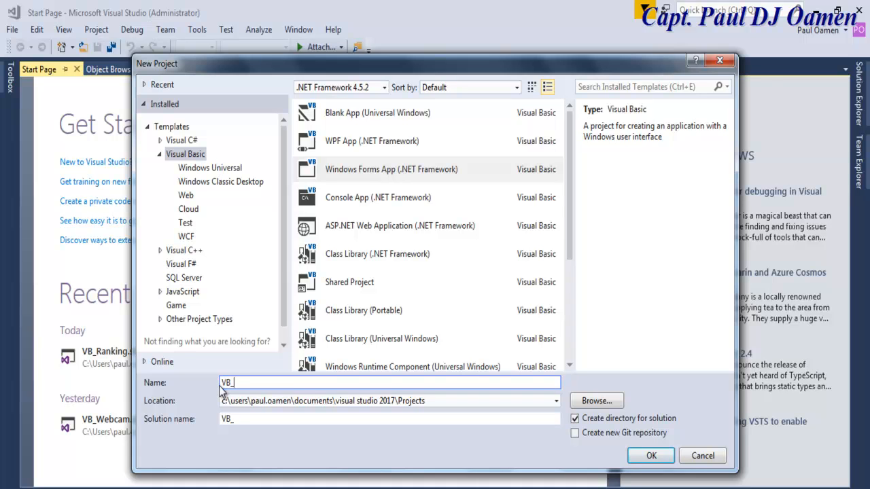
{"action": "type", "text": "Student_R"}
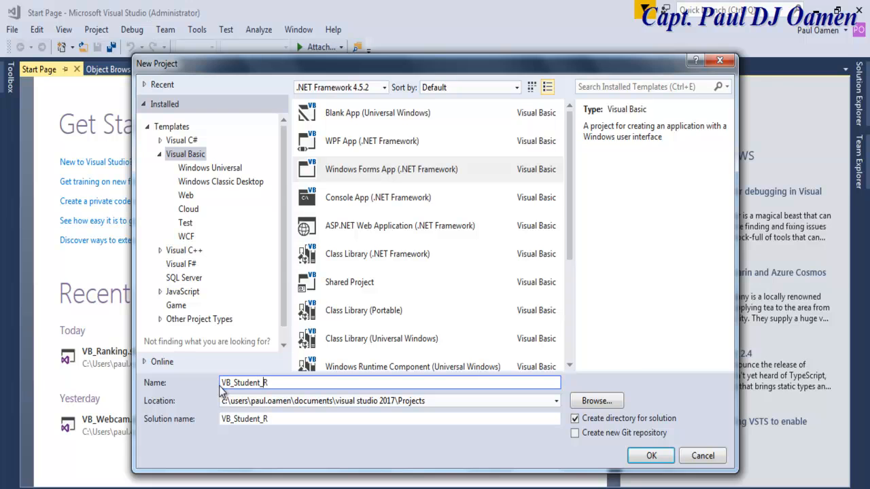
{"action": "type", "text": "esult_"}
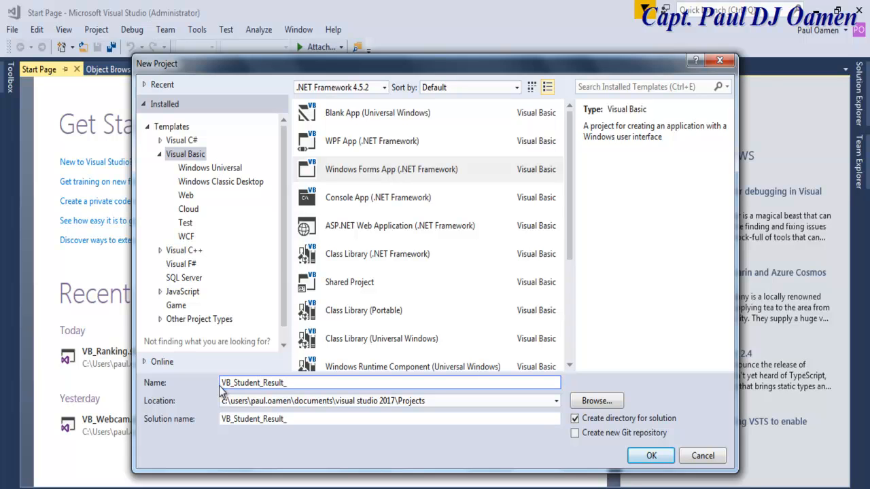
{"action": "type", "text": "Rankin"}
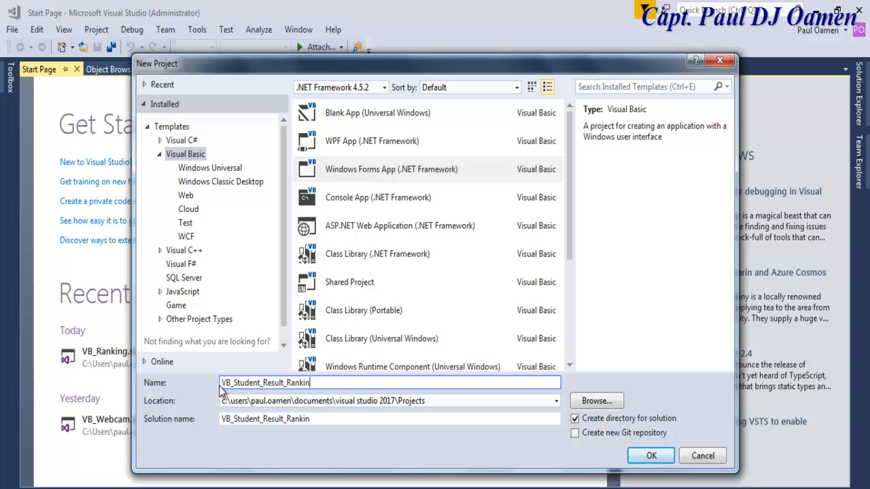
{"action": "type", "text": "g"}
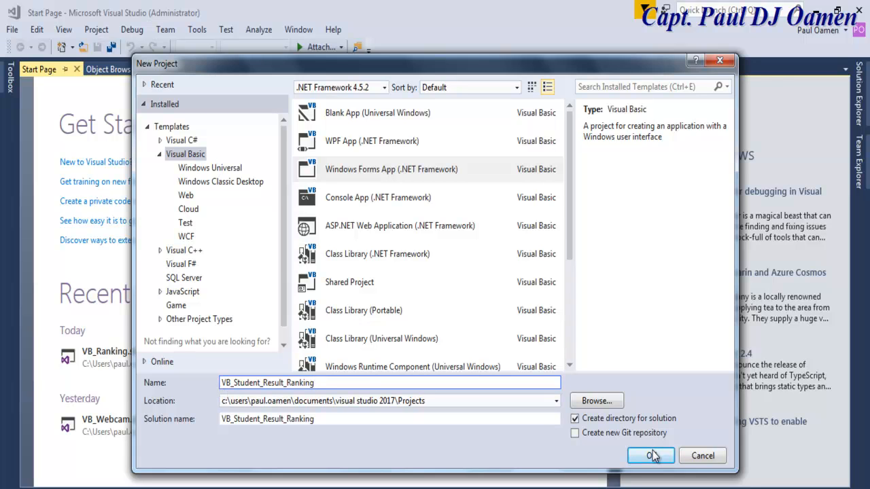
- Confirm creating the new project, then read the request email in Gmail
{"action": "left_click", "coordinate": [650, 455]}
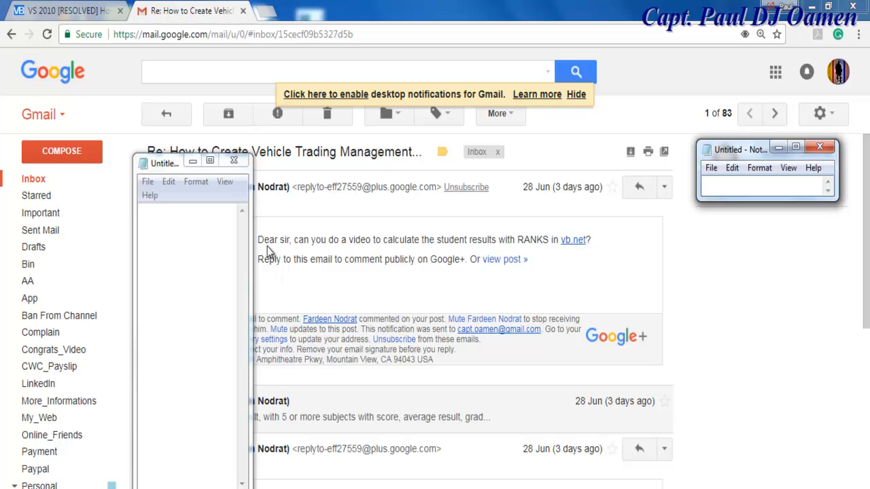
{"action": "mouse_move", "coordinate": [375, 251]}
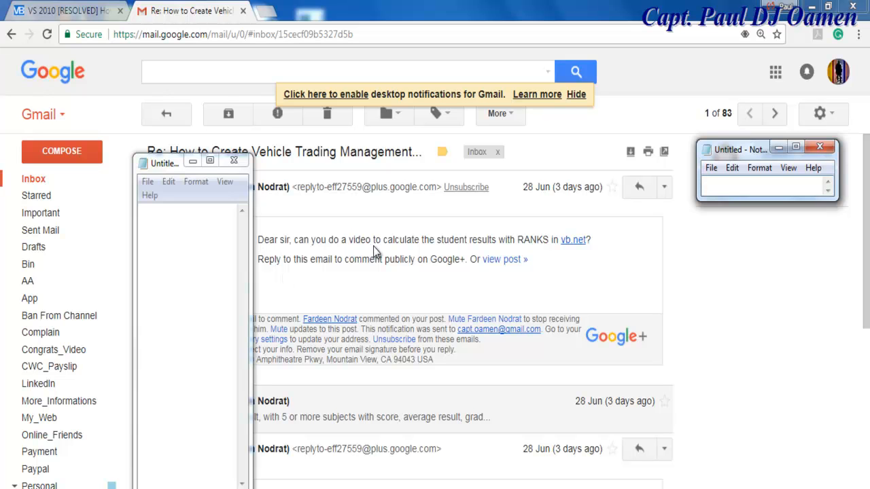
{"action": "mouse_move", "coordinate": [509, 242]}
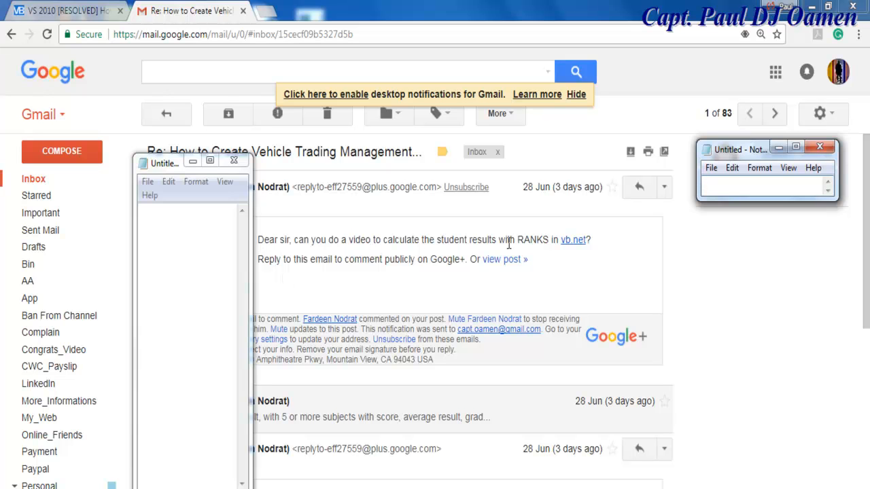
{"action": "mouse_move", "coordinate": [541, 242]}
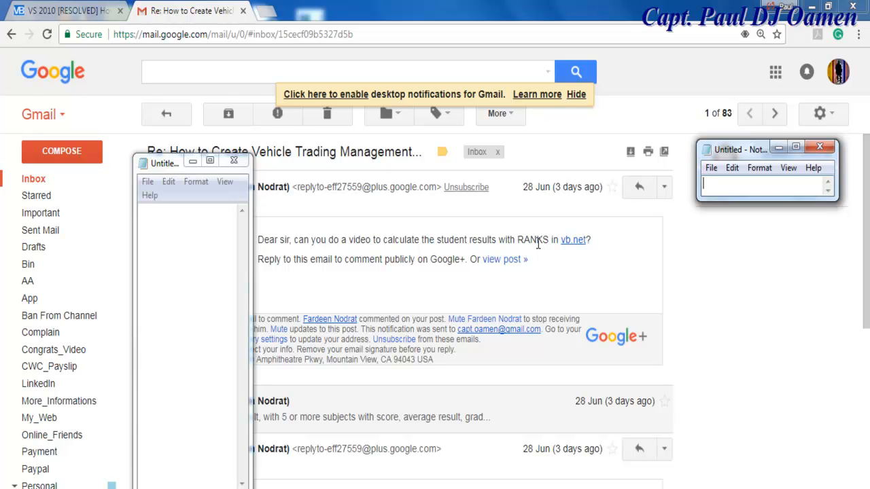
{"action": "mouse_move", "coordinate": [325, 427]}
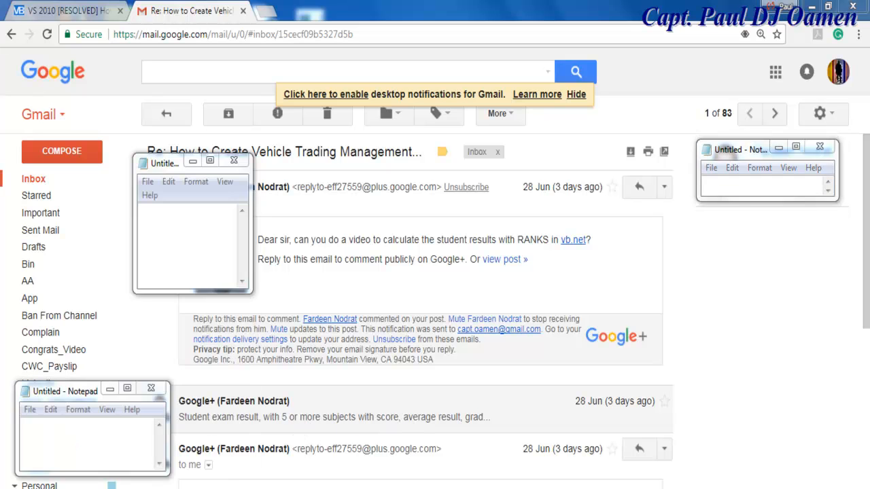
{"action": "mouse_move", "coordinate": [302, 426]}
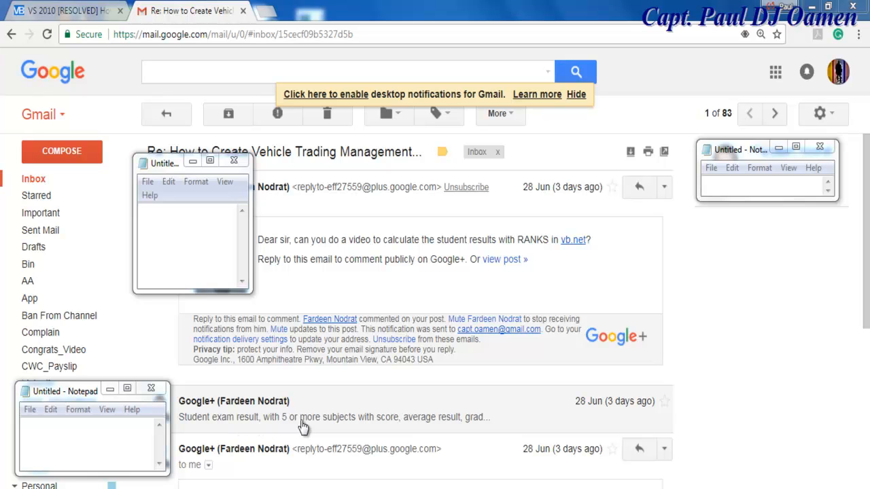
{"action": "mouse_move", "coordinate": [365, 427]}
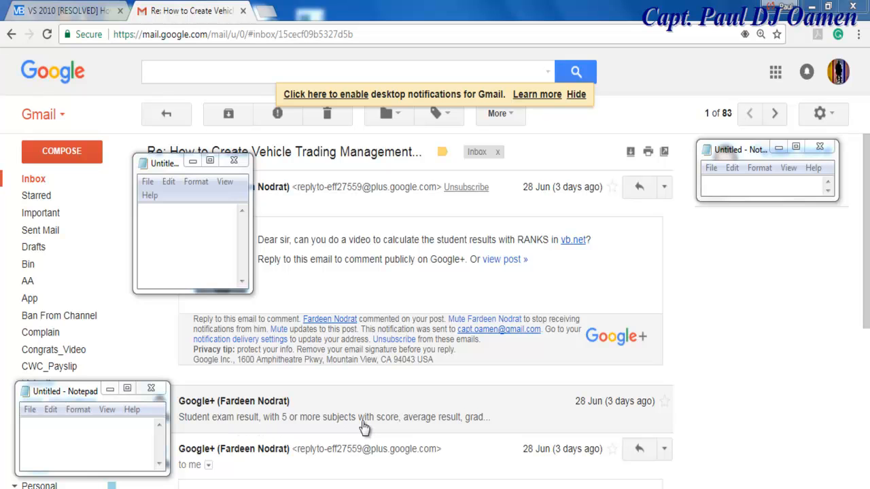
{"action": "mouse_move", "coordinate": [441, 432]}
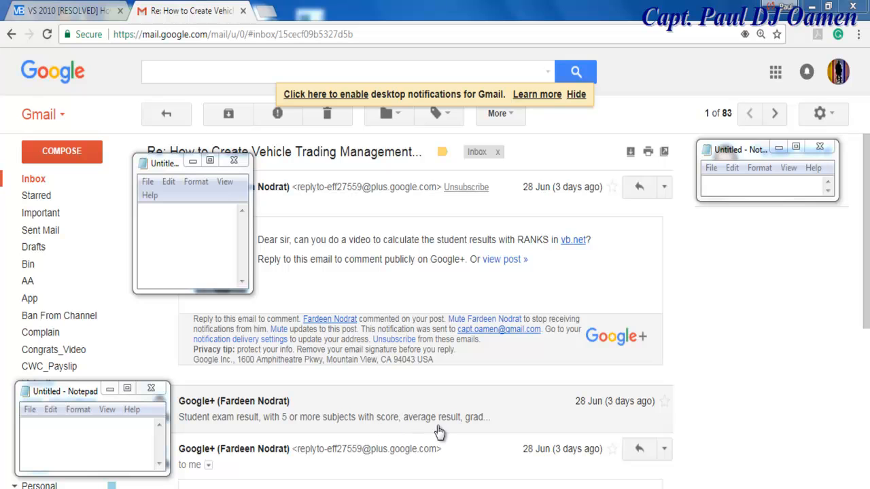
{"action": "mouse_move", "coordinate": [495, 427]}
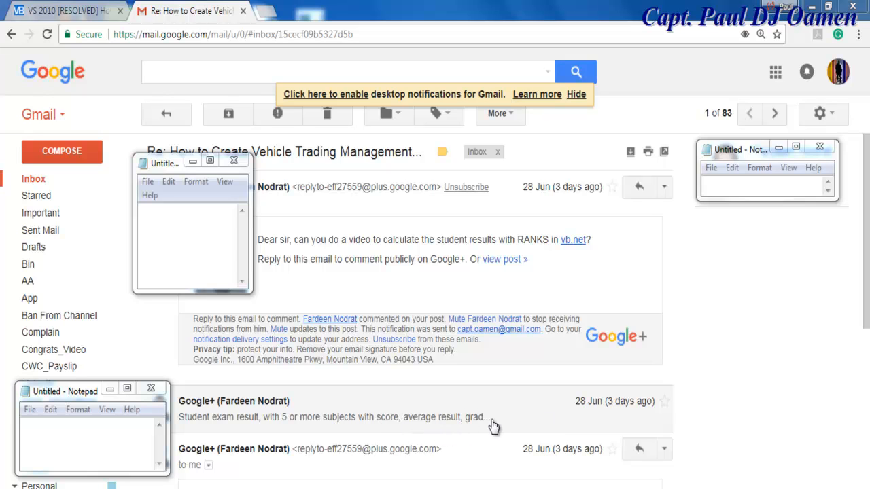
{"action": "mouse_move", "coordinate": [441, 473]}
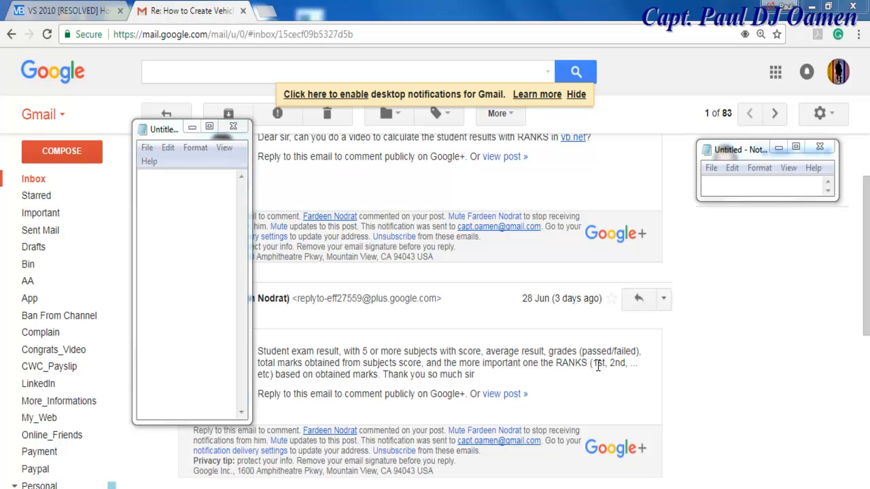
{"action": "mouse_move", "coordinate": [296, 388]}
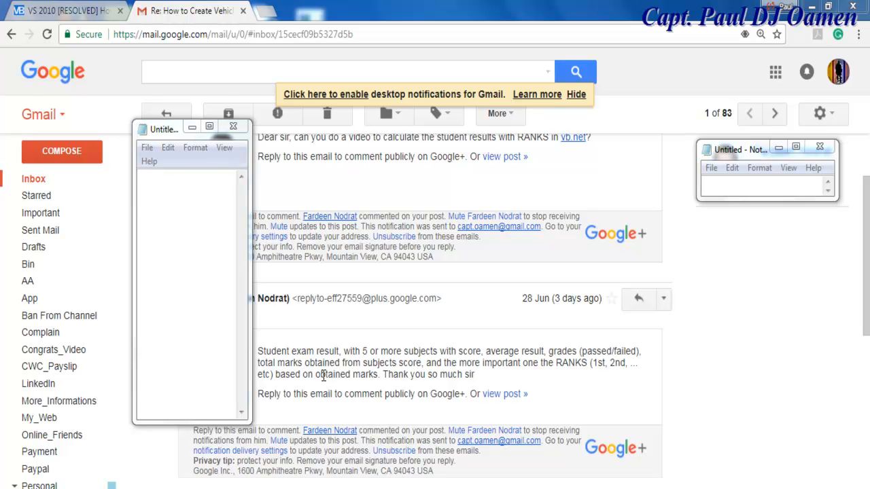
{"action": "mouse_move", "coordinate": [610, 364]}
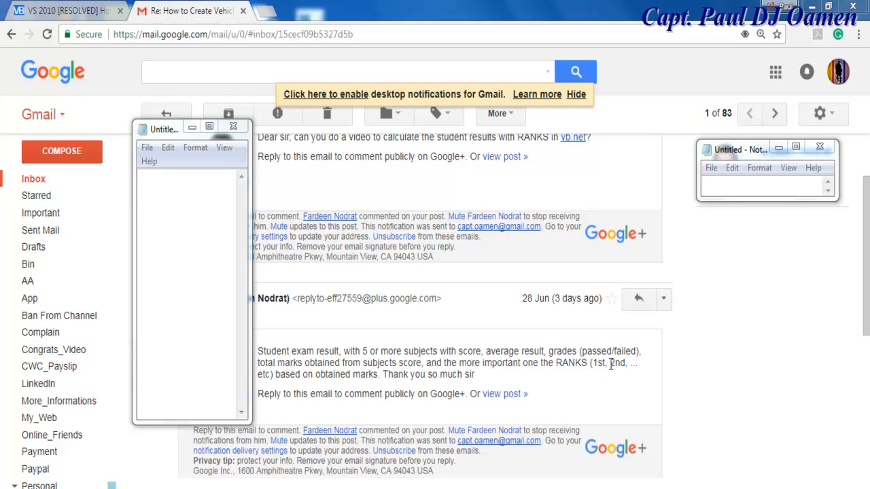
{"action": "mouse_move", "coordinate": [576, 387]}
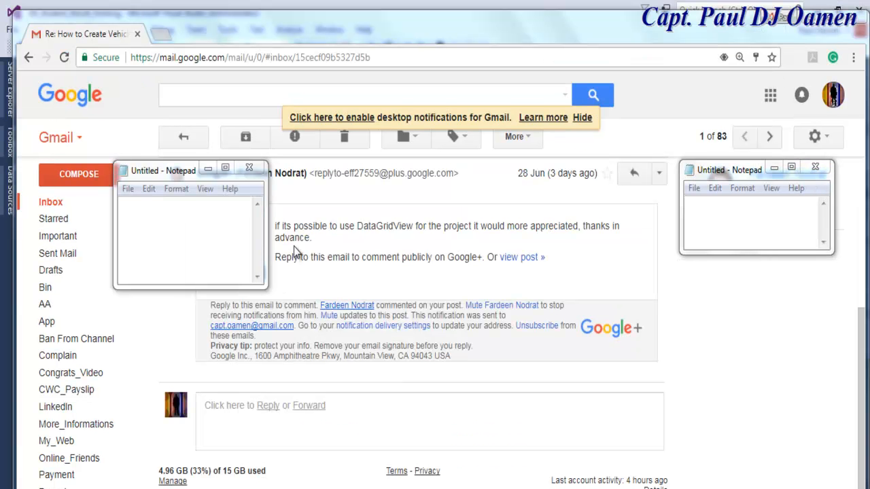
{"action": "mouse_move", "coordinate": [392, 225]}
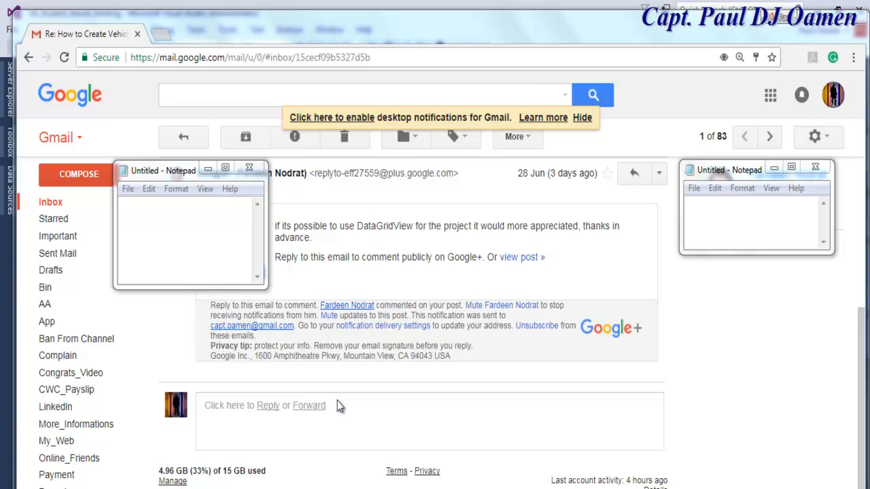
{"action": "mouse_move", "coordinate": [390, 223]}
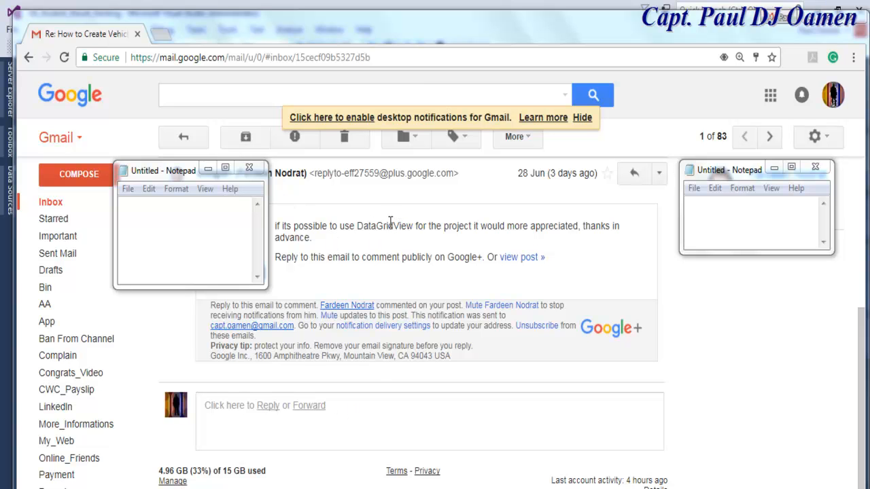
{"action": "mouse_move", "coordinate": [473, 251]}
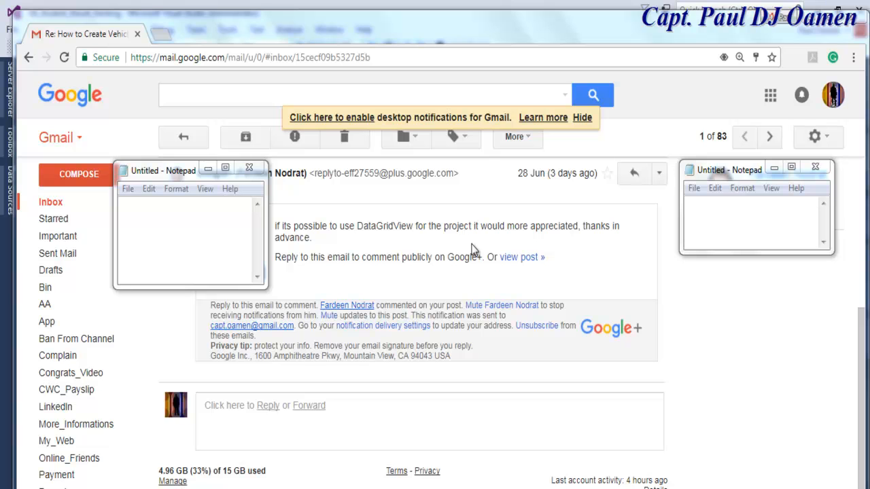
{"action": "mouse_move", "coordinate": [473, 277]}
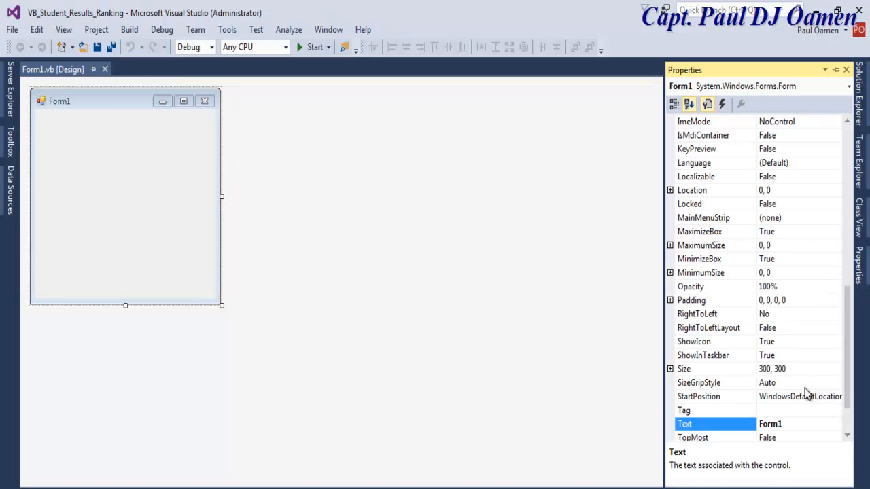
- Set Form1's Size property to 1368,788
{"action": "left_click", "coordinate": [700, 368]}
{"action": "type", "text": "1"}
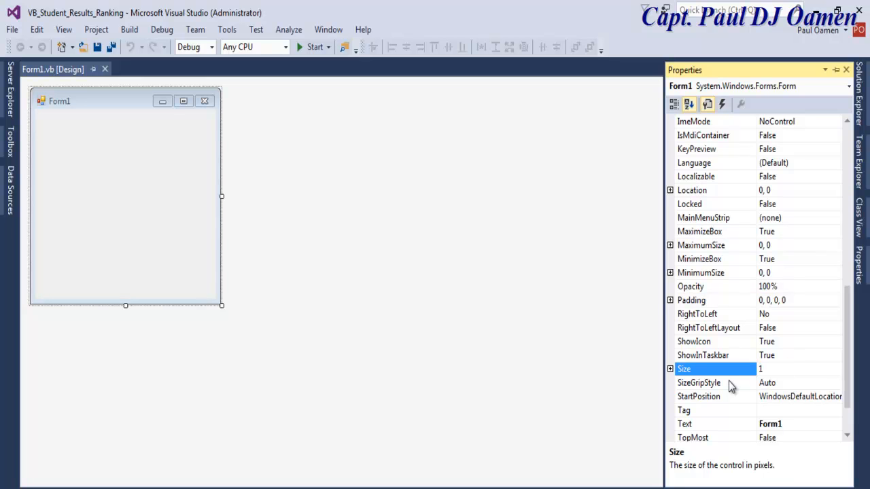
{"action": "type", "text": "368"}
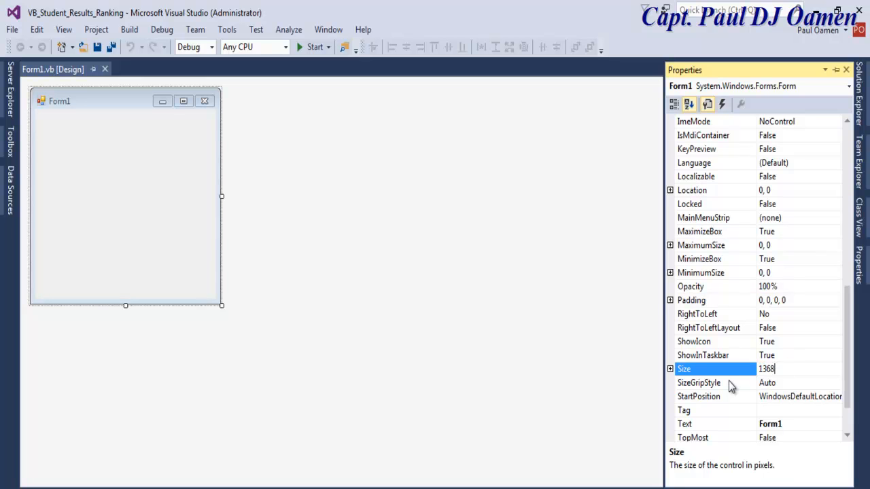
{"action": "type", "text": ",788"}
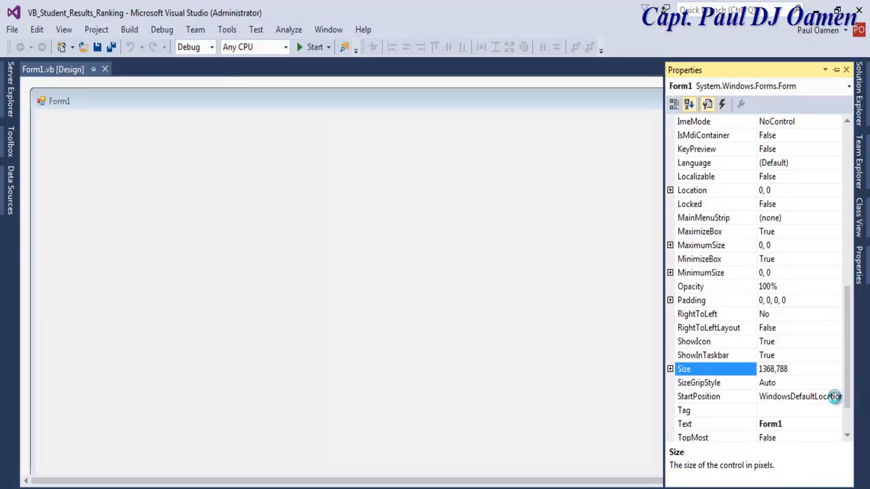
{"action": "left_click", "coordinate": [837, 397]}
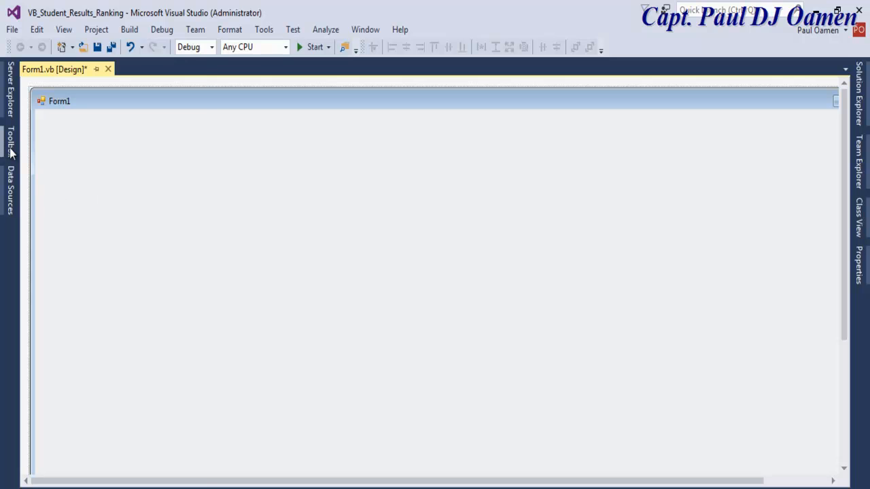
- Expand All Windows Forms in the Toolbox and place a DataGridView, Label and Button on Form1
{"action": "left_click", "coordinate": [11, 143]}
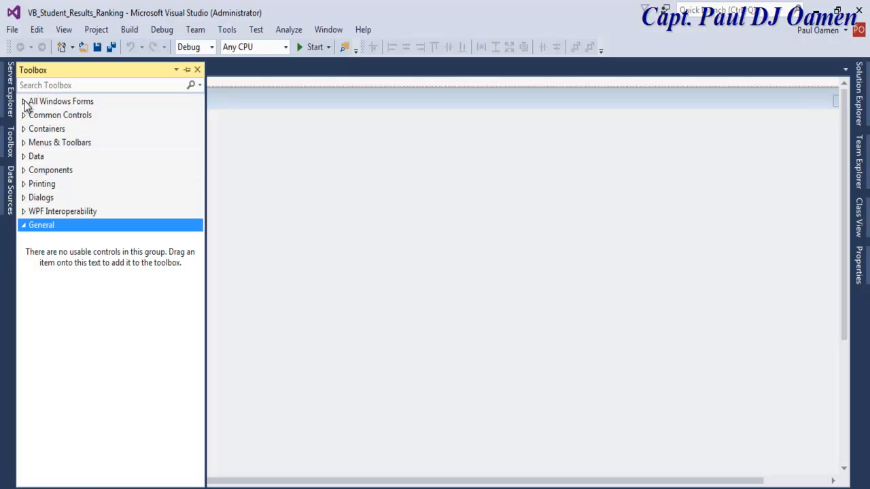
{"action": "left_click", "coordinate": [59, 101]}
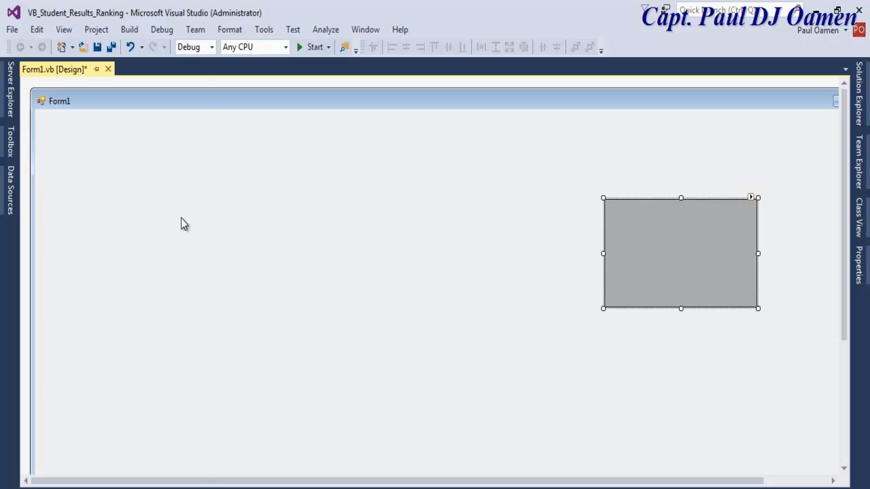
{"action": "left_click", "coordinate": [10, 142]}
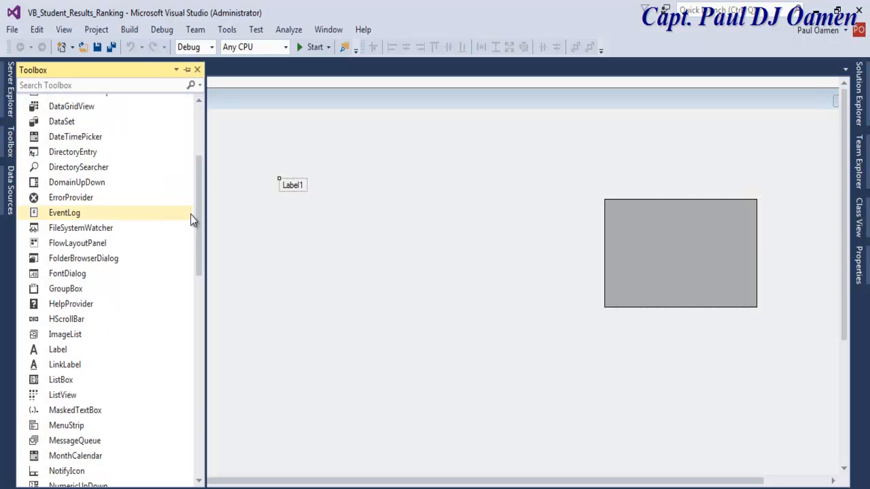
{"action": "scroll", "scroll_direction": "up", "scroll_amount": 3}
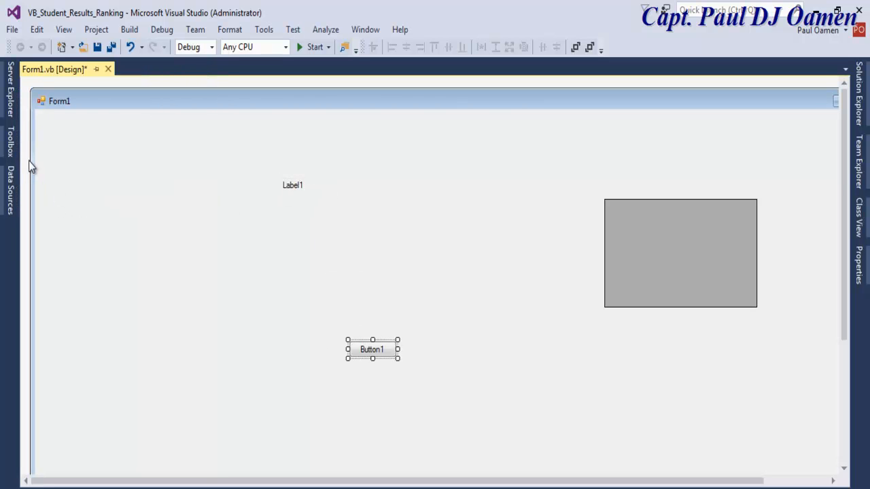
{"action": "left_click", "coordinate": [10, 143]}
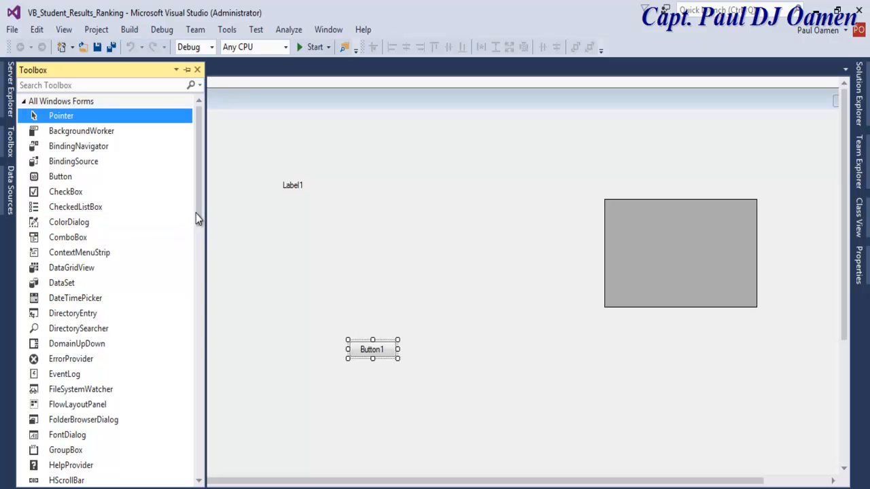
{"action": "scroll", "scroll_direction": "down", "scroll_amount": 3}
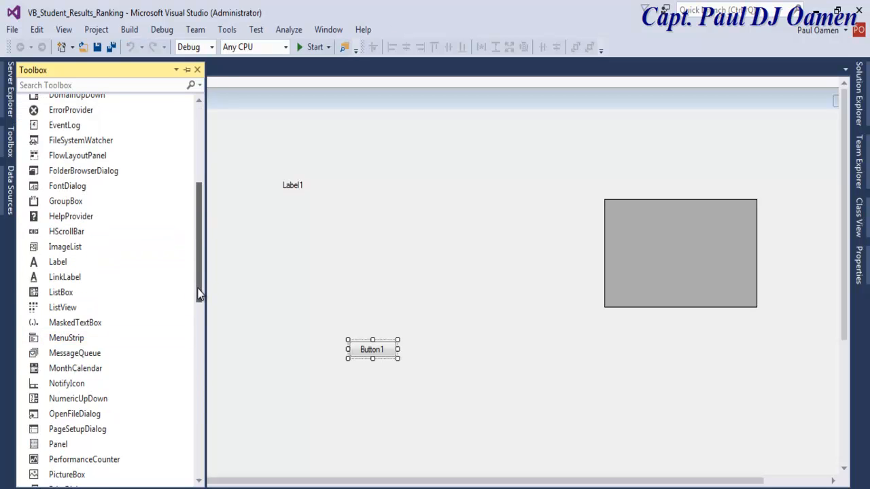
{"action": "scroll", "scroll_direction": "down", "scroll_amount": 3}
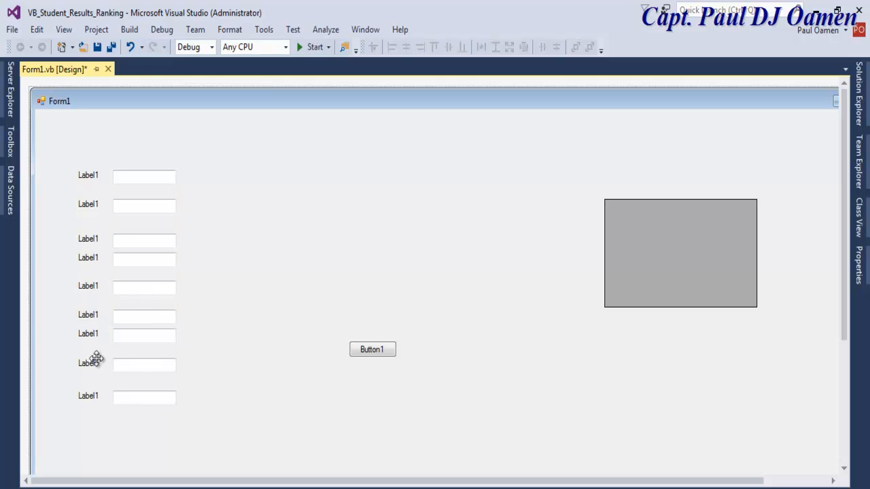
- Copy extra label rows below the fields and move Button1 beside them
{"action": "left_click_drag", "start_coordinate": [88, 363], "coordinate": [87, 421]}
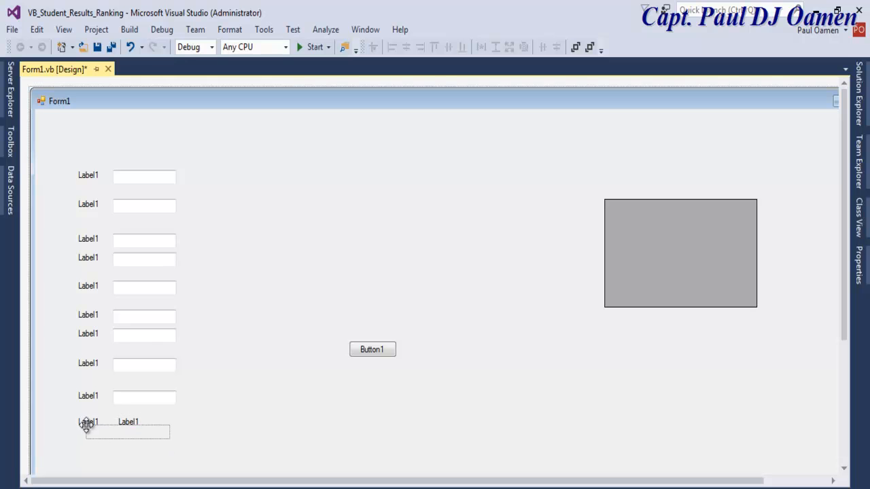
{"action": "left_click_drag", "start_coordinate": [89, 421], "coordinate": [125, 460]}
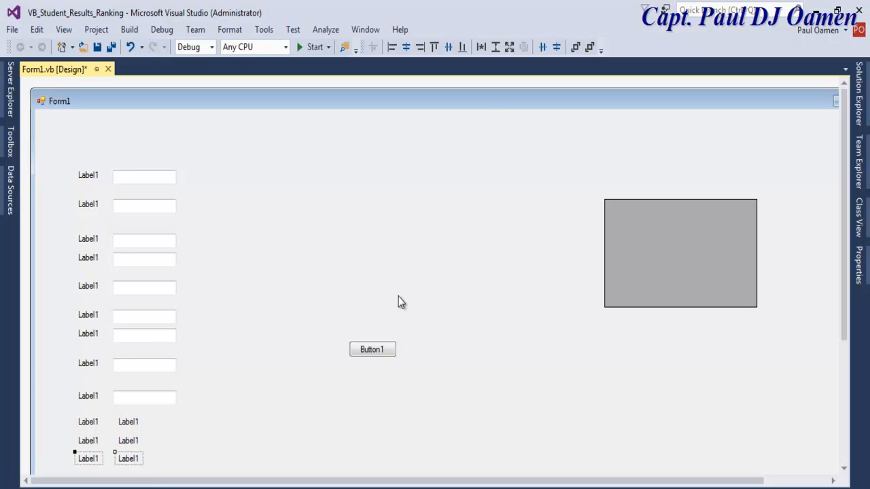
{"action": "left_click_drag", "start_coordinate": [373, 349], "coordinate": [285, 421]}
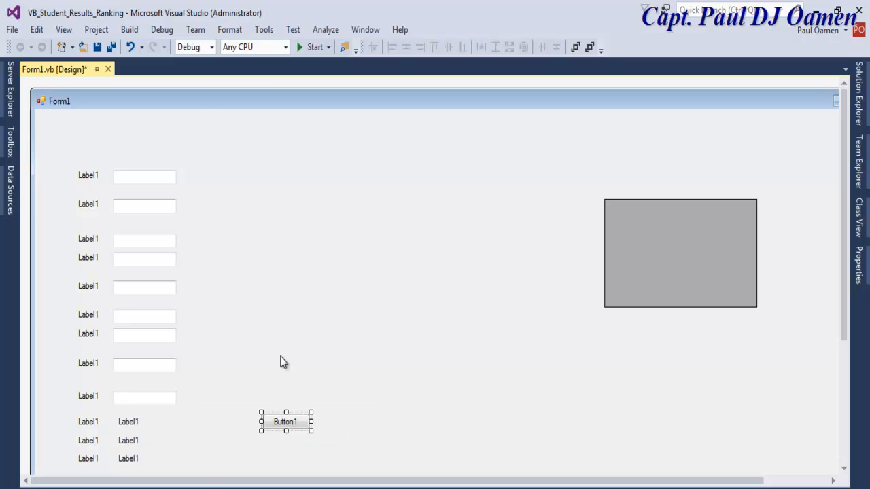
- Browse the Toolbox controls to find the GroupBox
{"action": "left_click", "coordinate": [10, 143]}
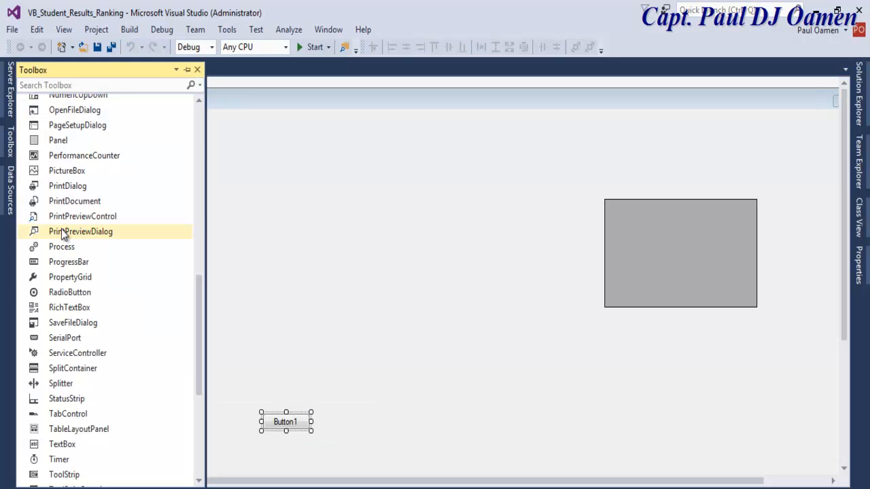
{"action": "scroll", "scroll_direction": "up", "scroll_amount": 3}
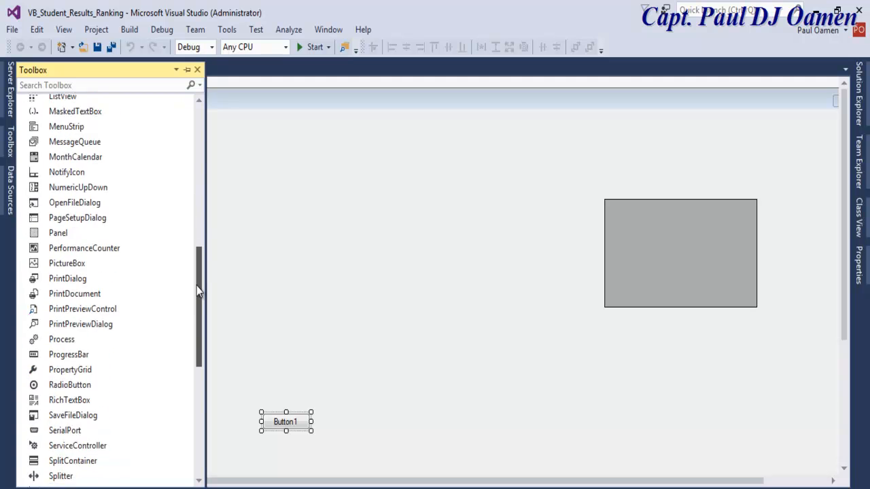
{"action": "scroll", "scroll_direction": "up", "scroll_amount": 3}
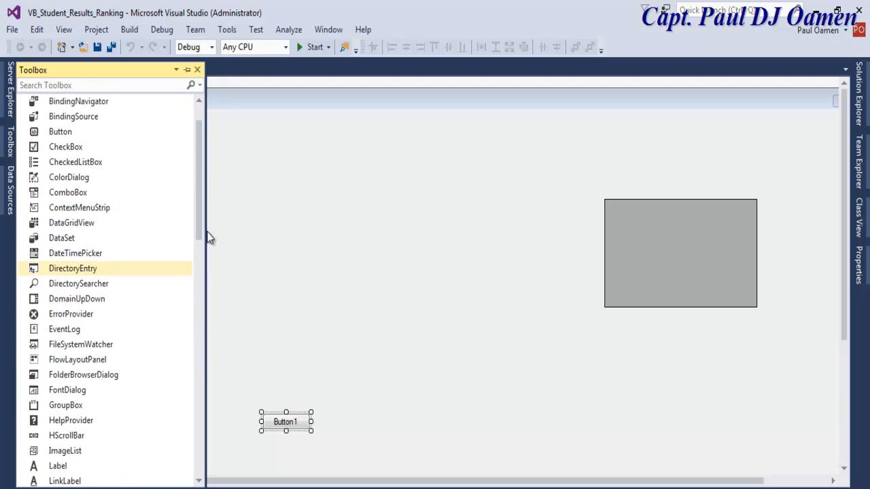
{"action": "scroll", "scroll_direction": "down", "scroll_amount": 3}
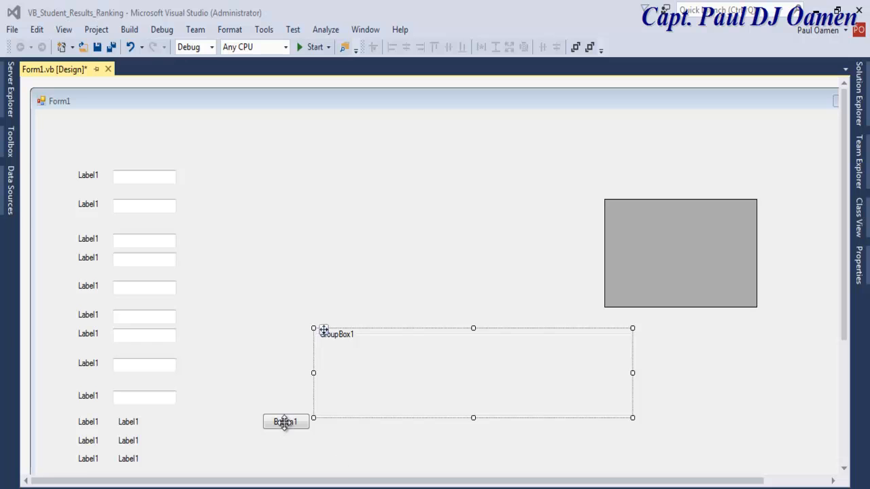
- Move Button1 inside the new GroupBox1 and select the group box to adjust it
{"action": "left_click_drag", "start_coordinate": [285, 421], "coordinate": [443, 380]}
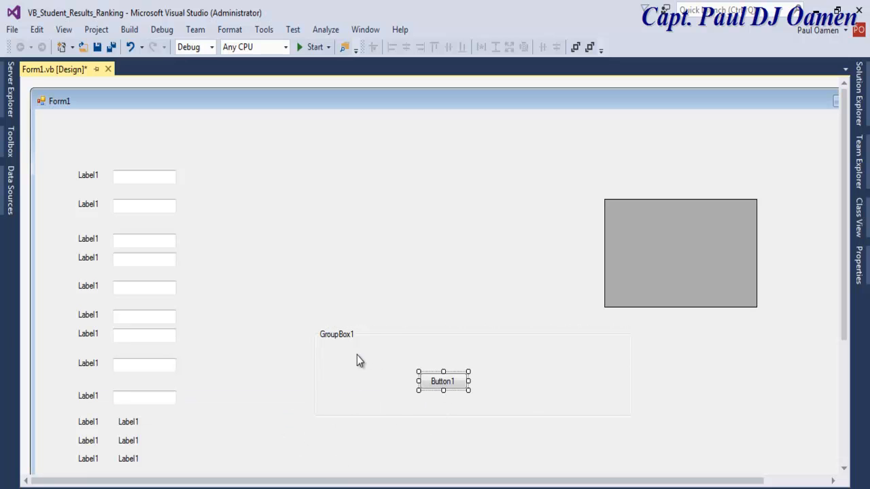
{"action": "left_click", "coordinate": [337, 334]}
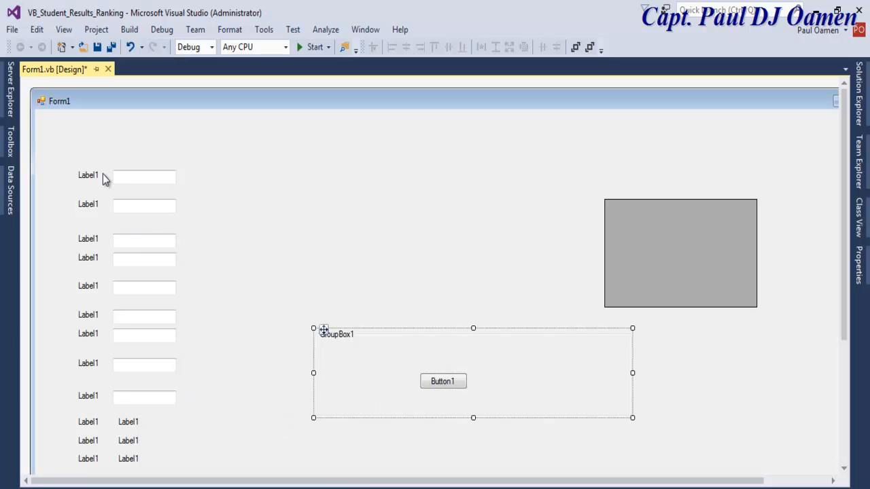
{"action": "mouse_move", "coordinate": [117, 416]}
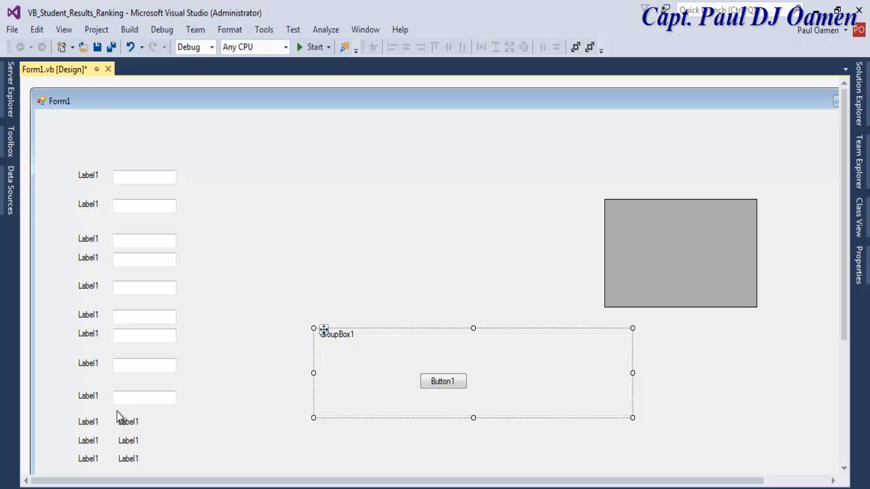
{"action": "mouse_move", "coordinate": [637, 299]}
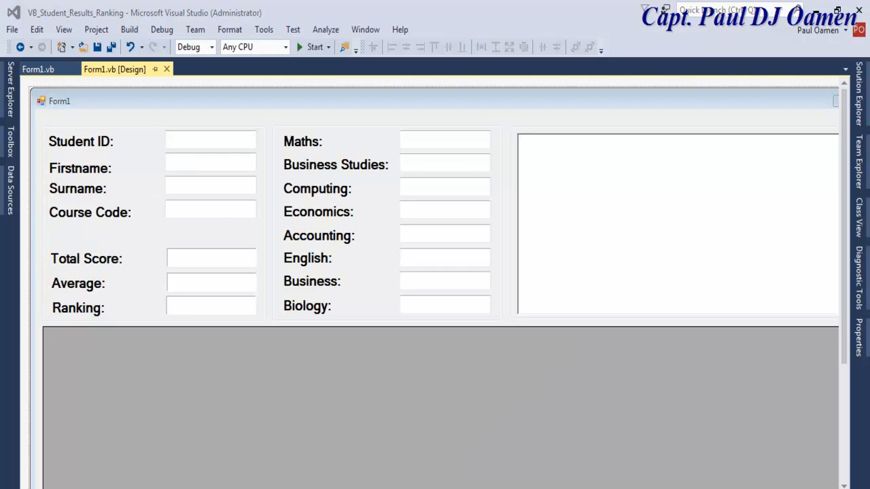
{"action": "mouse_move", "coordinate": [386, 401]}
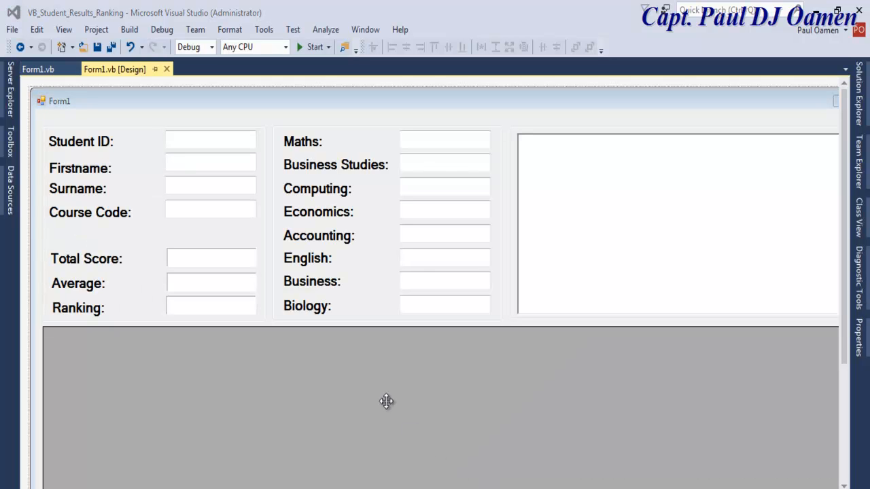
{"action": "mouse_move", "coordinate": [323, 87]}
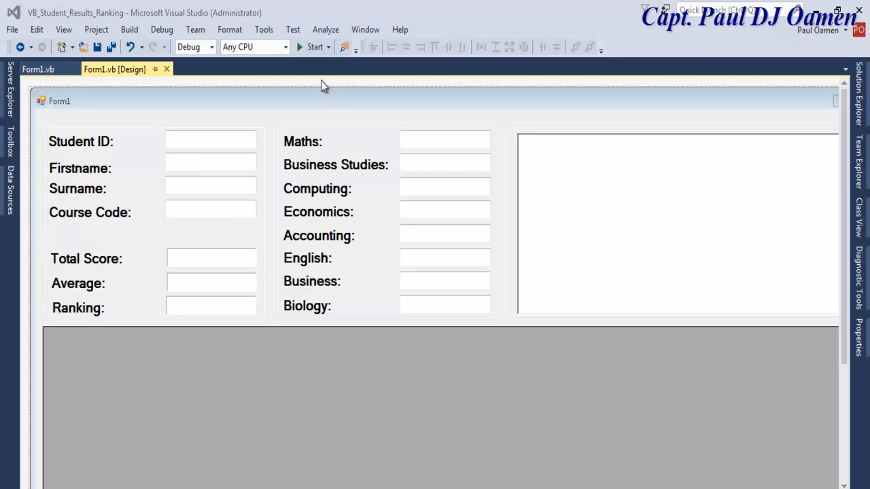
- Run the student ranking app, review its fields and buttons, then close the running window
{"action": "left_click", "coordinate": [314, 46]}
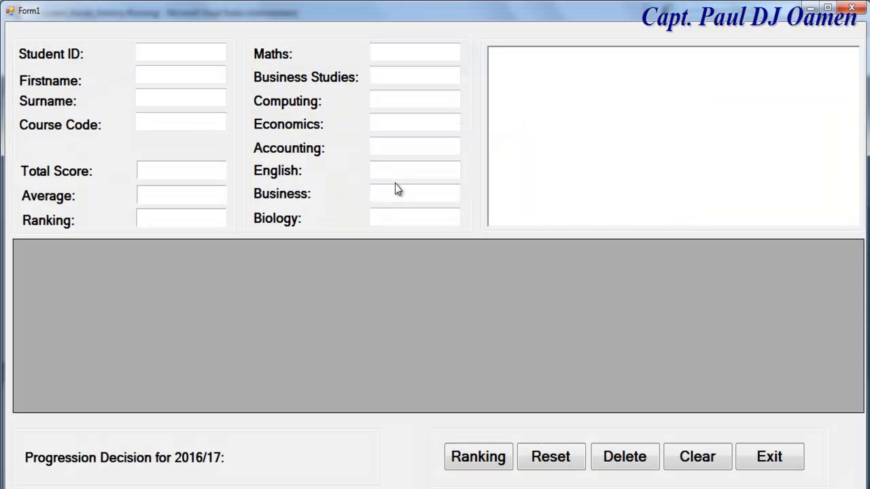
{"action": "mouse_move", "coordinate": [587, 364]}
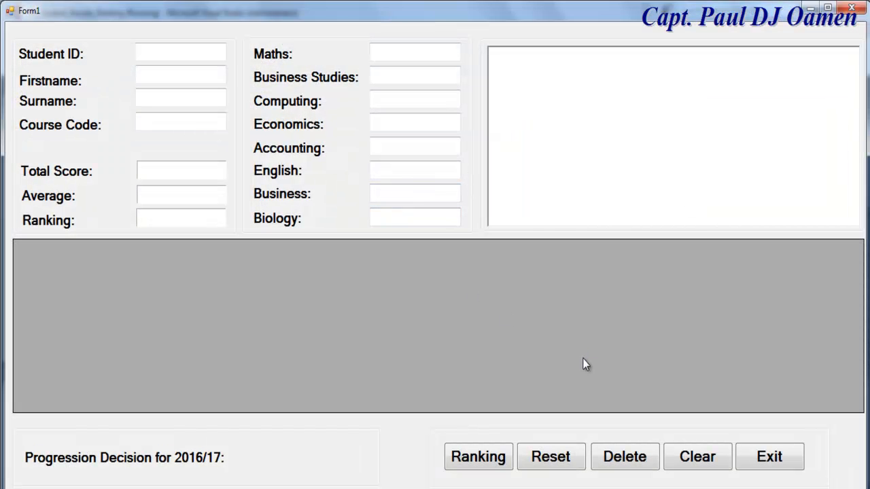
{"action": "left_click", "coordinate": [741, 66]}
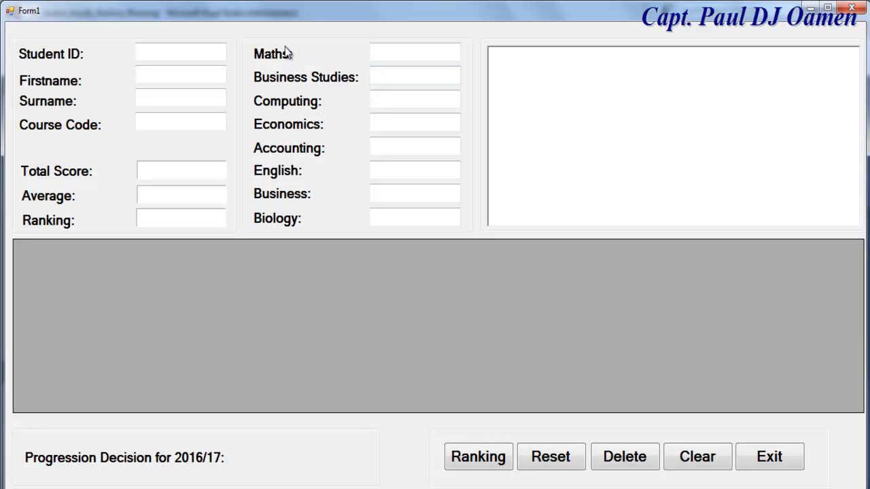
{"action": "mouse_move", "coordinate": [286, 88]}
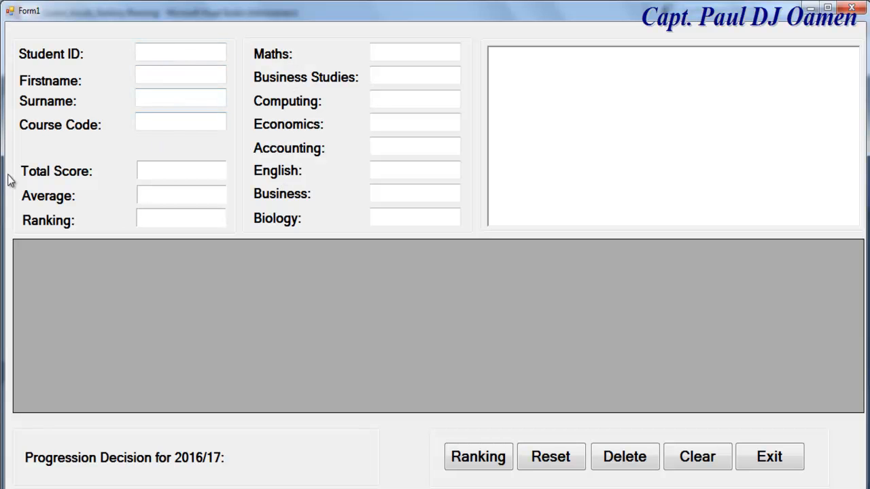
{"action": "mouse_move", "coordinate": [193, 228]}
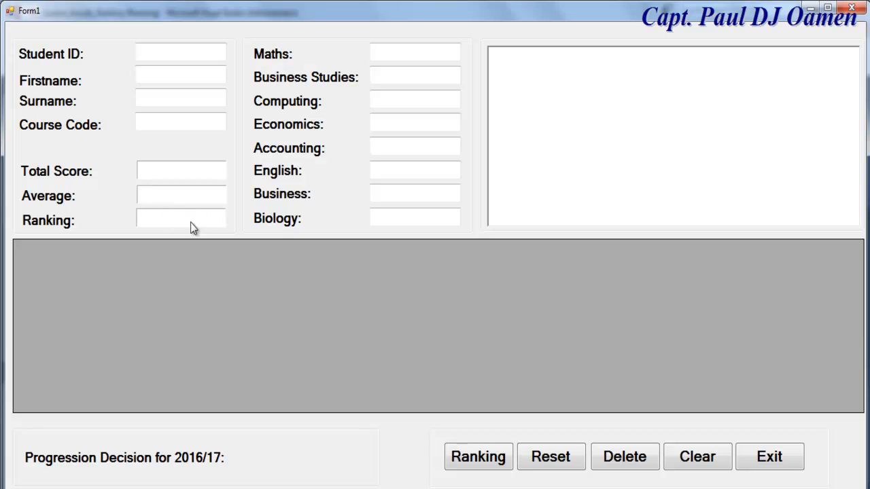
{"action": "mouse_move", "coordinate": [153, 208]}
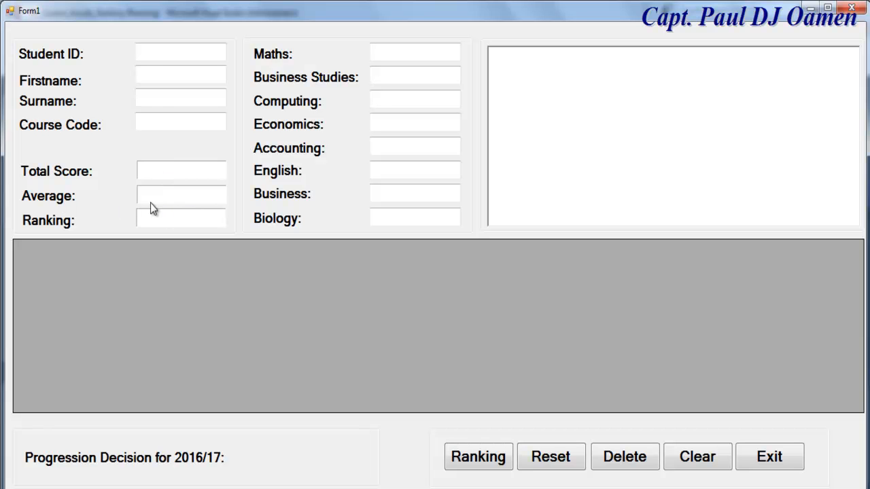
{"action": "mouse_move", "coordinate": [98, 487]}
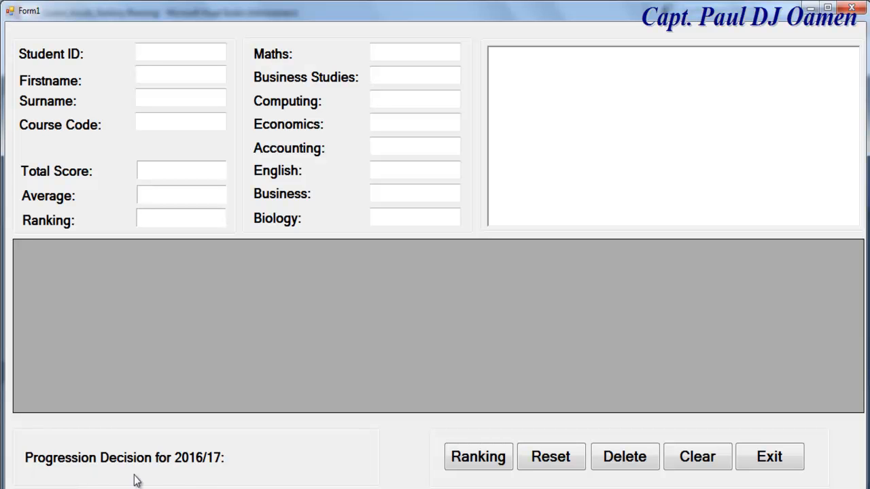
{"action": "mouse_move", "coordinate": [215, 487]}
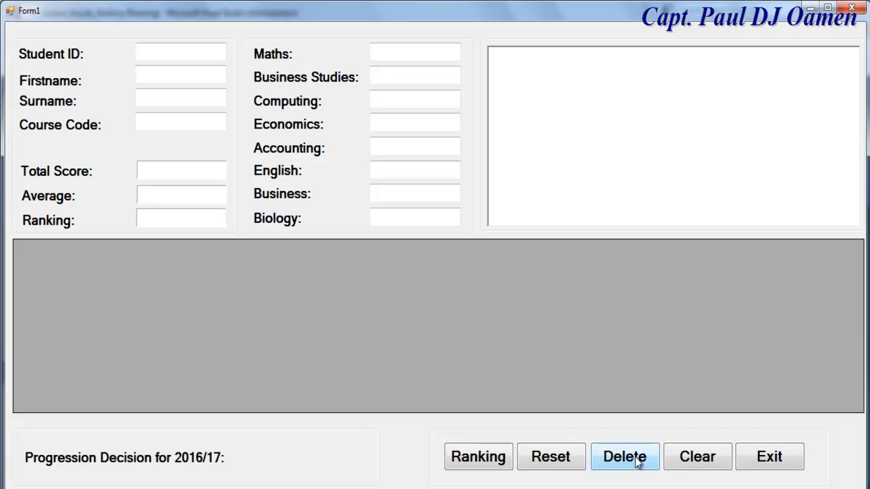
{"action": "mouse_move", "coordinate": [853, 38]}
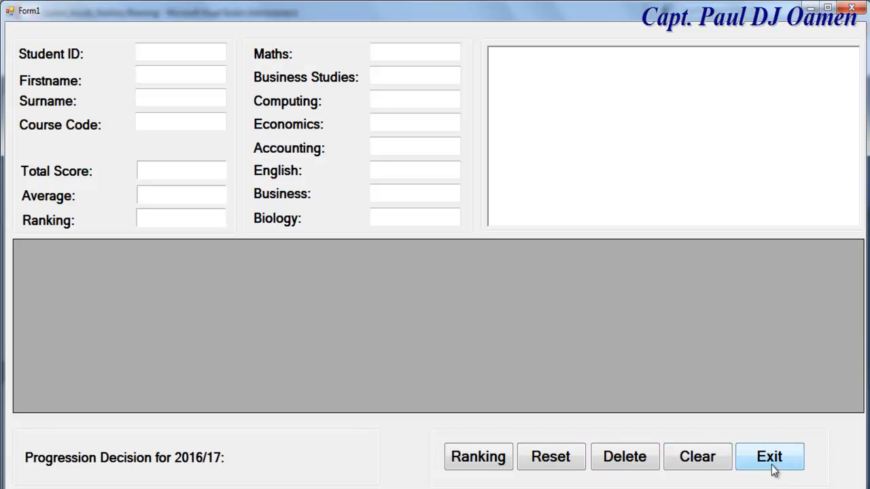
{"action": "mouse_move", "coordinate": [696, 456]}
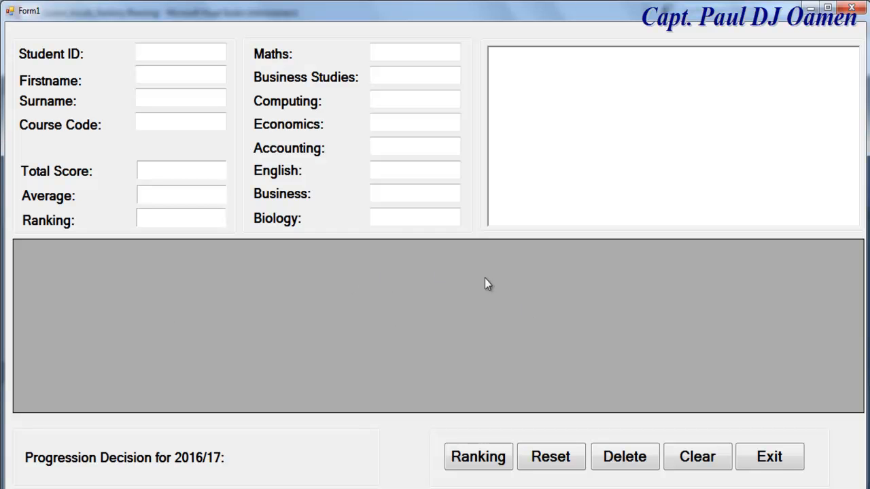
{"action": "mouse_move", "coordinate": [856, 9]}
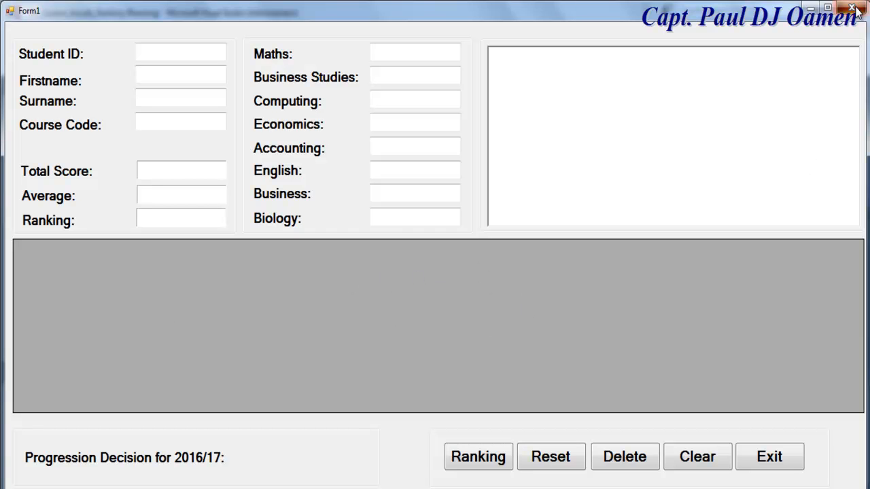
{"action": "left_click", "coordinate": [851, 8]}
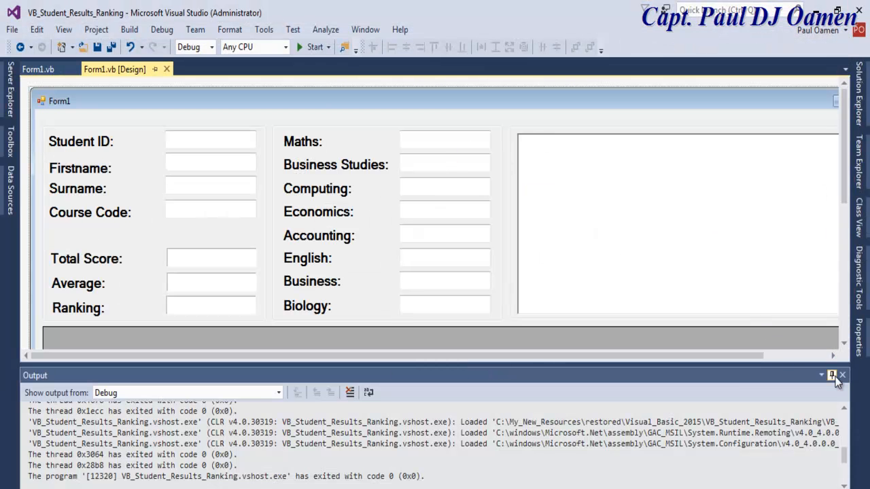
- Close the output panel and open the DataGridView Tasks panel on Form1
{"action": "left_click", "coordinate": [843, 375]}
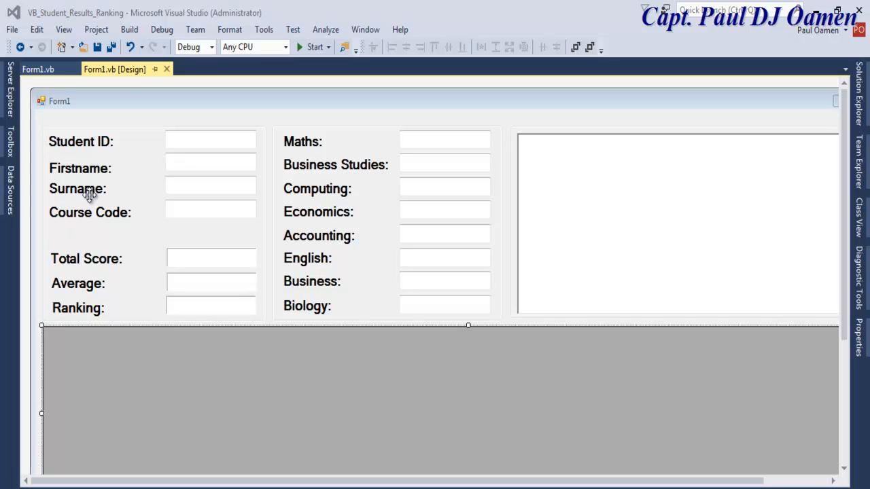
{"action": "mouse_move", "coordinate": [83, 185]}
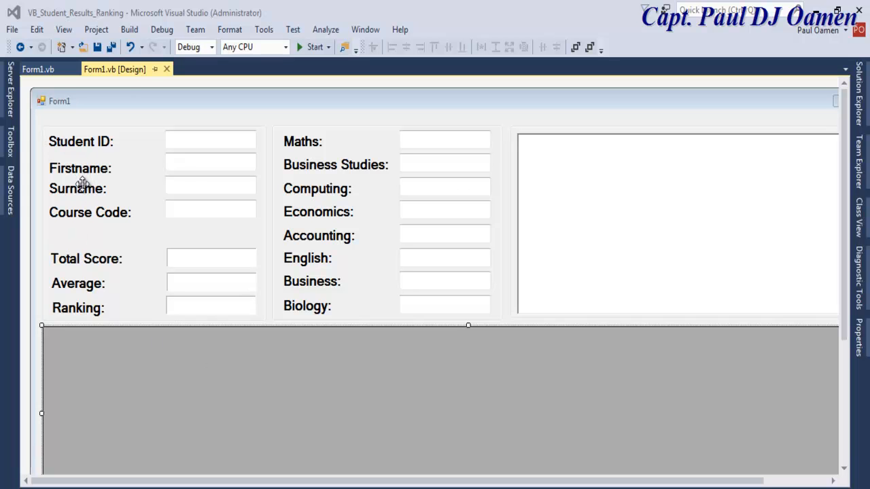
{"action": "mouse_move", "coordinate": [100, 140]}
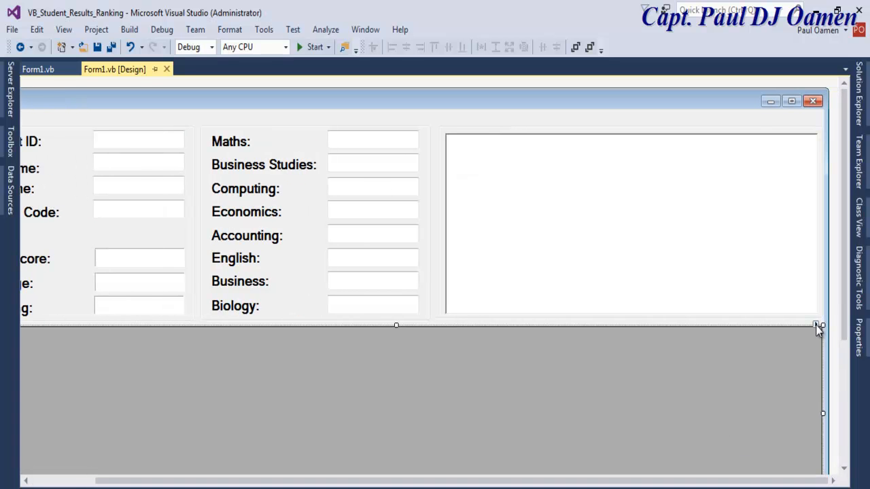
{"action": "left_click", "coordinate": [819, 326]}
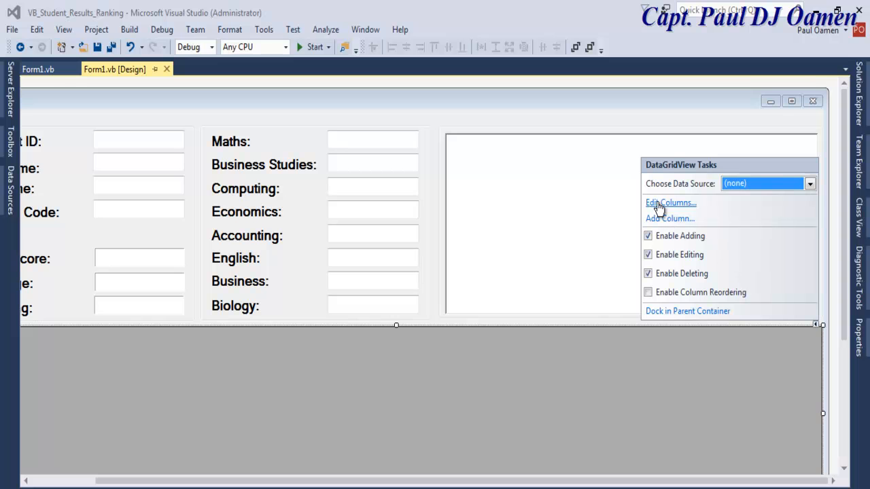
- In Edit Columns, add a Student_ID text column to the data grid
{"action": "left_click", "coordinate": [670, 203]}
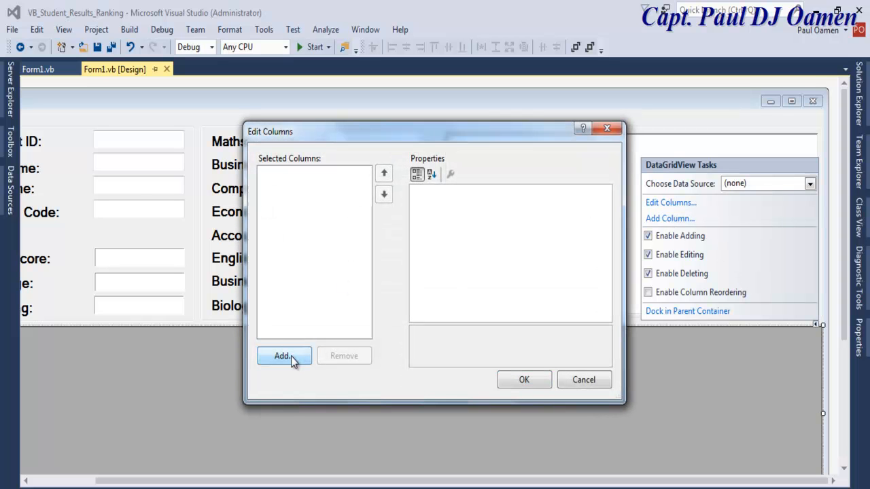
{"action": "left_click", "coordinate": [282, 356]}
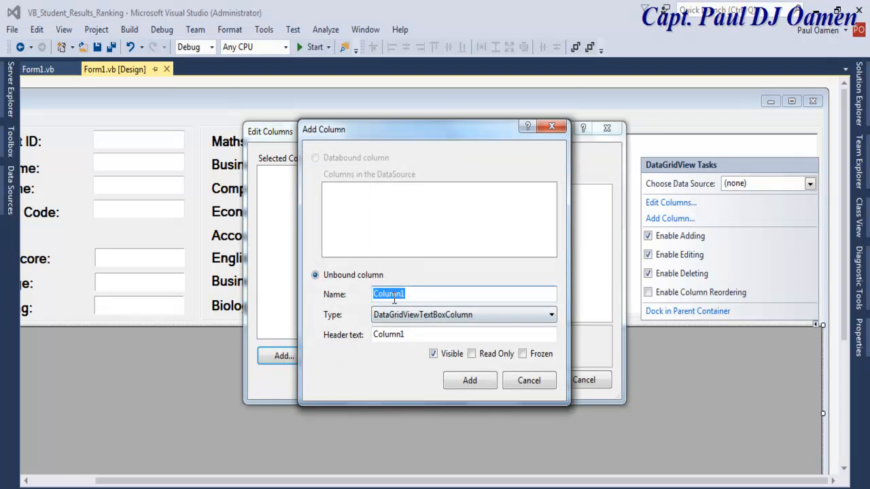
{"action": "type", "text": "St"}
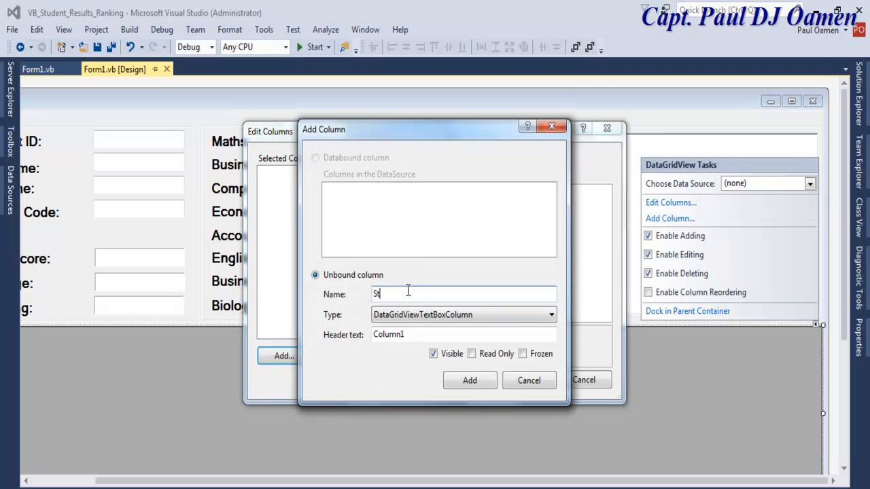
{"action": "type", "text": "udent_ID"}
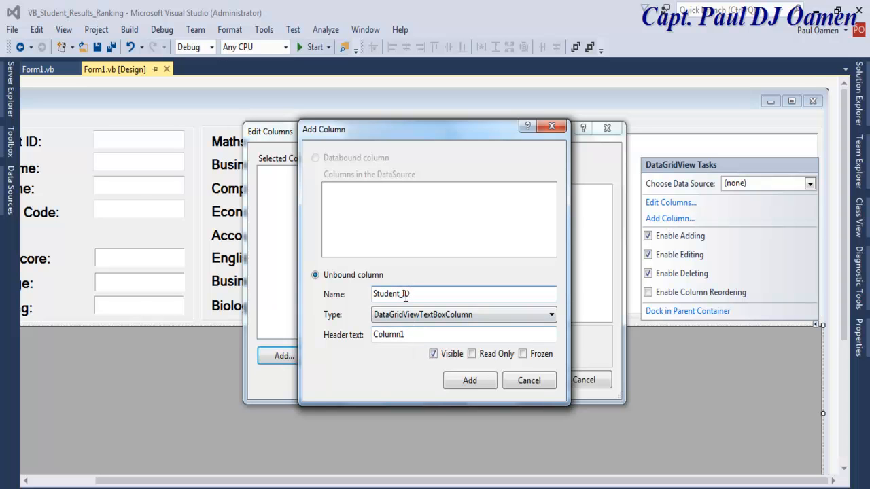
{"action": "triple_click", "coordinate": [465, 293]}
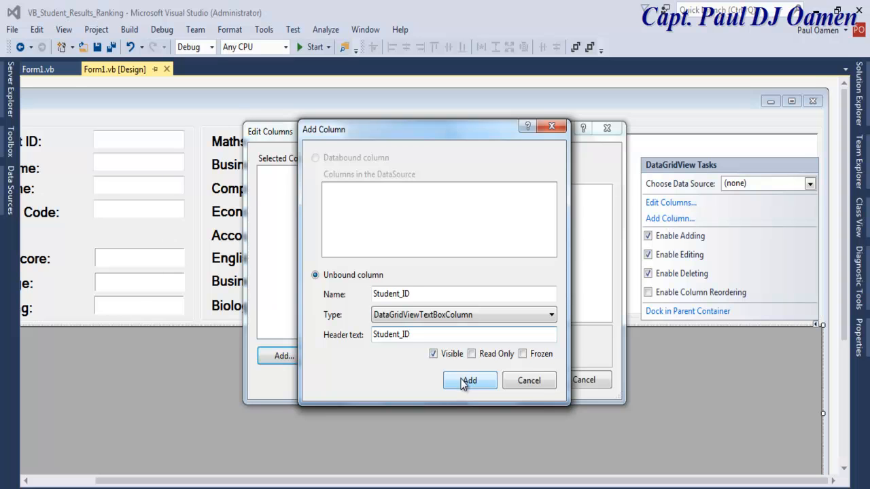
{"action": "left_click", "coordinate": [469, 380]}
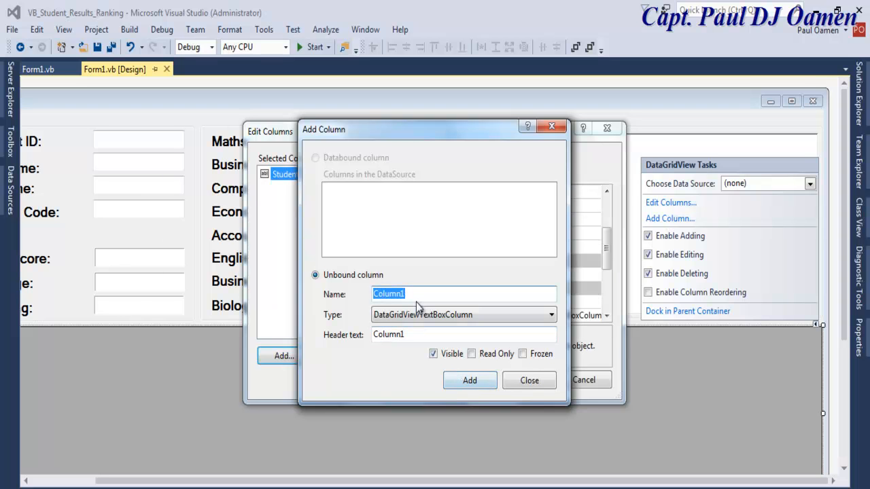
{"action": "mouse_move", "coordinate": [214, 483]}
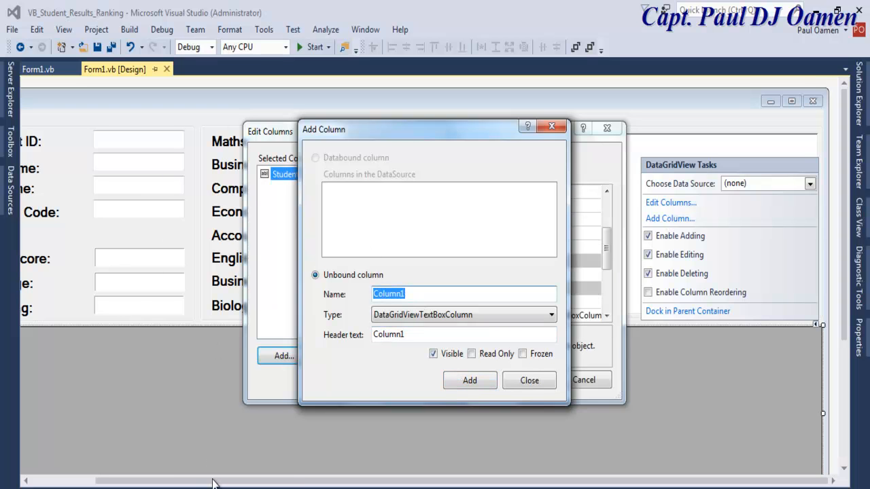
{"action": "mouse_move", "coordinate": [420, 293]}
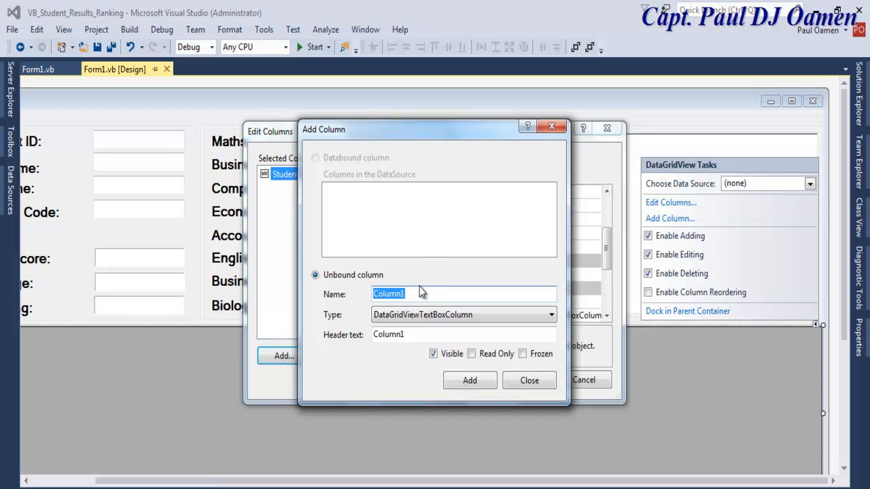
- Add a Firstname column to the data grid
{"action": "type", "text": "Fir"}
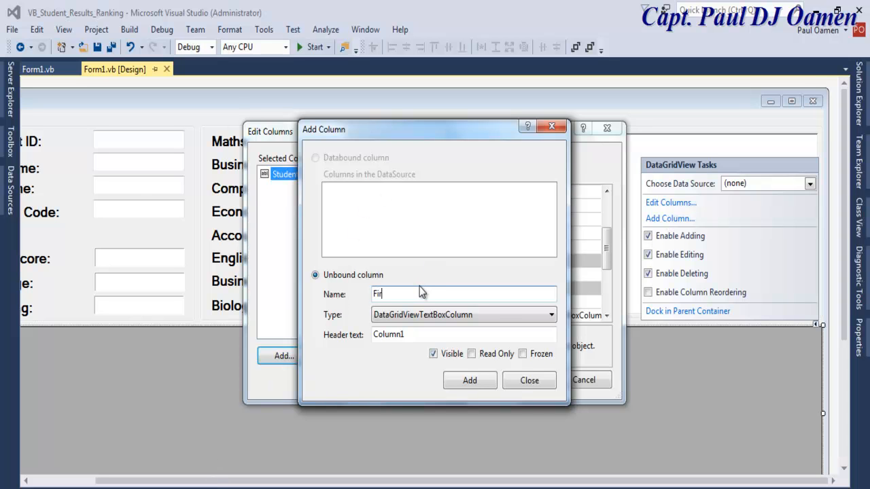
{"action": "type", "text": "st"}
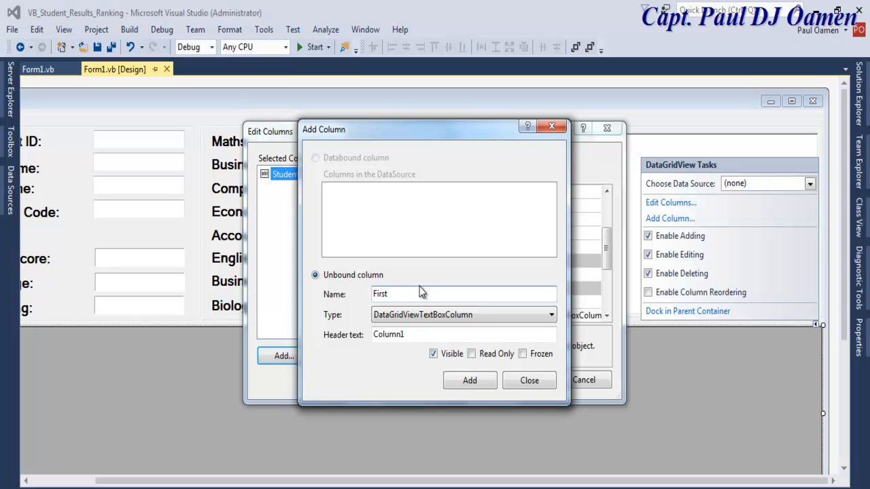
{"action": "type", "text": "name"}
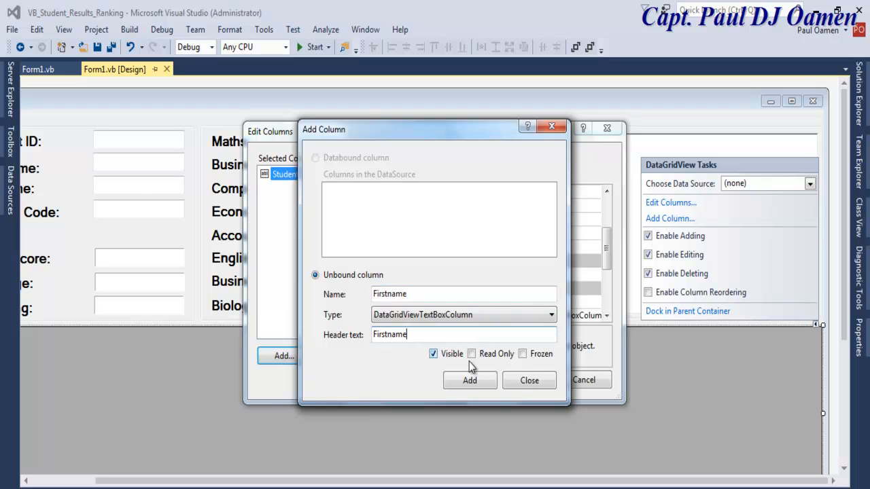
{"action": "left_click", "coordinate": [469, 380]}
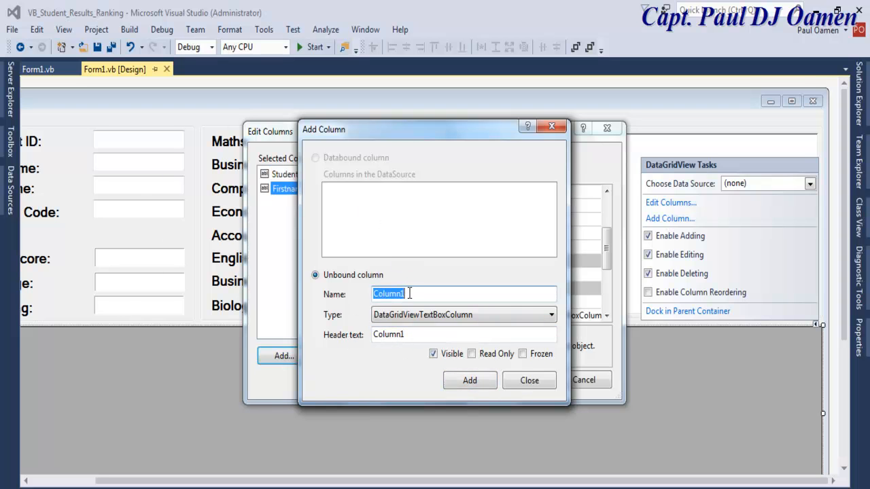
- Add a Surname column with matching header text and finish adding columns
{"action": "type", "text": "Su"}
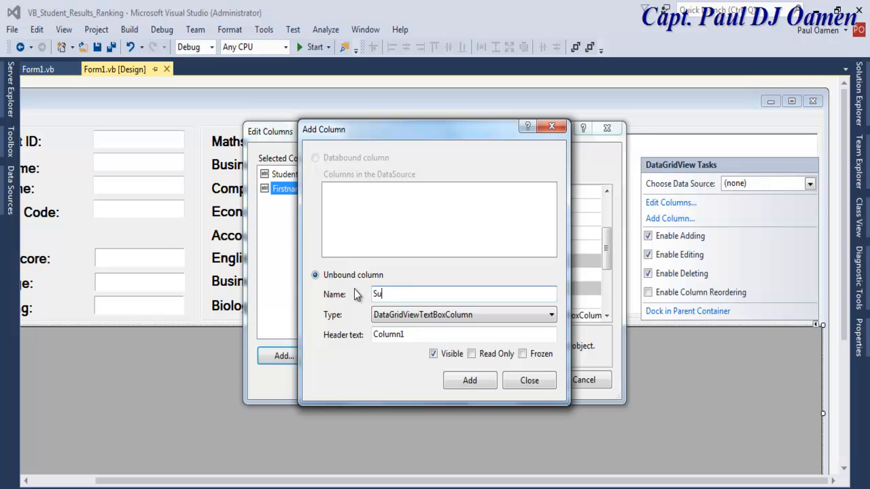
{"action": "type", "text": "rname"}
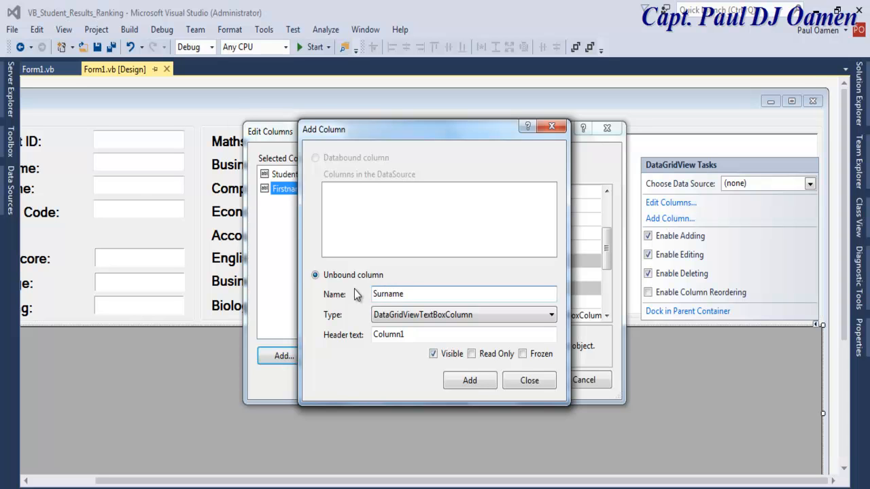
{"action": "triple_click", "coordinate": [465, 294]}
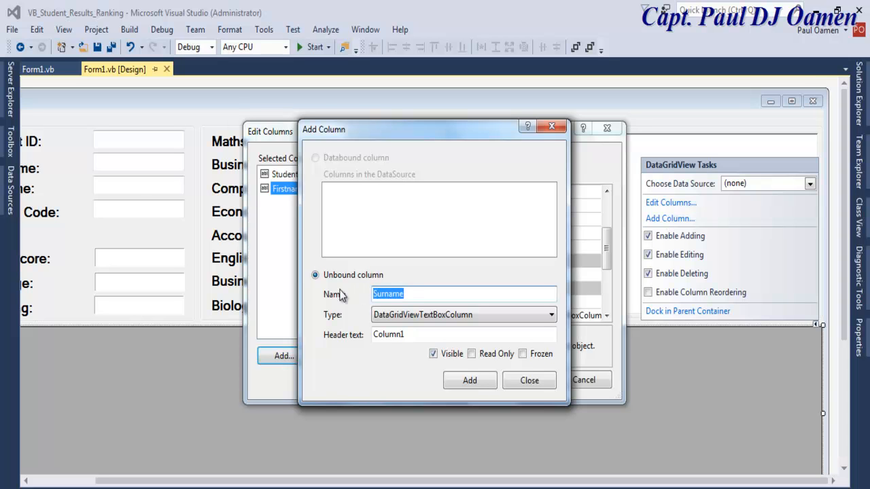
{"action": "left_click", "coordinate": [465, 334]}
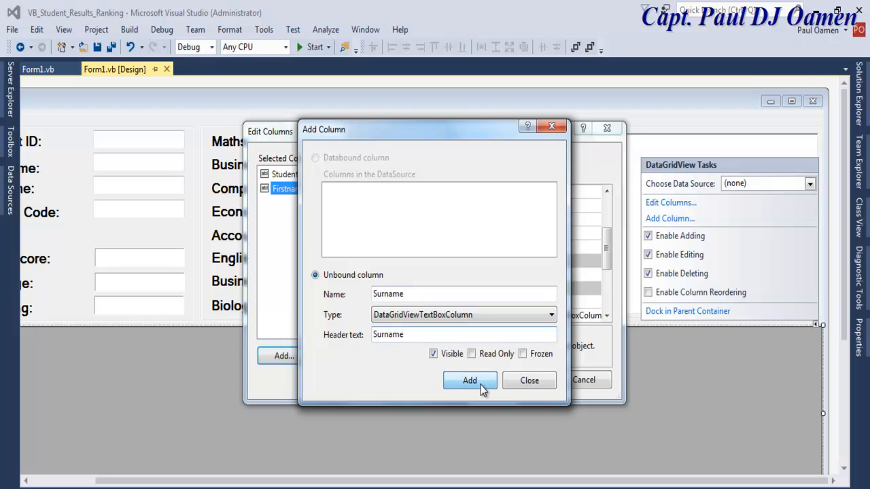
{"action": "left_click", "coordinate": [471, 381]}
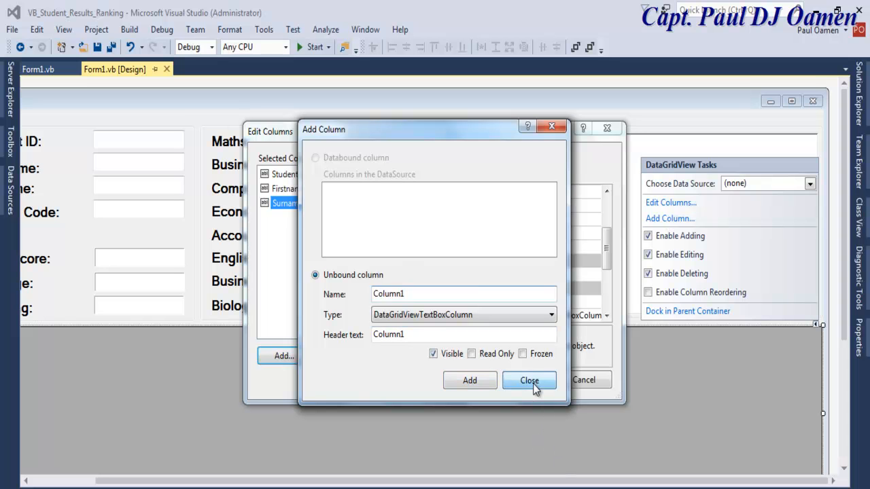
{"action": "left_click", "coordinate": [531, 381]}
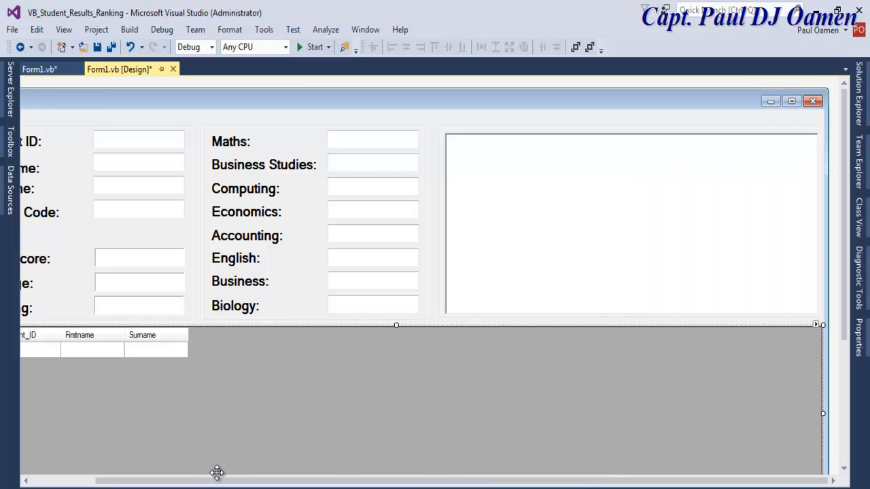
- Add the Course_Code through Progression columns via DataGridView Tasks, then run the app
{"action": "scroll", "scroll_direction": "left", "scroll_amount": 3}
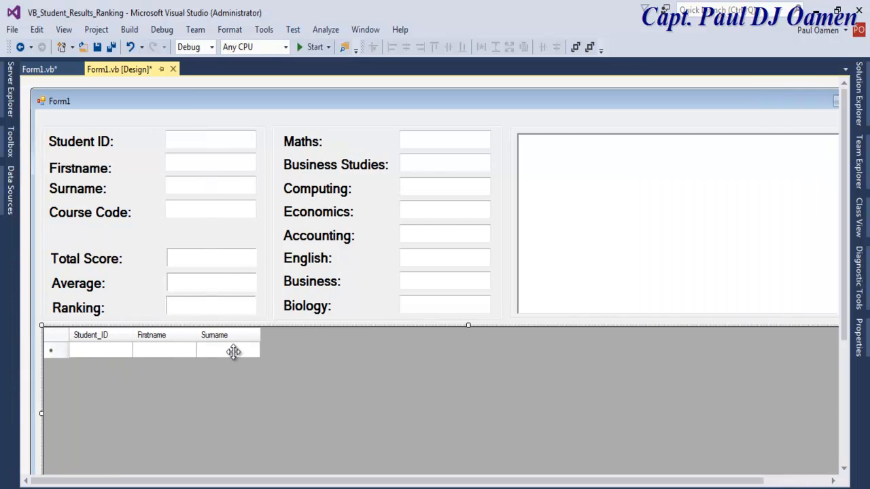
{"action": "mouse_move", "coordinate": [401, 344]}
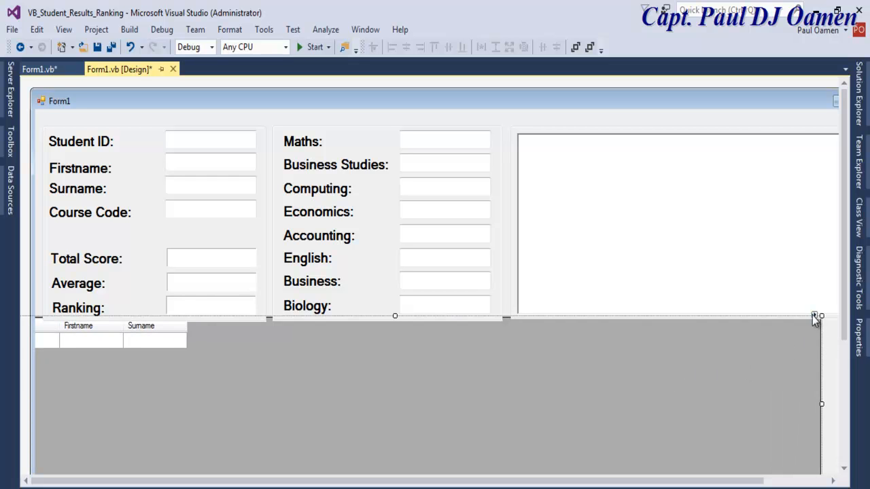
{"action": "left_click", "coordinate": [815, 315]}
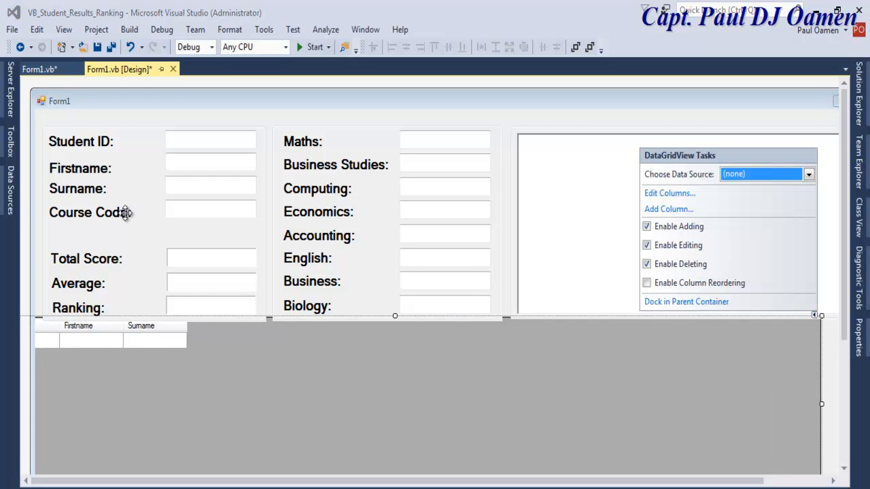
{"action": "mouse_move", "coordinate": [710, 209]}
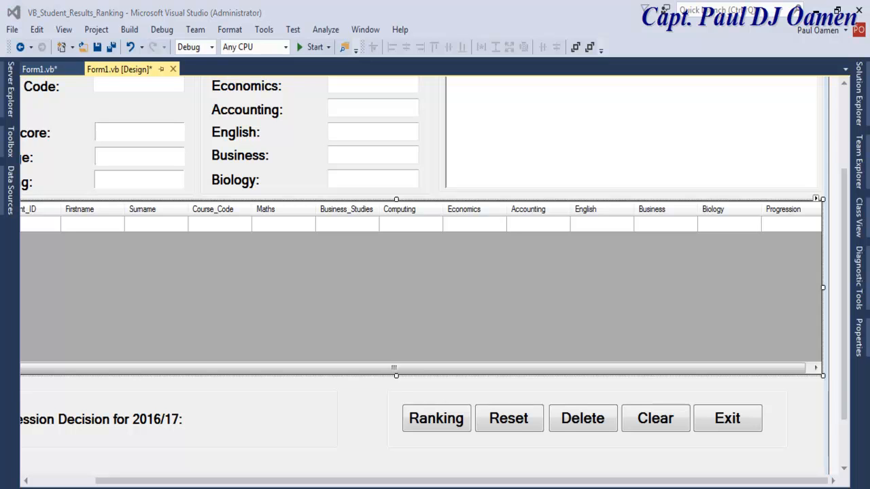
{"action": "mouse_move", "coordinate": [386, 97]}
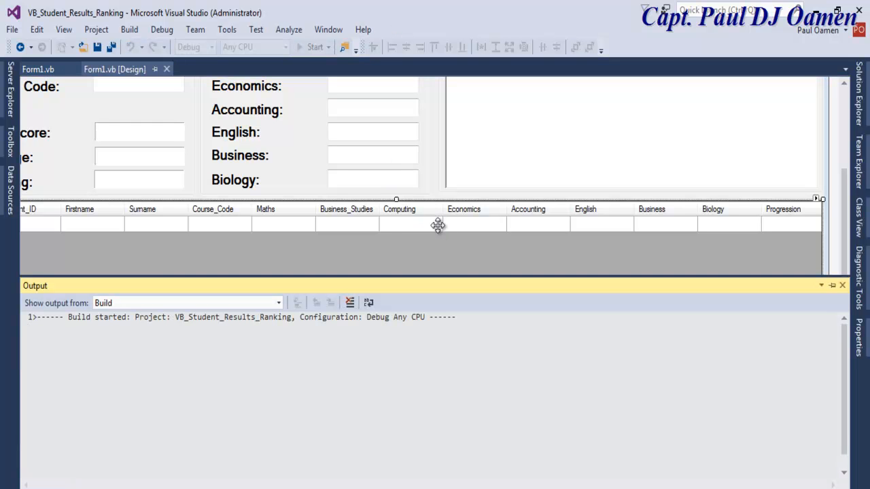
{"action": "left_click", "coordinate": [314, 47]}
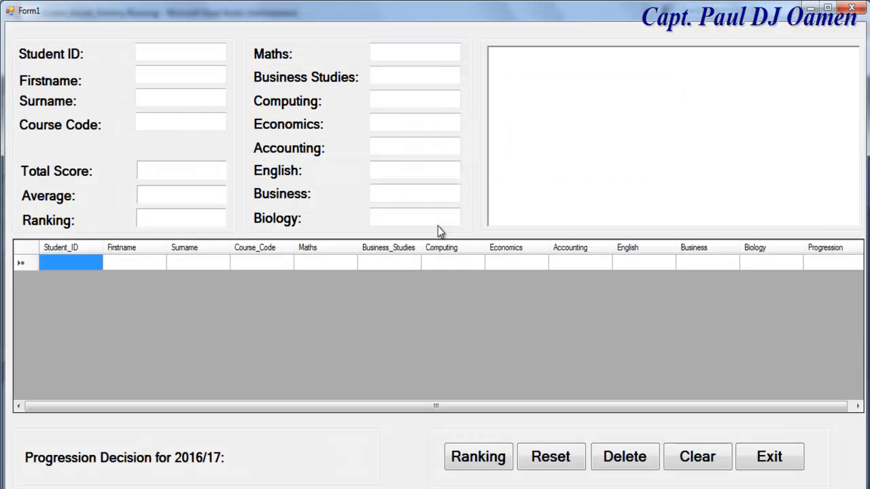
{"action": "mouse_move", "coordinate": [595, 307]}
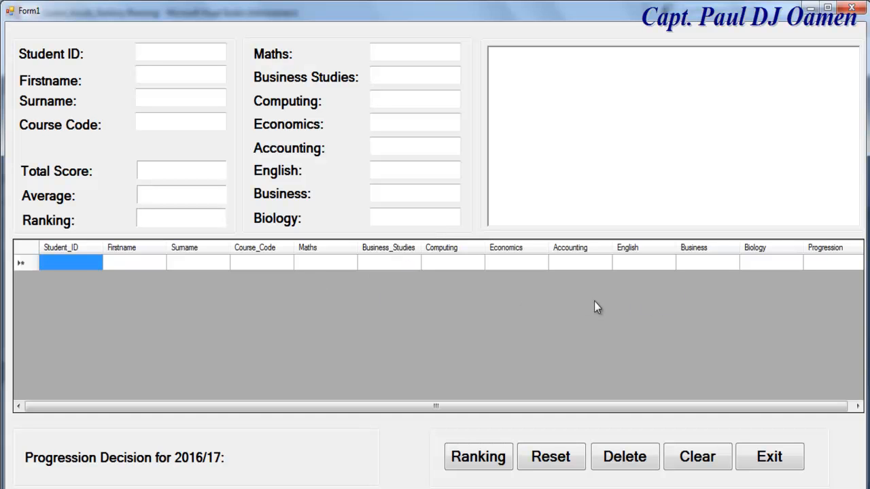
{"action": "mouse_move", "coordinate": [202, 171]}
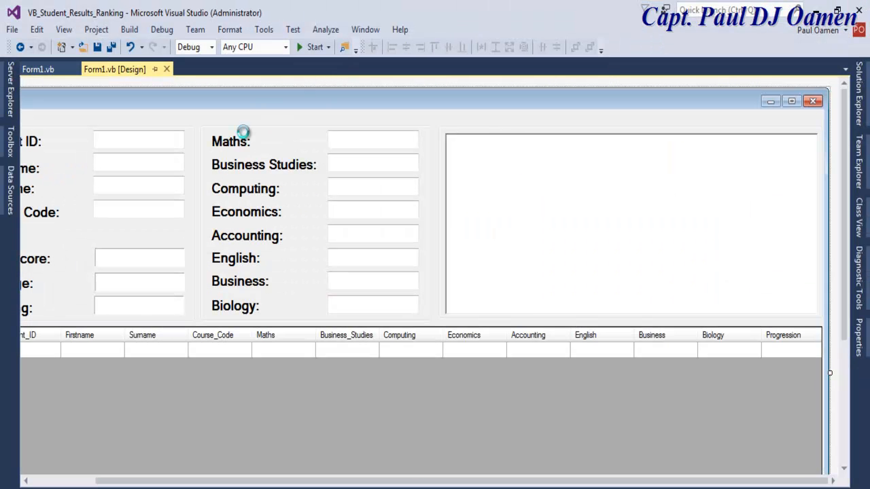
{"action": "mouse_move", "coordinate": [244, 473]}
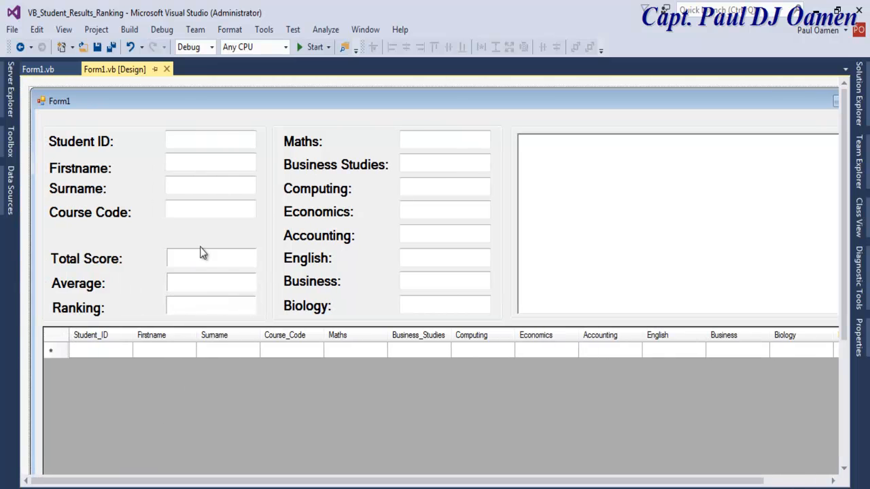
- Back in Form1's designer, select the Course Code text box
{"action": "left_click", "coordinate": [209, 209]}
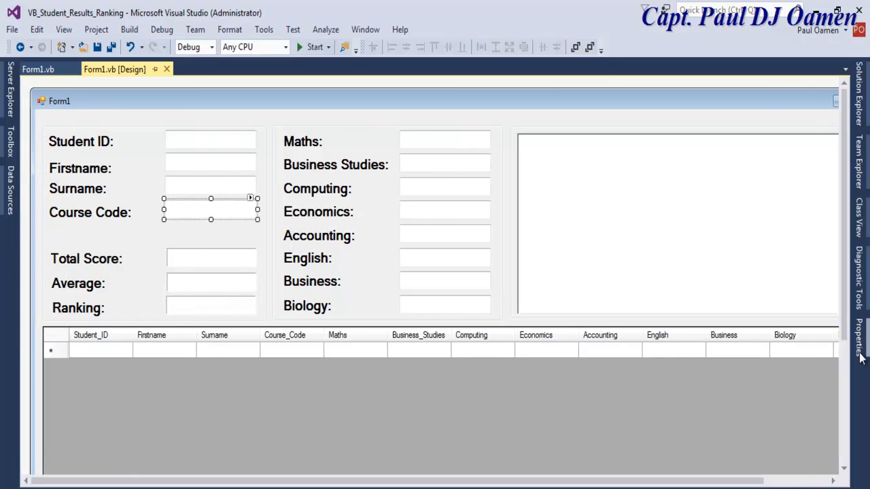
{"action": "mouse_move", "coordinate": [174, 207]}
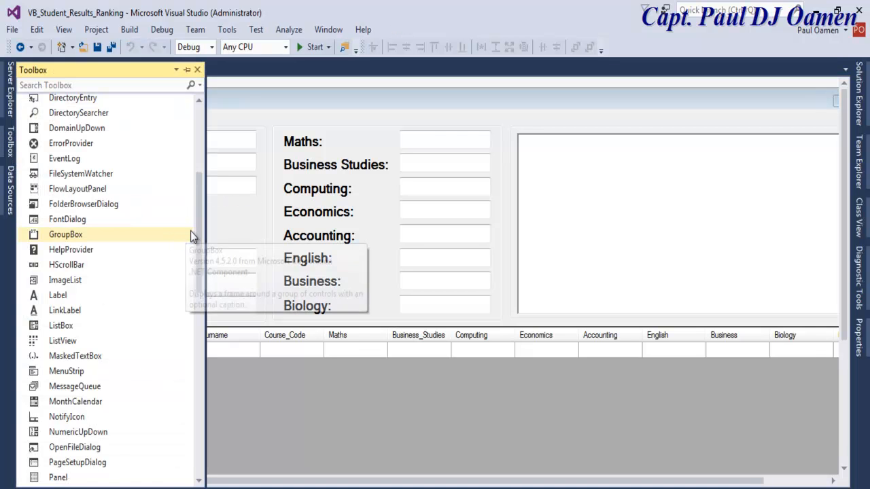
- Place a ComboBox from the Toolbox beside the Course Code label and select it
{"action": "scroll", "scroll_direction": "up", "scroll_amount": 3}
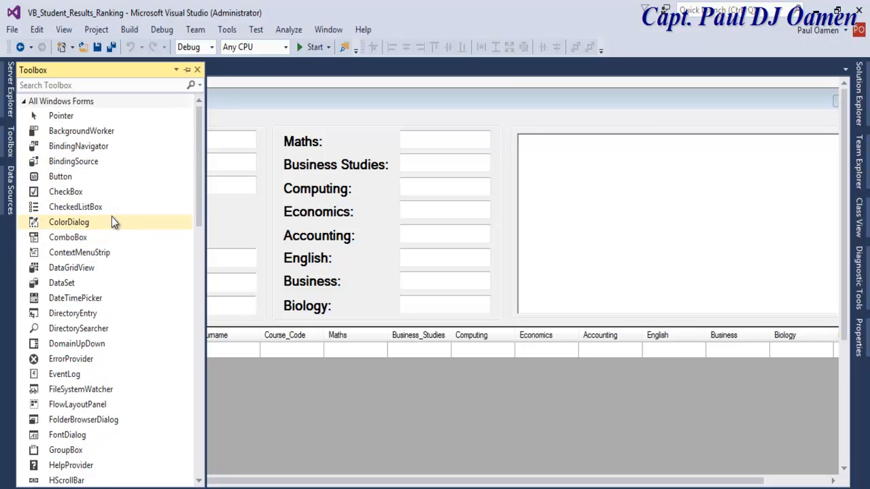
{"action": "mouse_move", "coordinate": [68, 223]}
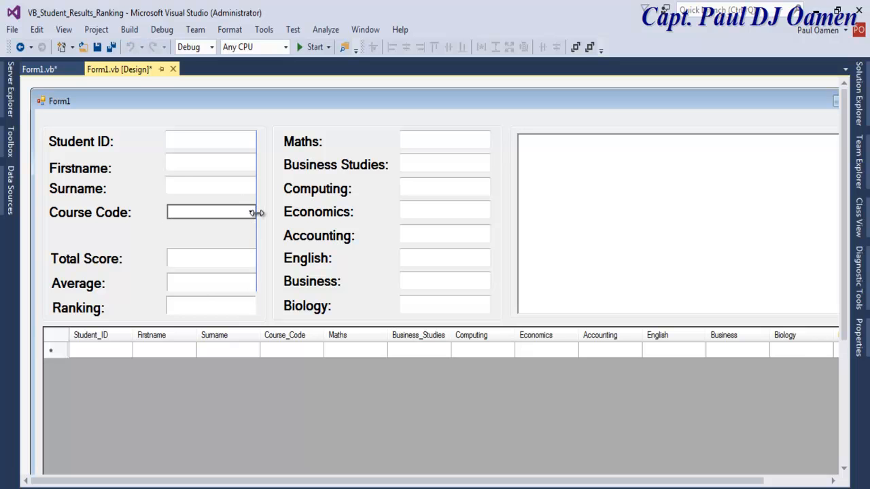
{"action": "left_click", "coordinate": [253, 205]}
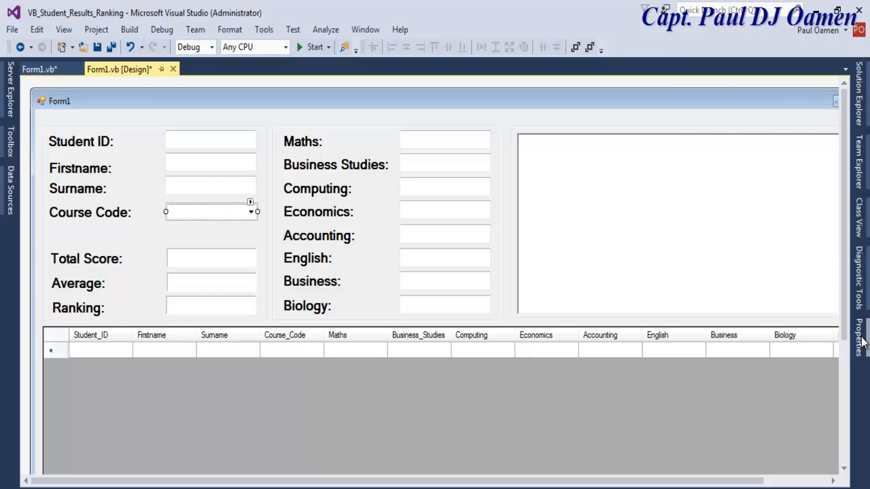
- Set the combo box's (Name) property to cmbCourseCode
{"action": "left_click", "coordinate": [211, 213]}
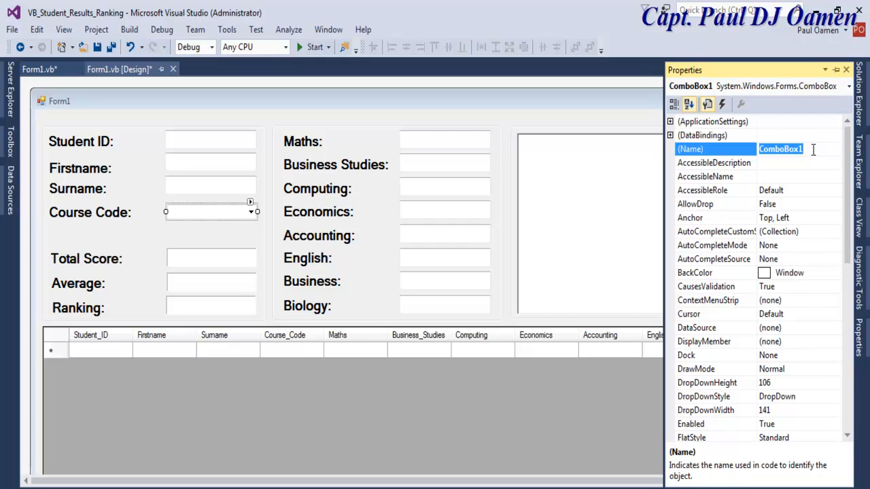
{"action": "type", "text": "cmb"}
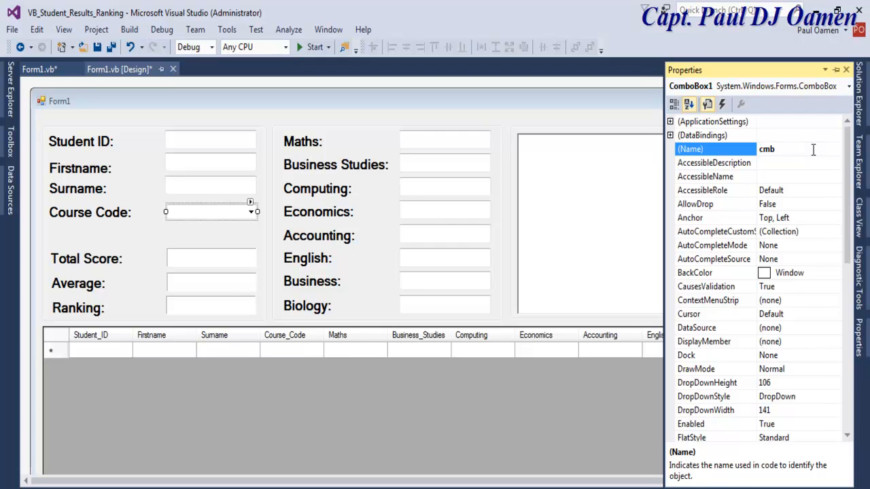
{"action": "type", "text": "CourseCode"}
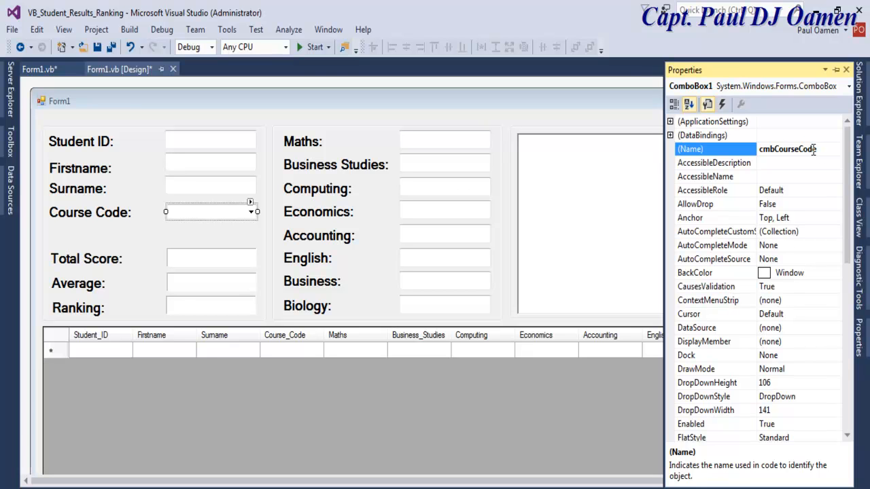
{"action": "key", "text": "Return"}
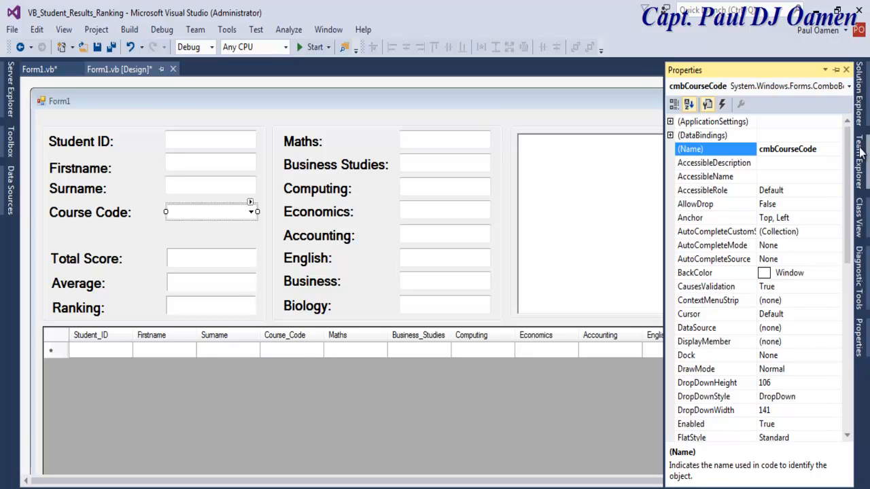
- Review the combo box's Size and Font properties, then check the form's code and return to design
{"action": "scroll", "scroll_direction": "down", "scroll_amount": 3}
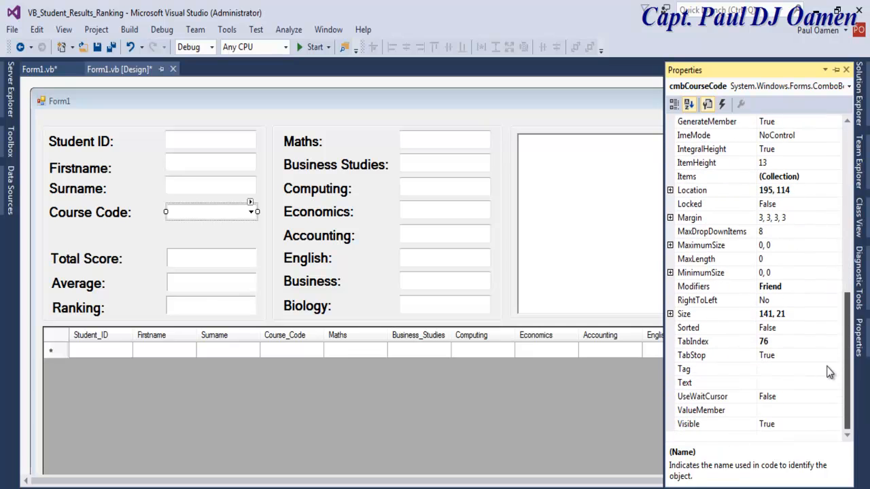
{"action": "left_click", "coordinate": [714, 313]}
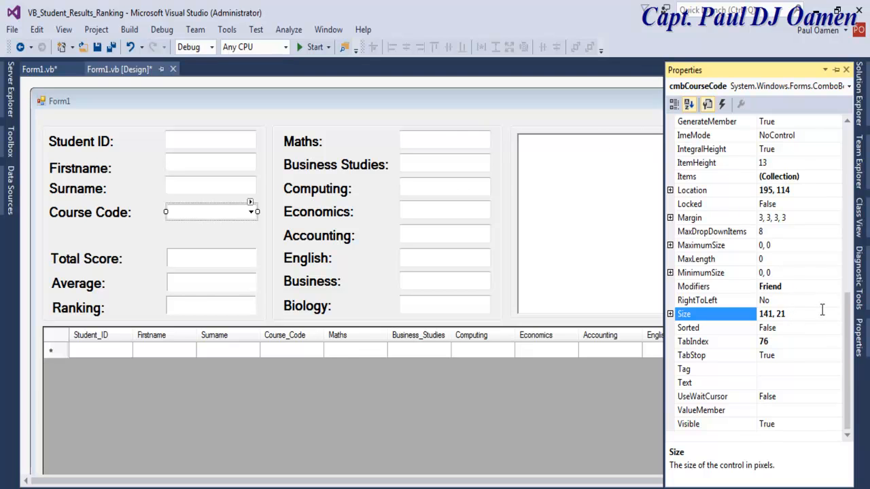
{"action": "scroll", "scroll_direction": "up", "scroll_amount": 3}
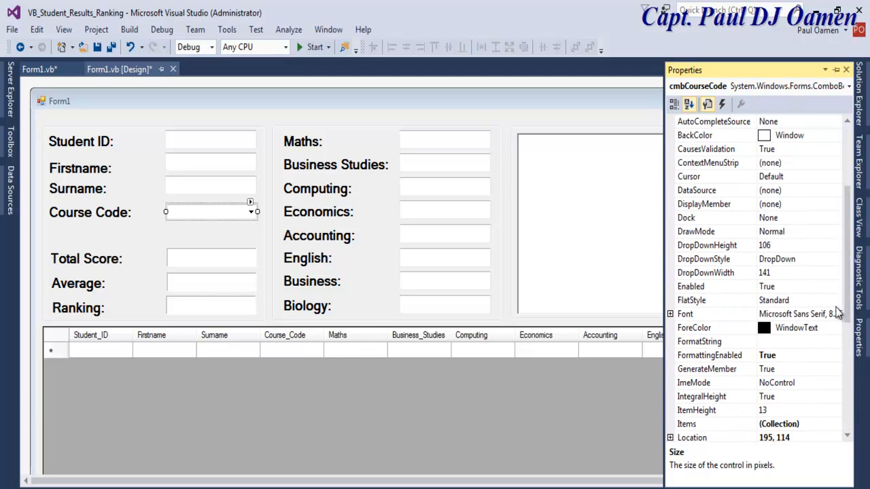
{"action": "left_click", "coordinate": [685, 313]}
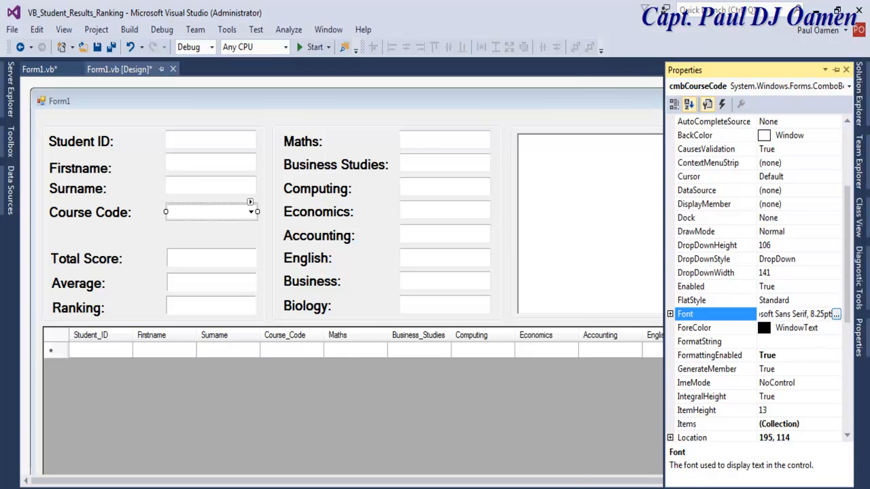
{"action": "left_click", "coordinate": [837, 313]}
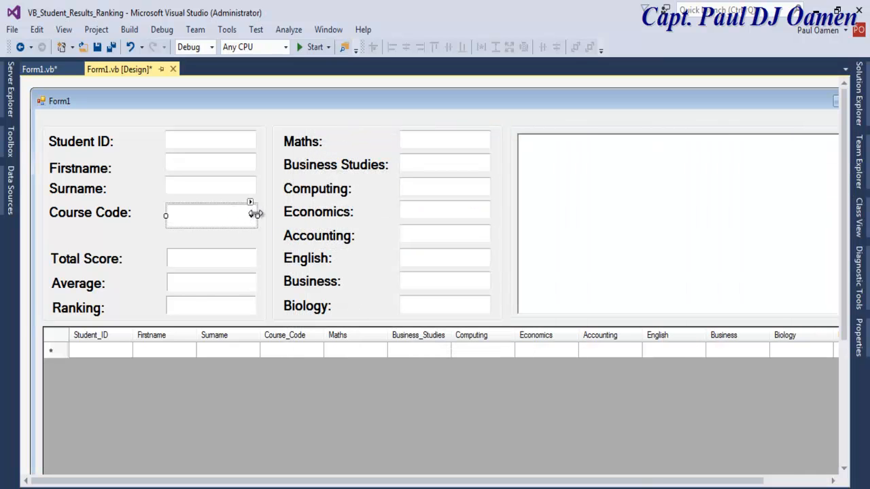
{"action": "left_click", "coordinate": [211, 215]}
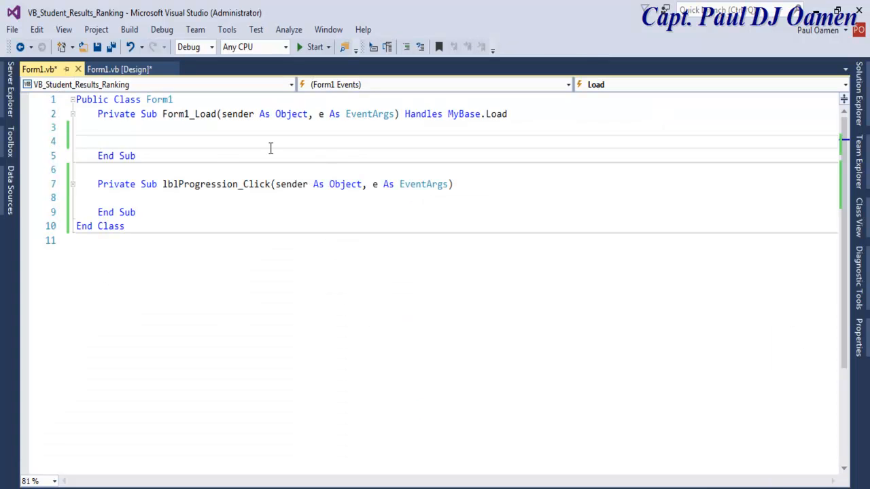
{"action": "left_click", "coordinate": [119, 68]}
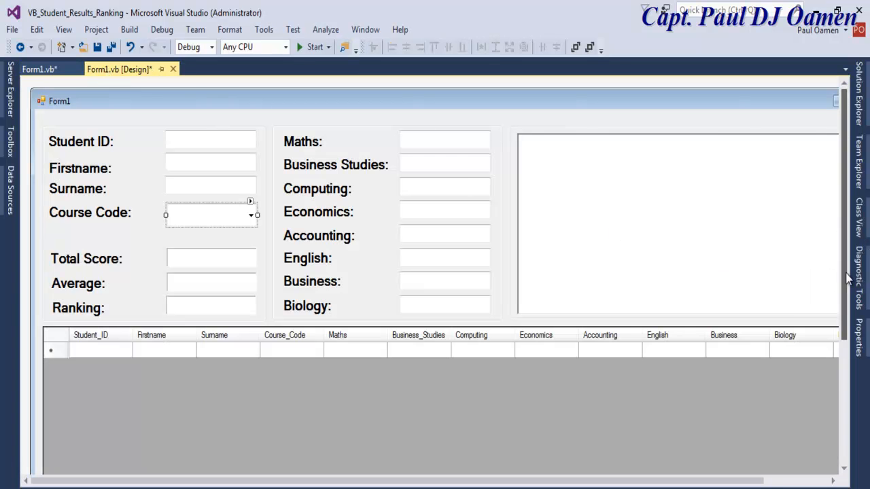
- Create the Exit button's click handler and declare Dim iExit As DialogResult
{"action": "scroll", "scroll_direction": "down", "scroll_amount": 3}
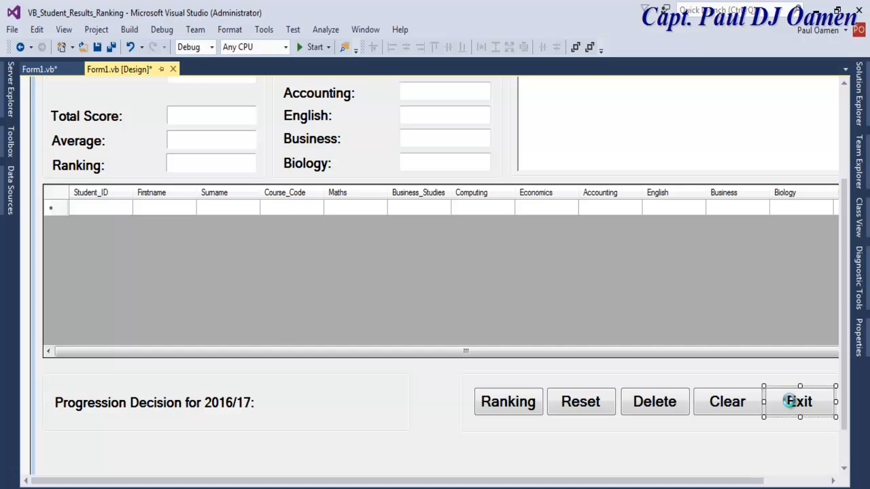
{"action": "double_click", "coordinate": [799, 401]}
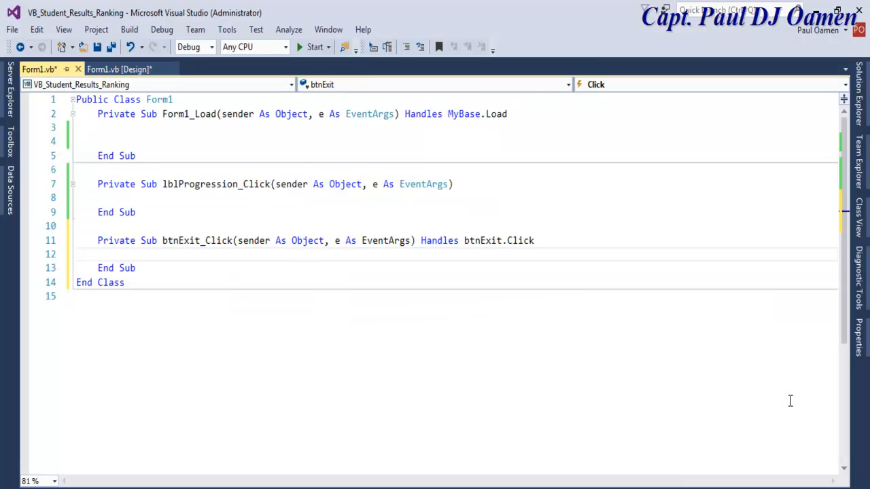
{"action": "type", "text": "Dim"}
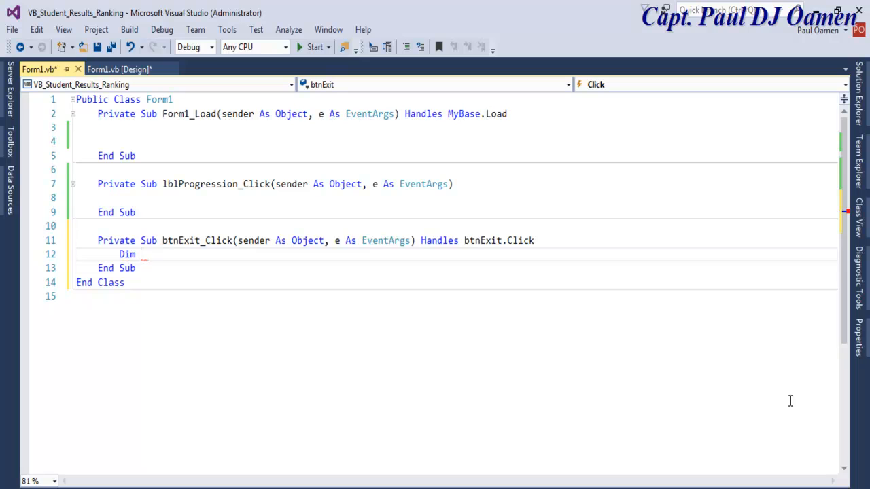
{"action": "type", "text": "iE"}
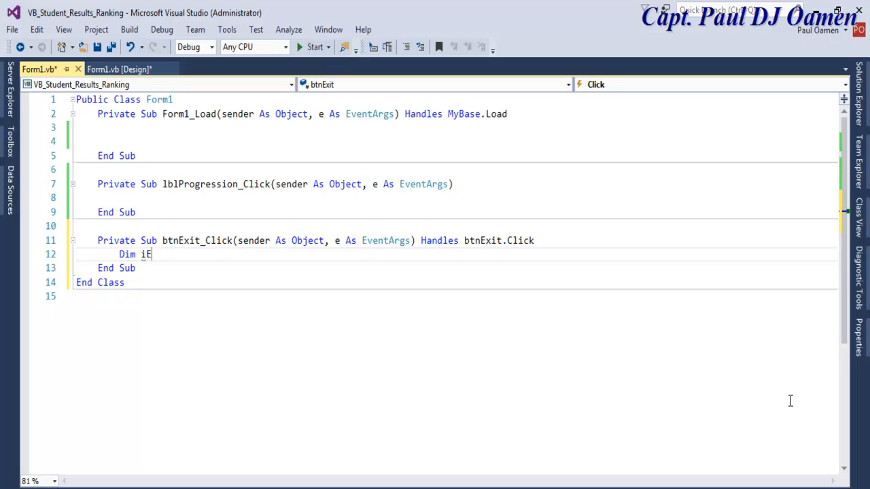
{"action": "type", "text": "xit"}
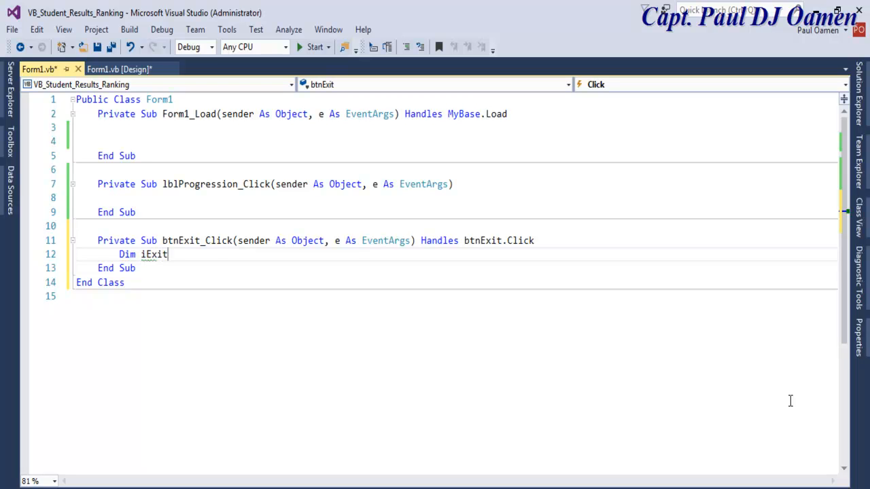
{"action": "type", "text": "As di"}
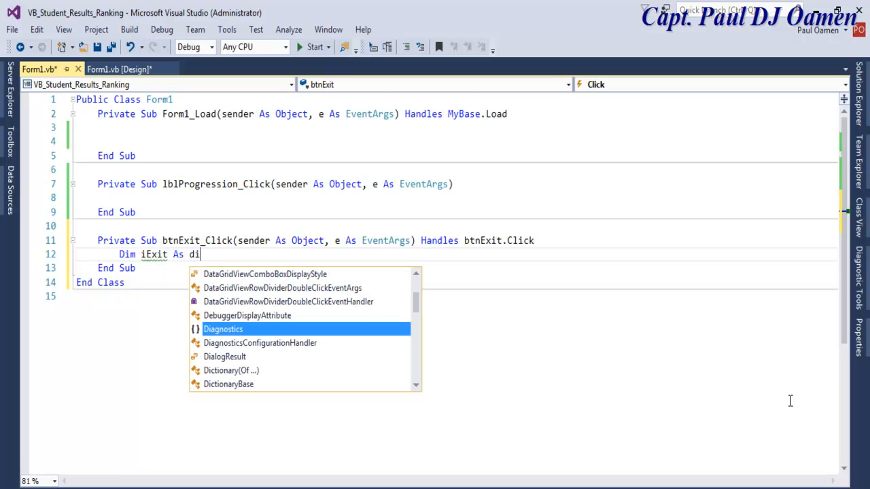
{"action": "mouse_move", "coordinate": [342, 330]}
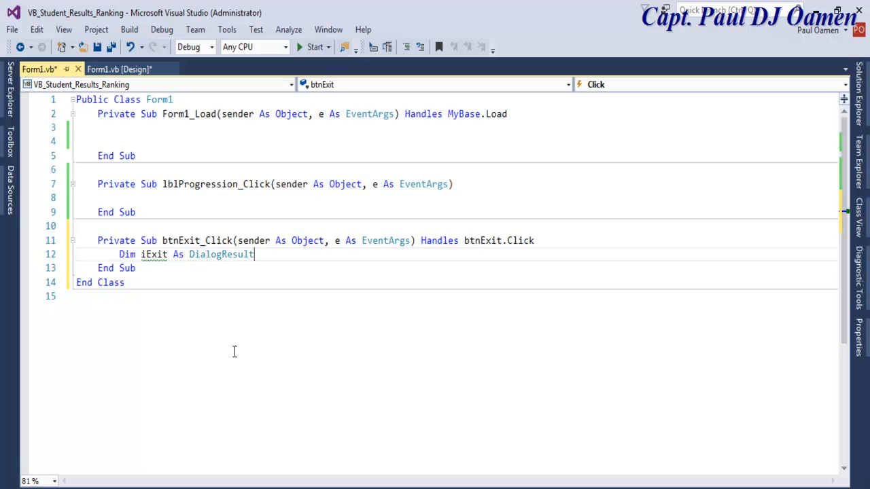
{"action": "type", "text": "iExit"}
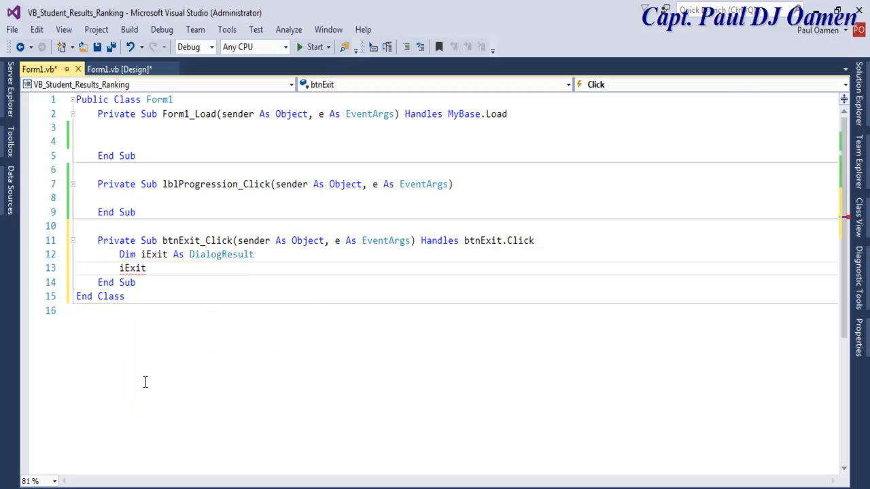
- Assign iExit from MessageBox.Show "Confirm if you want to exit", "Student Ranking", YesNo buttons, Question icon
{"action": "type", "text": "= messageBox"}
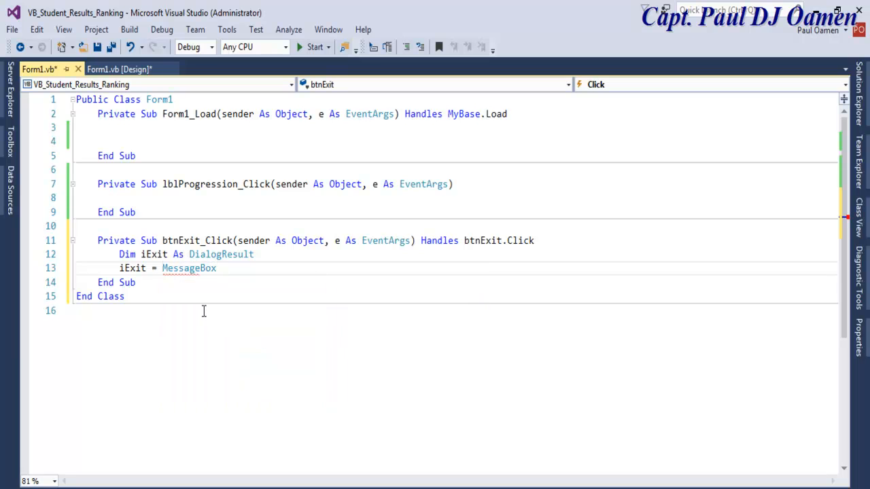
{"action": "type", "text": ".sho"}
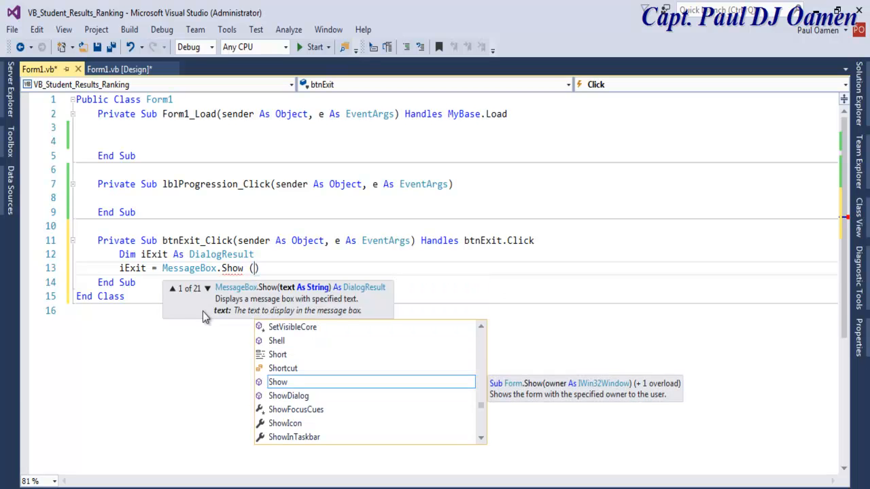
{"action": "type", "text": "\"Co"}
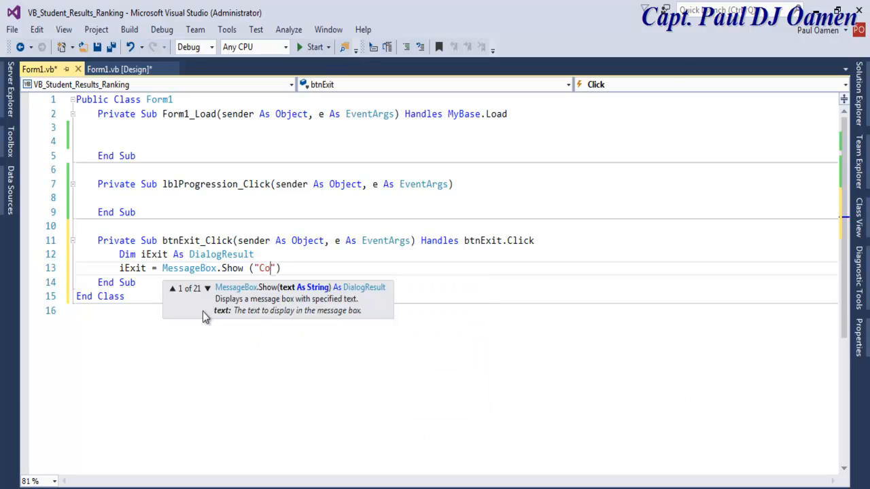
{"action": "type", "text": "nfirm"}
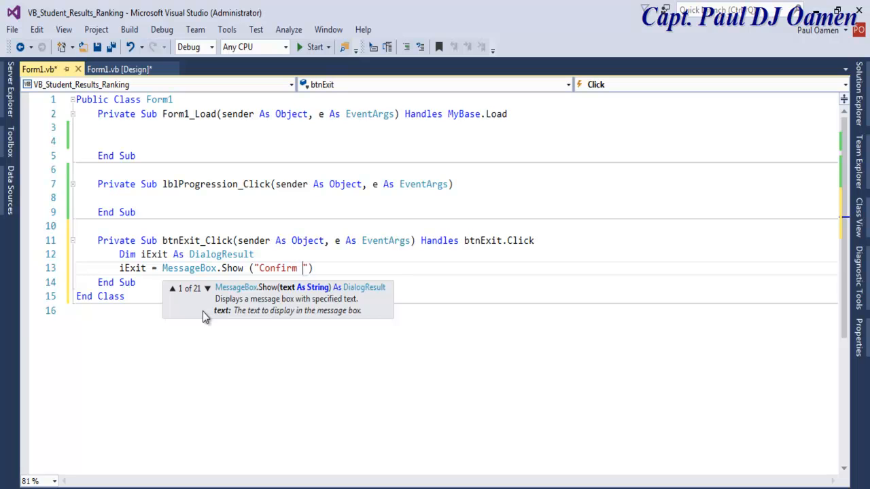
{"action": "type", "text": "if you wan"}
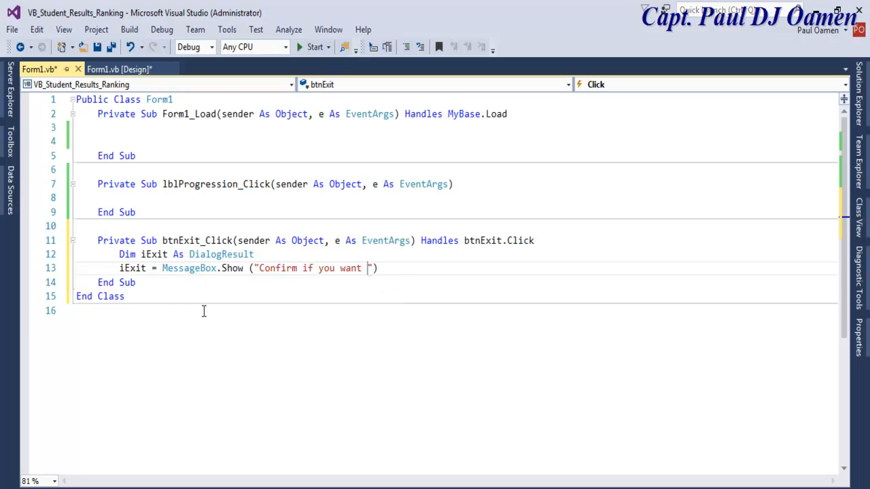
{"action": "type", "text": "to exit"}
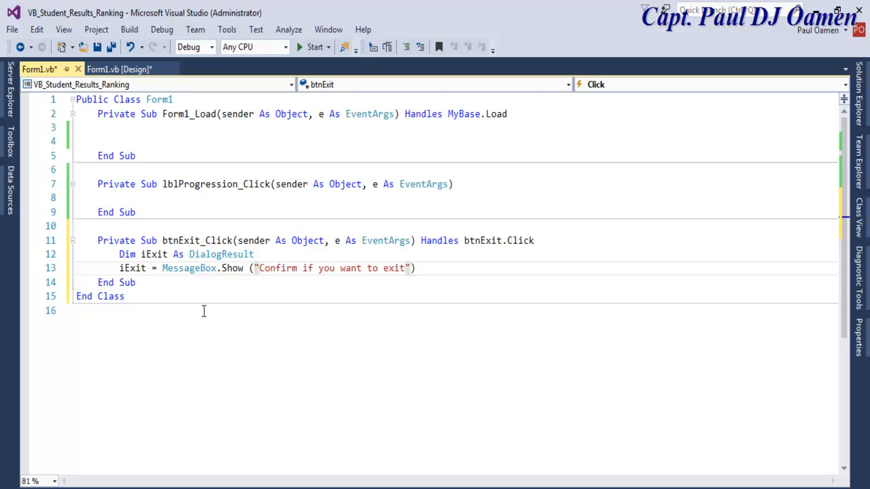
{"action": "type", "text": ",\"\""}
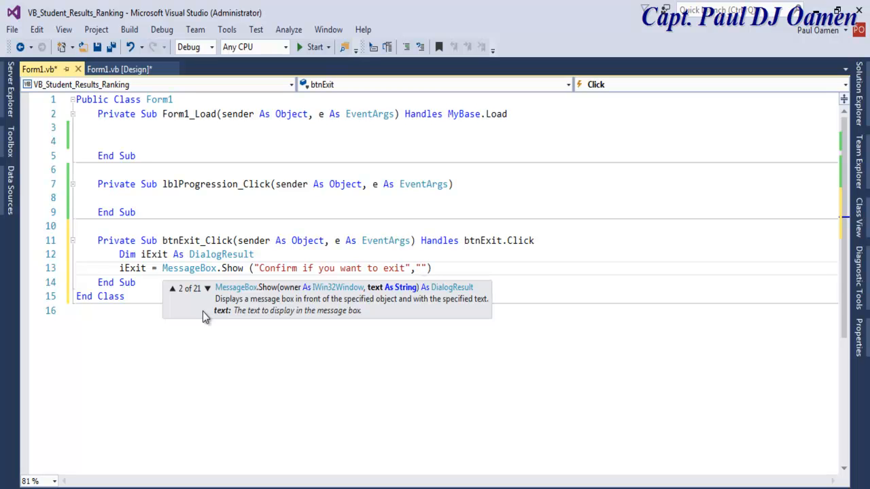
{"action": "type", "text": "Student"}
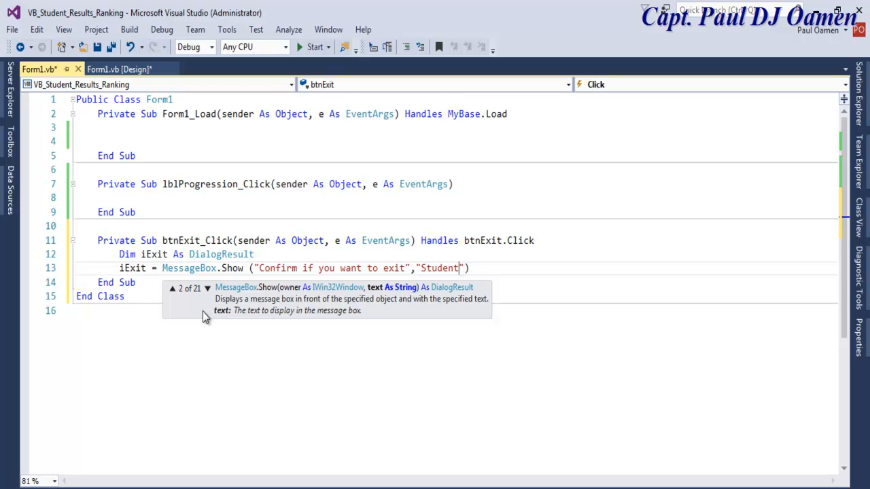
{"action": "type", "text": "Rank"}
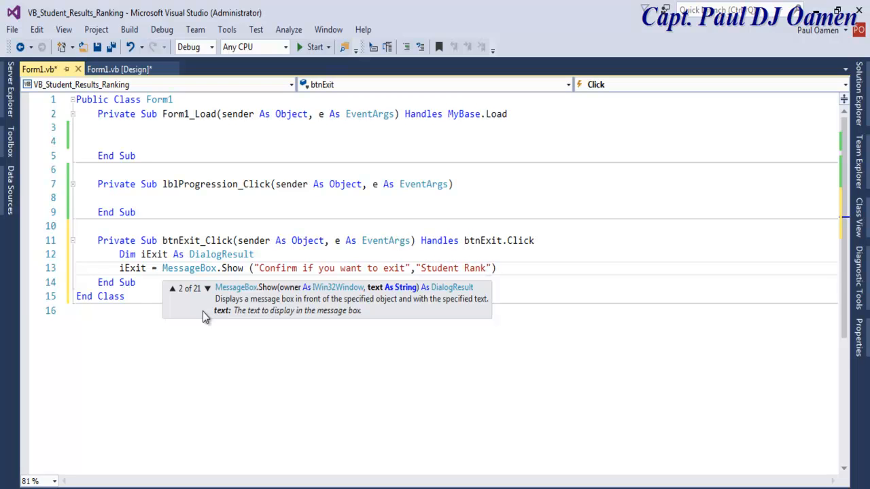
{"action": "type", "text": "ing"}
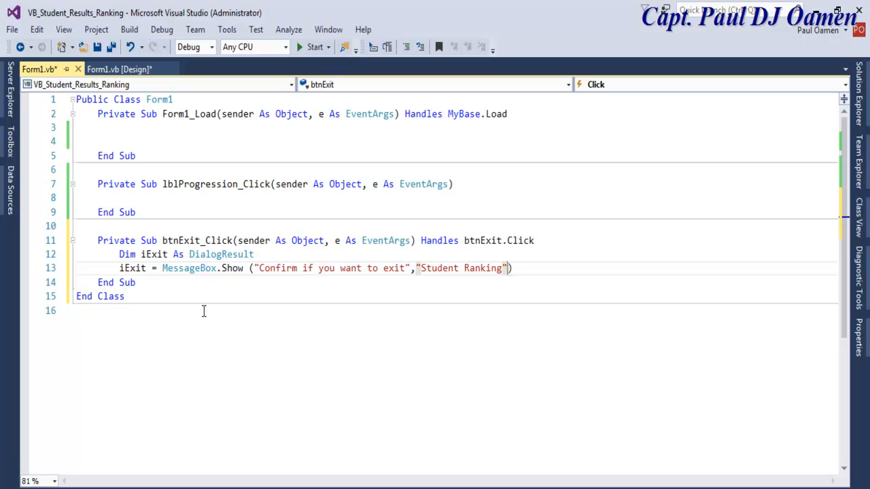
{"action": "type", "text": ","}
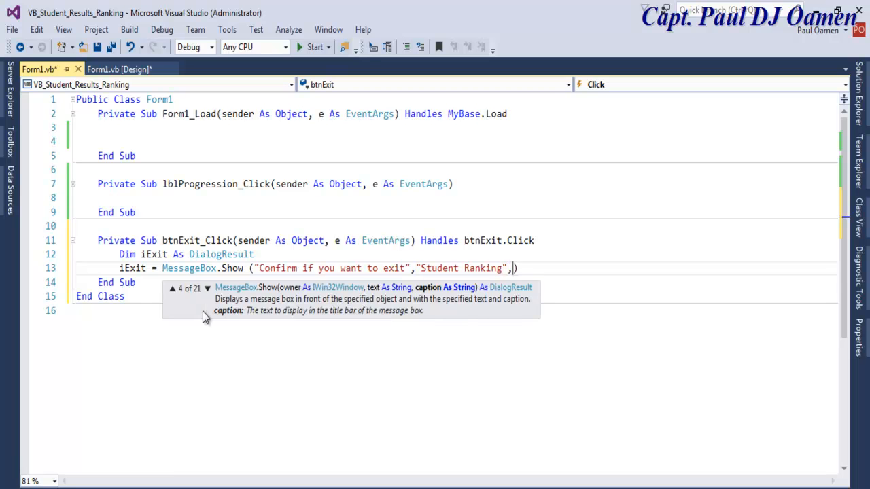
{"action": "type", "text": "messageBoxButtons"}
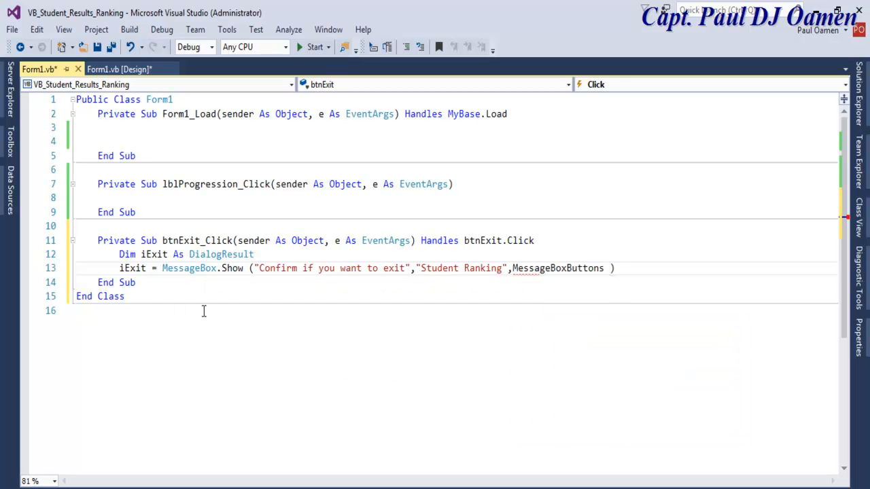
{"action": "type", "text": ".y"}
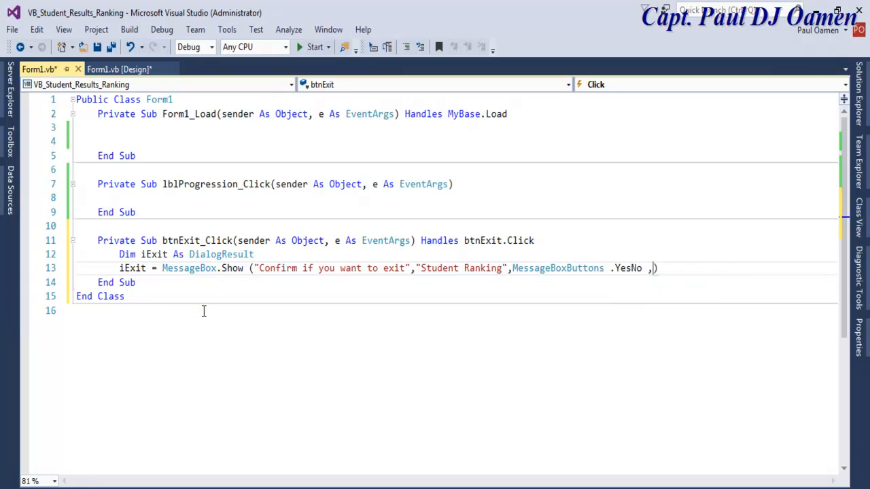
{"action": "type", "text": "mes"}
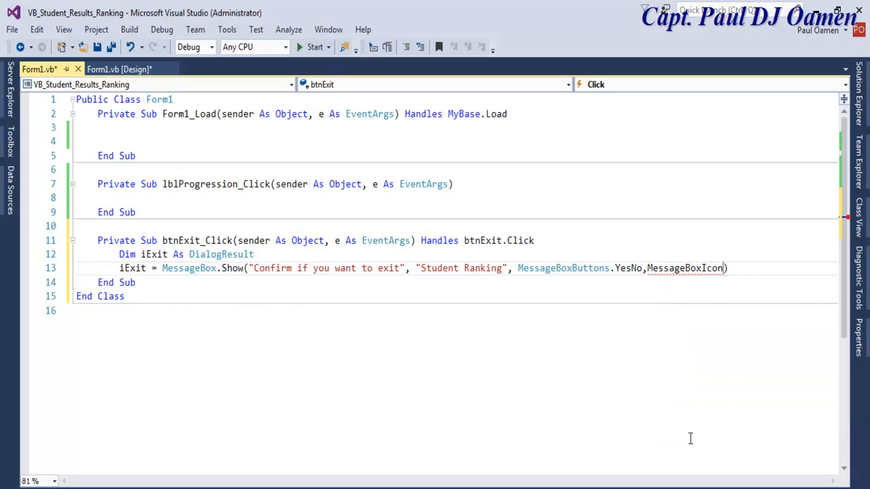
{"action": "type", "text": ".que"}
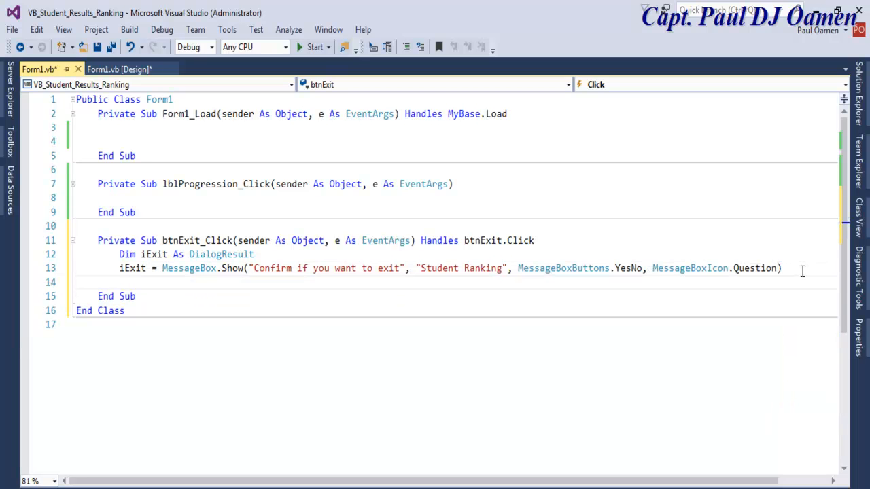
- Add If iExit = DialogResult.Yes Then to exit the application on Yes
{"action": "type", "text": "If"}
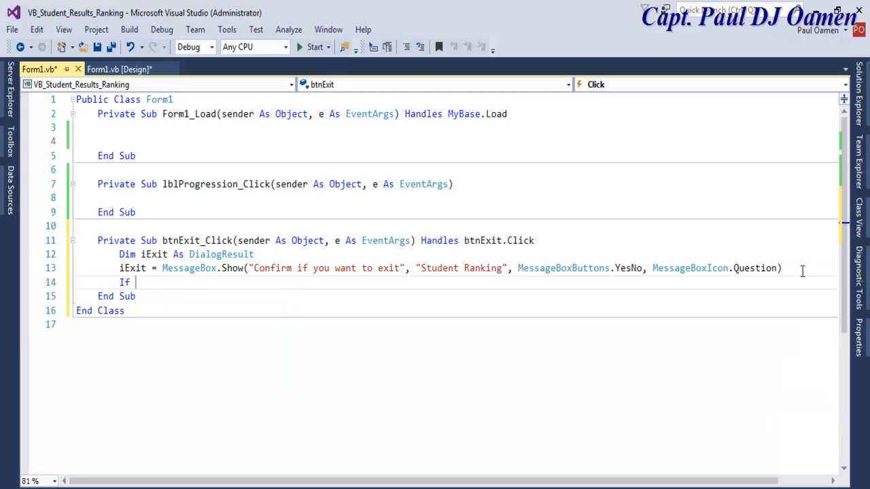
{"action": "type", "text": "iExit"}
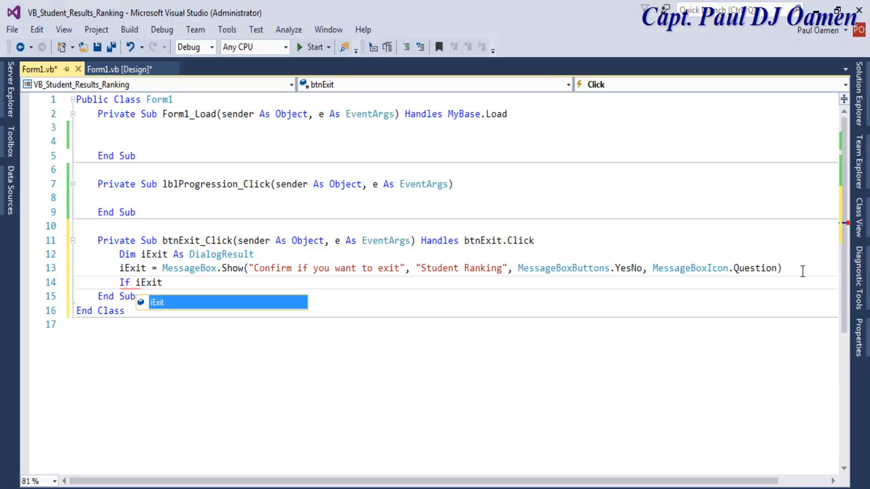
{"action": "type", "text": "= di"}
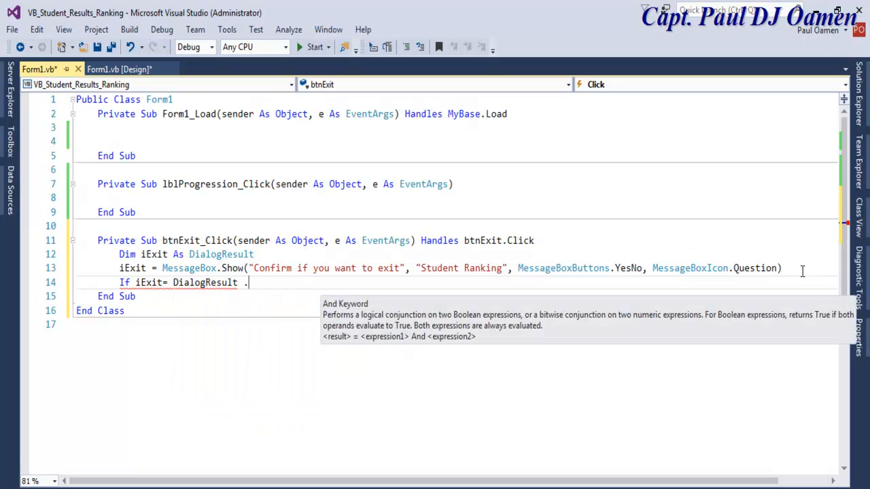
{"action": "type", "text": "."}
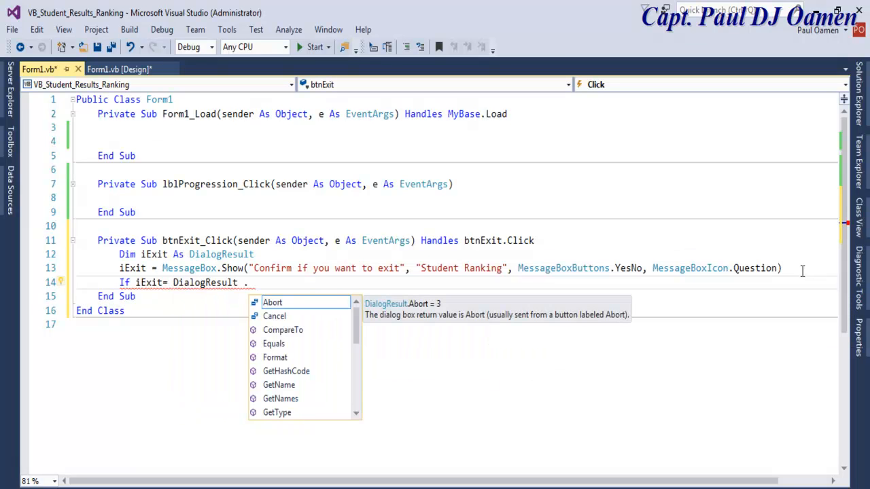
{"action": "type", "text": "Yes then"}
{"action": "type", "text": "Application.Exit()"}
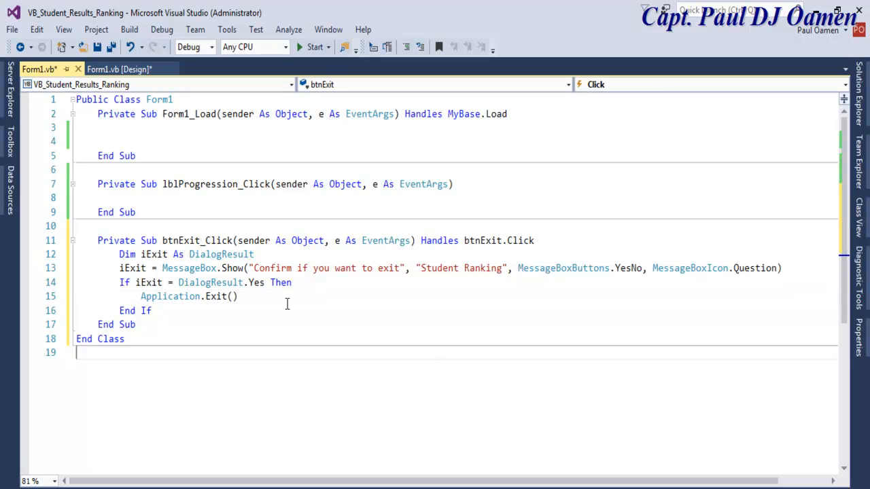
{"action": "left_click_drag", "start_coordinate": [119, 254], "coordinate": [155, 309]}
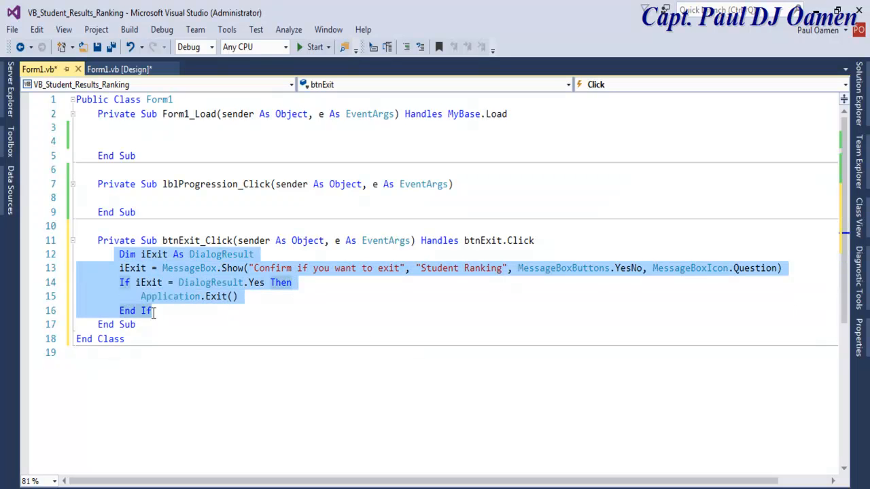
{"action": "left_click", "coordinate": [215, 367]}
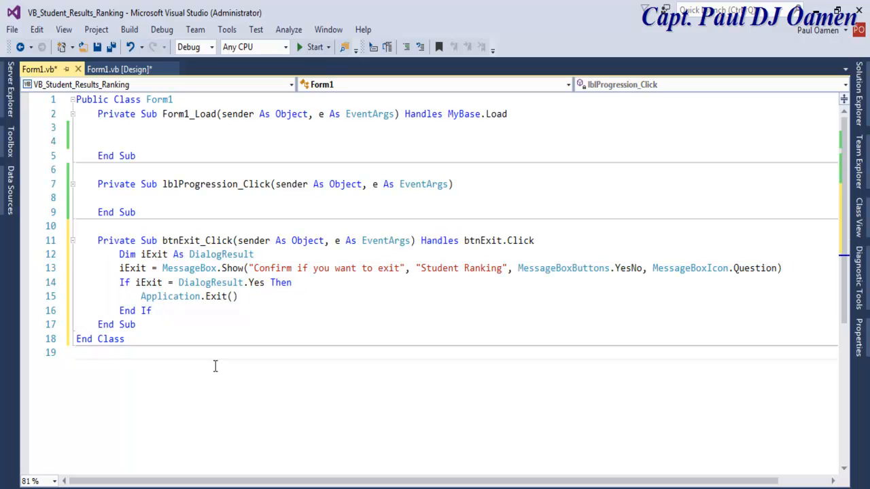
{"action": "mouse_move", "coordinate": [312, 46]}
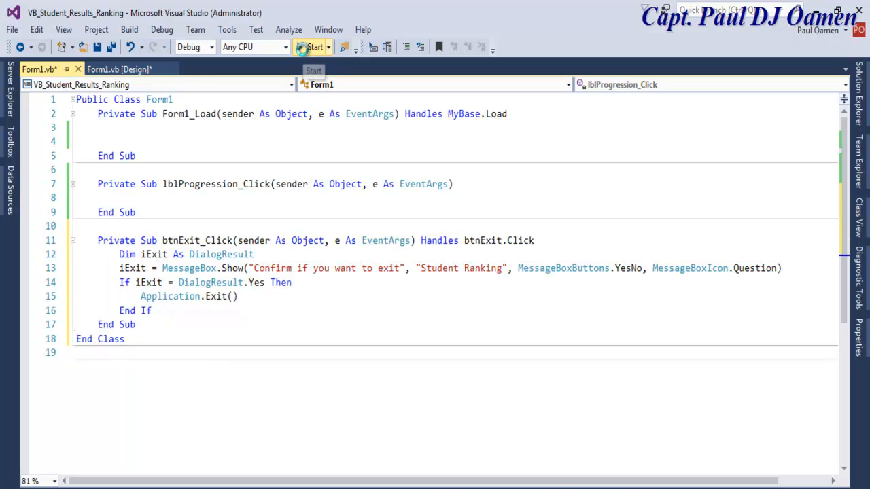
{"action": "left_click", "coordinate": [312, 47]}
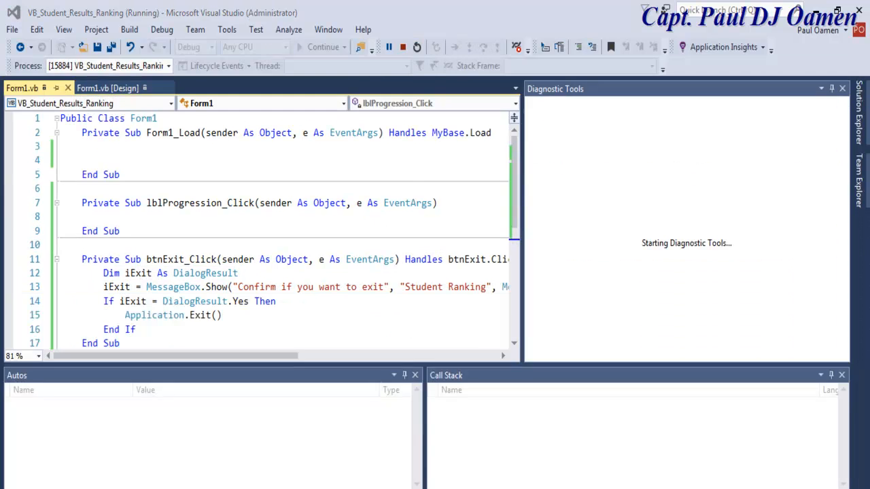
{"action": "left_click", "coordinate": [769, 456]}
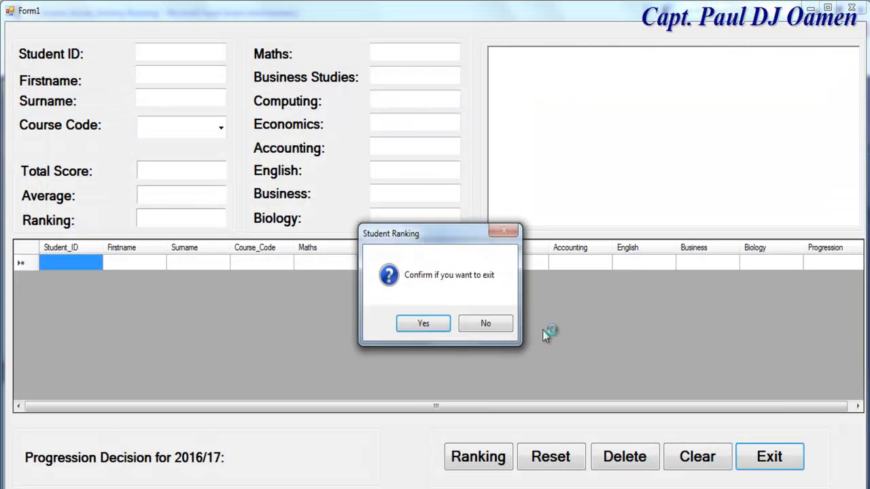
{"action": "left_click", "coordinate": [485, 323]}
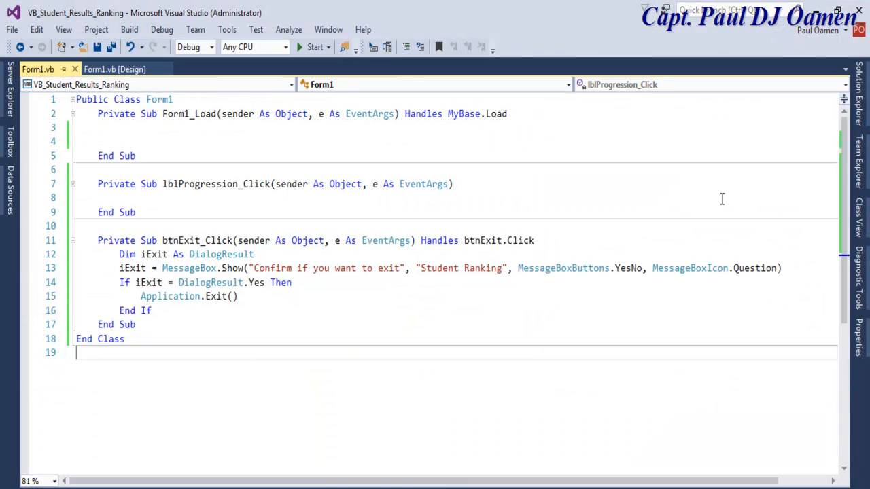
- Create the Clear button's handler with Me.DataGridView1.Rows.Clear()
{"action": "left_click", "coordinate": [114, 68]}
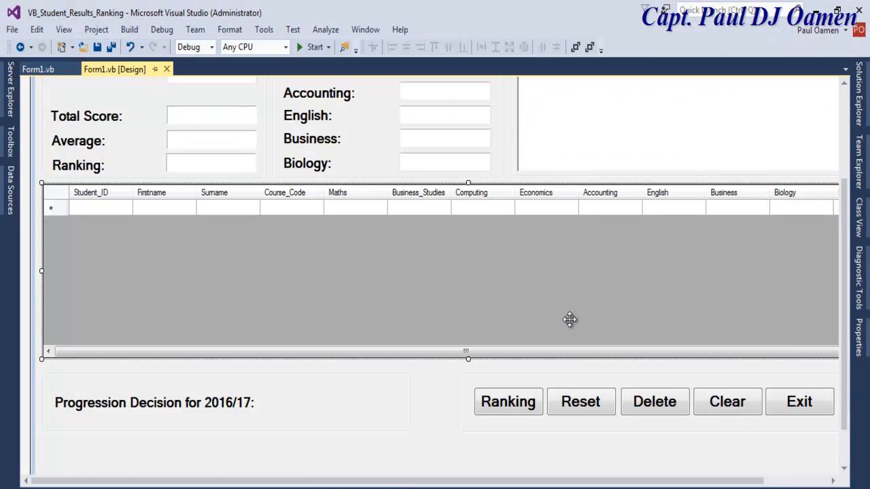
{"action": "left_click", "coordinate": [726, 401]}
{"action": "type", "text": "m"}
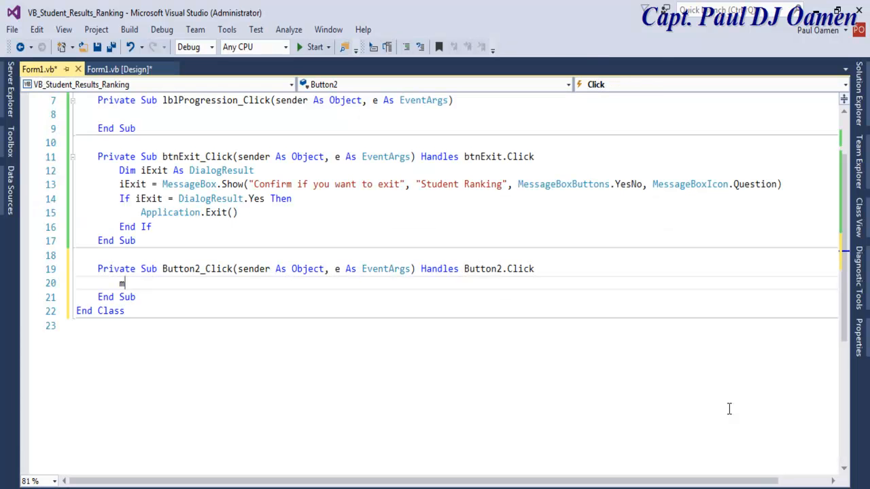
{"action": "type", "text": "e."}
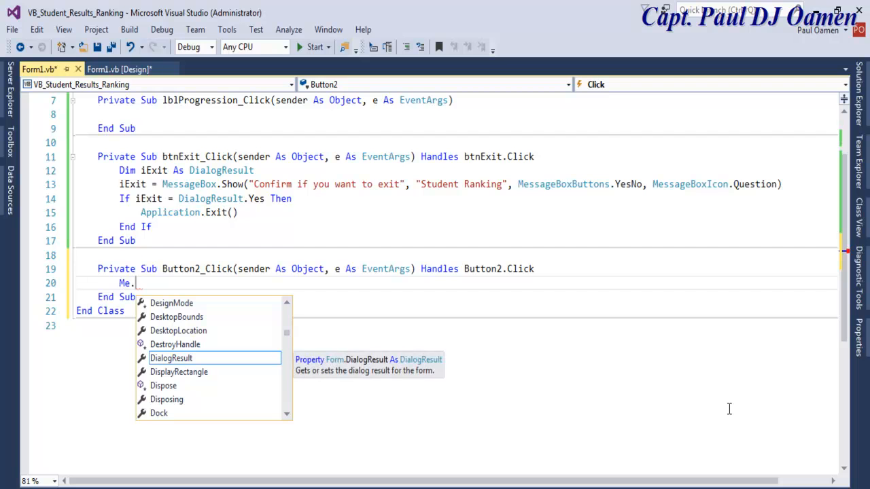
{"action": "type", "text": "dat"}
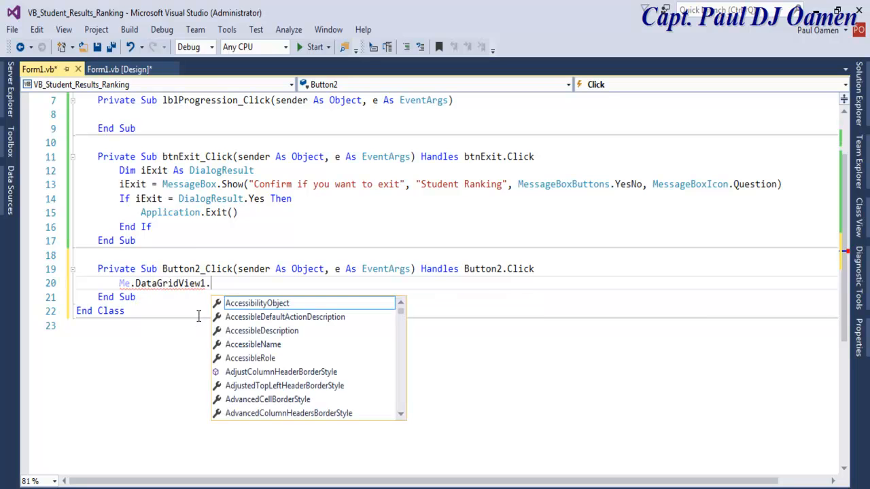
{"action": "type", "text": "rows"}
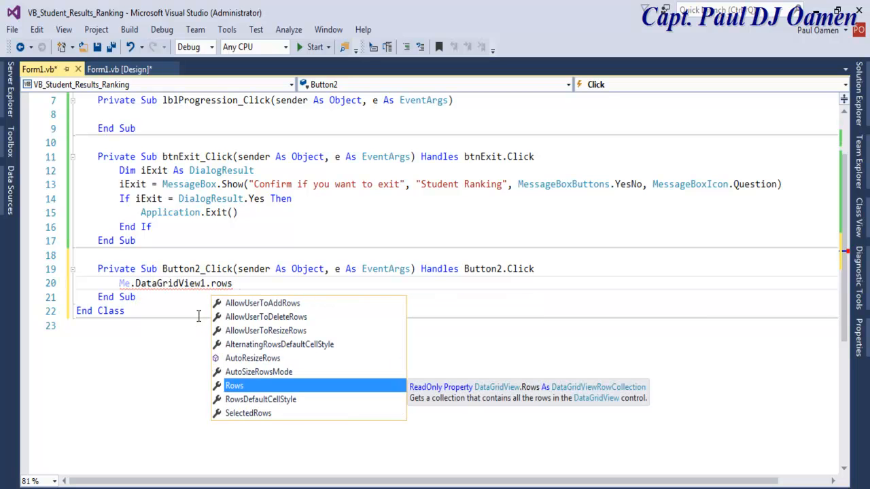
{"action": "type", "text": ".cl"}
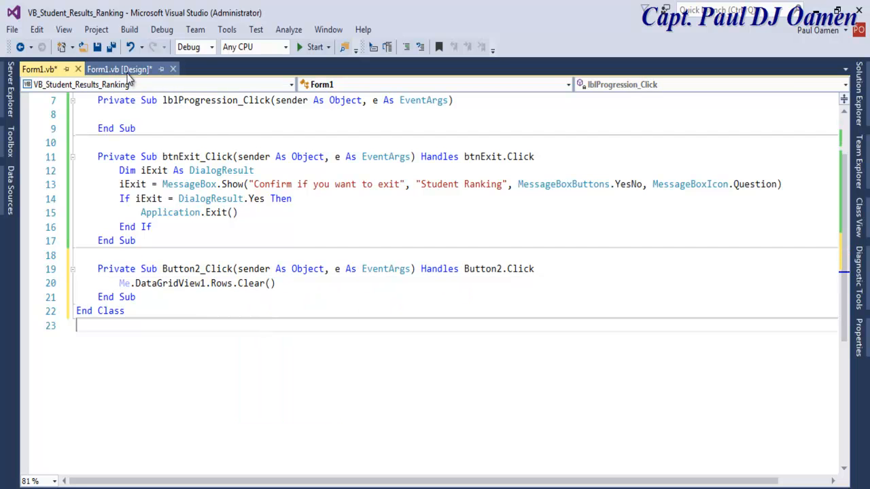
- Create the Delete button's handler and paste the SelectedRows/RemoveAt loop with "No row selected" message
{"action": "left_click", "coordinate": [120, 68]}
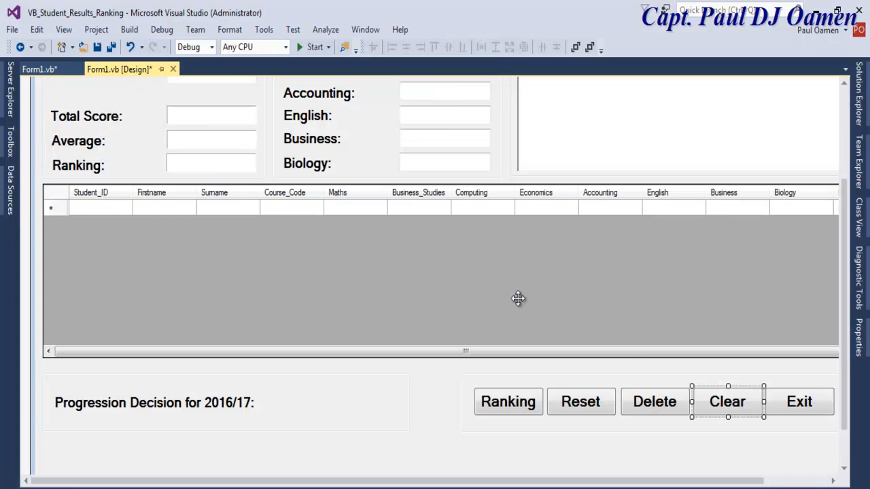
{"action": "mouse_move", "coordinate": [682, 425]}
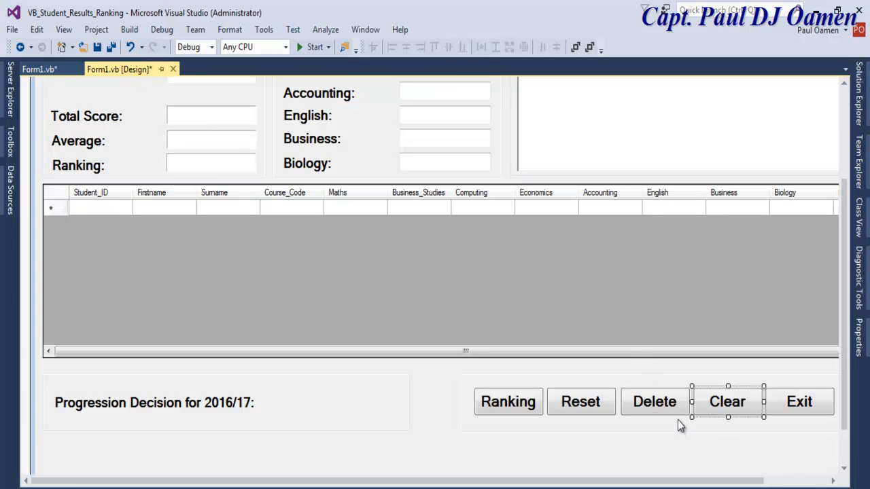
{"action": "mouse_move", "coordinate": [655, 401]}
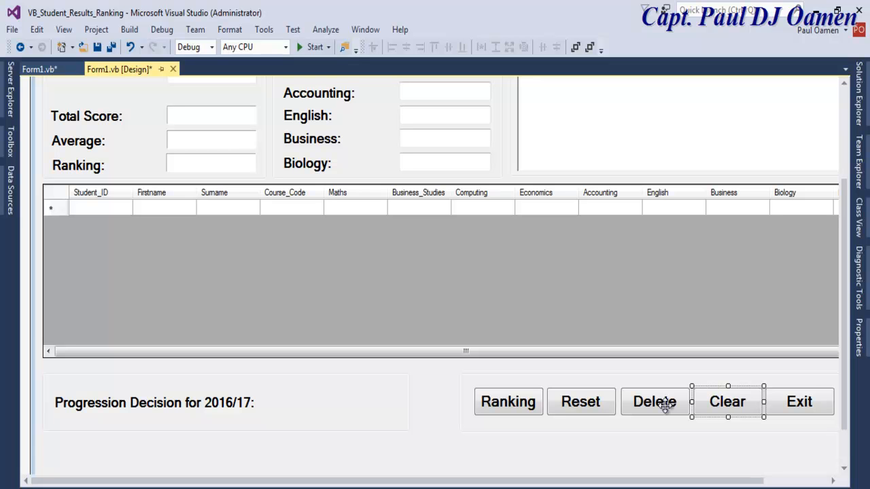
{"action": "double_click", "coordinate": [655, 402]}
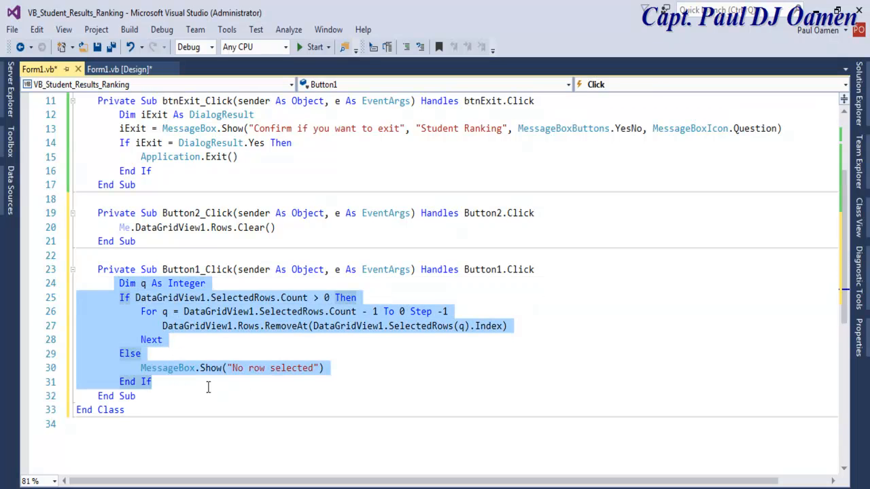
{"action": "left_click", "coordinate": [418, 411]}
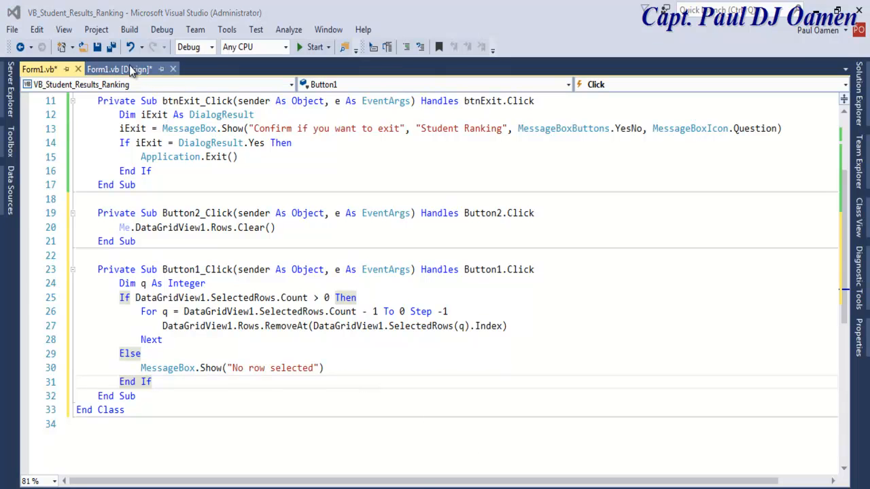
- Generate the empty btnReset_Click handler from the Reset button in the designer
{"action": "left_click", "coordinate": [120, 68]}
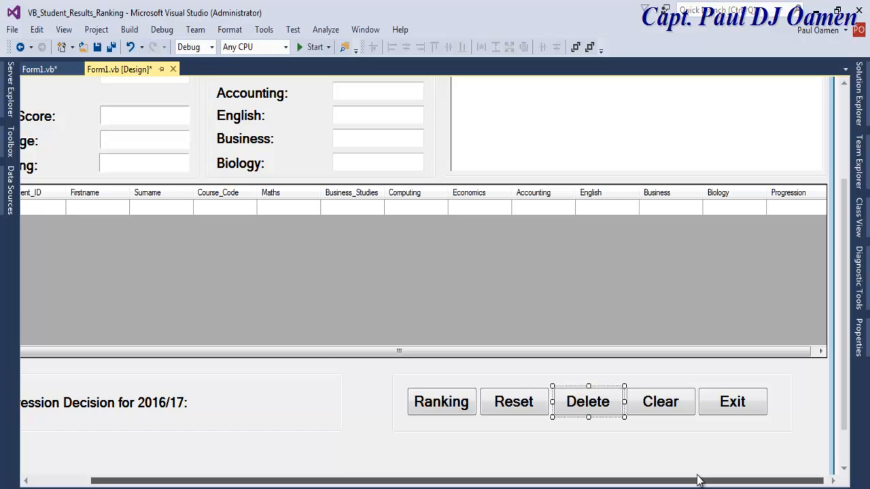
{"action": "mouse_move", "coordinate": [543, 405]}
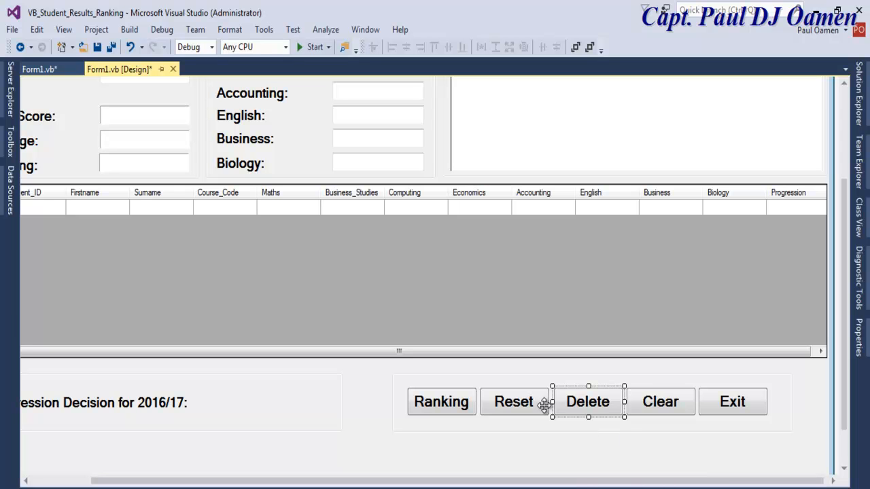
{"action": "left_click", "coordinate": [397, 410]}
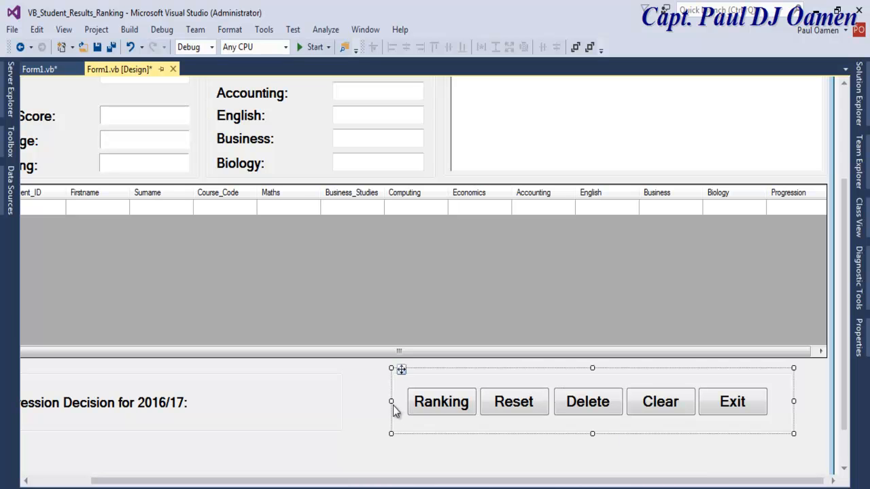
{"action": "left_click_drag", "start_coordinate": [401, 370], "coordinate": [355, 370]}
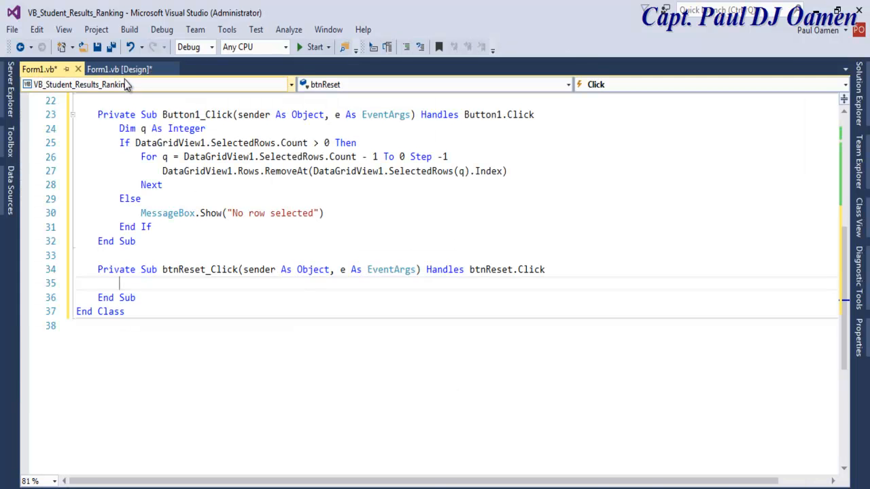
- Set the third button's Text to Update and Name to btnUpdate, then create btnUpdate_Click
{"action": "left_click", "coordinate": [120, 68]}
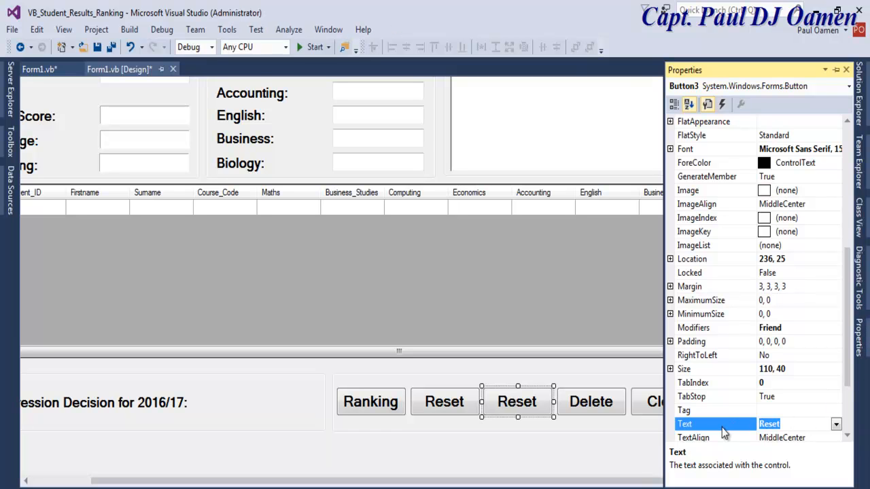
{"action": "type", "text": "Upda"}
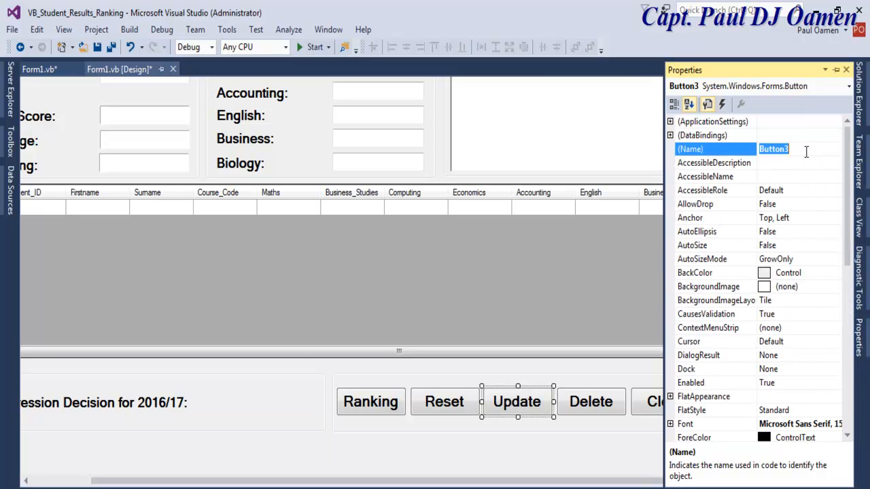
{"action": "type", "text": "btnUpdate"}
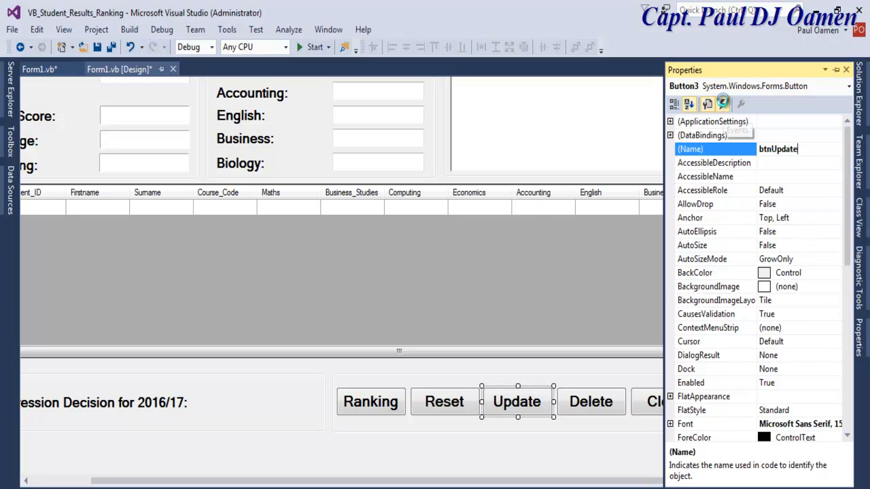
{"action": "left_click", "coordinate": [722, 103]}
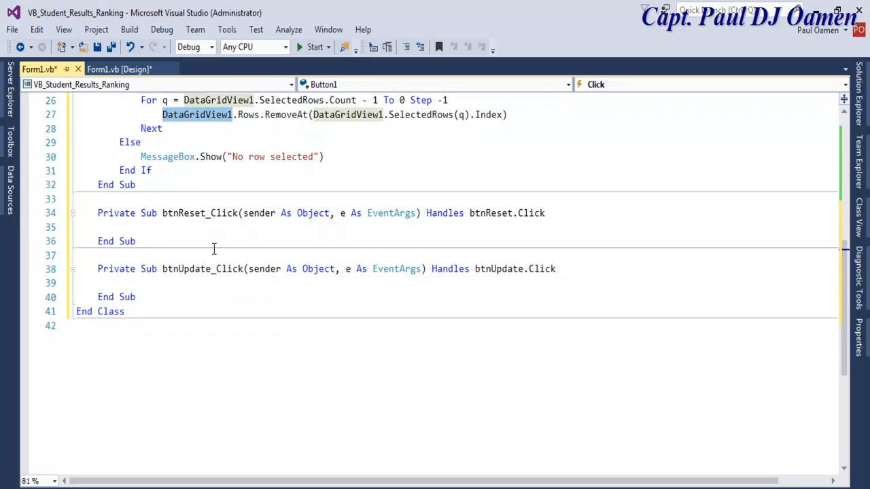
- Write DataGridView1.Rows.Add( with txtStudent_ID.Text as the first argument
{"action": "type", "text": "DataGridView1"}
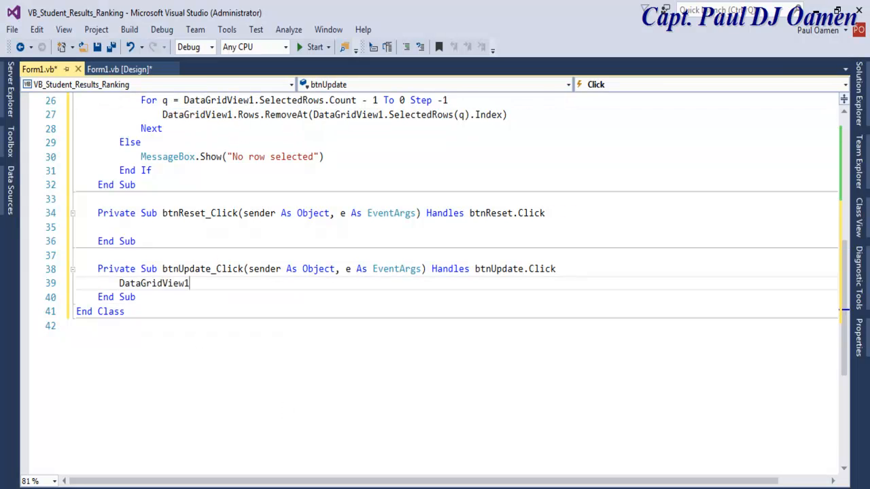
{"action": "double_click", "coordinate": [155, 284]}
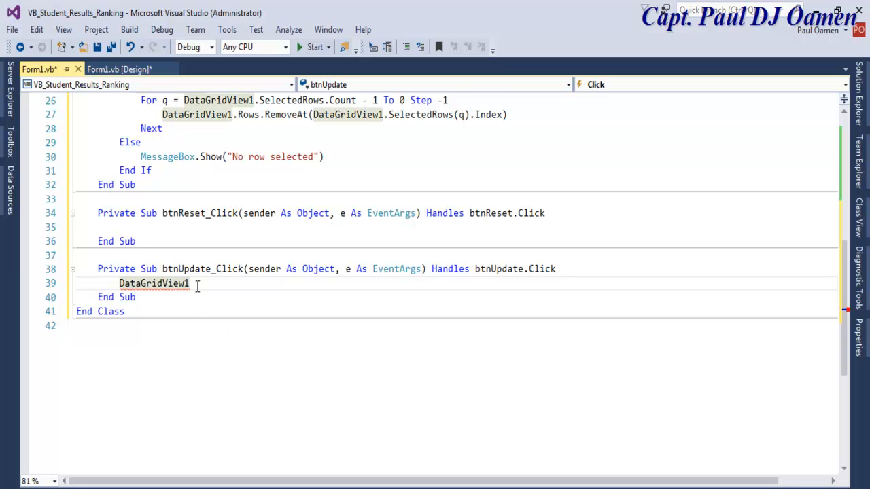
{"action": "type", "text": ".ro"}
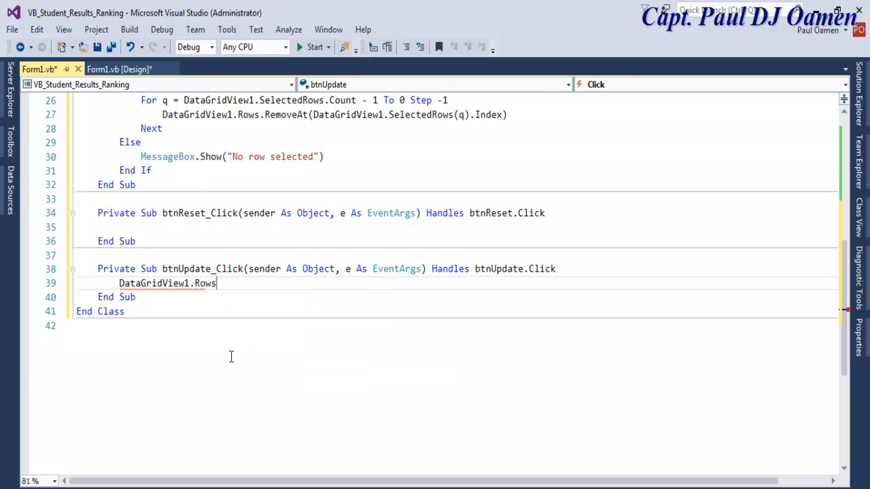
{"action": "type", "text": ".ad"}
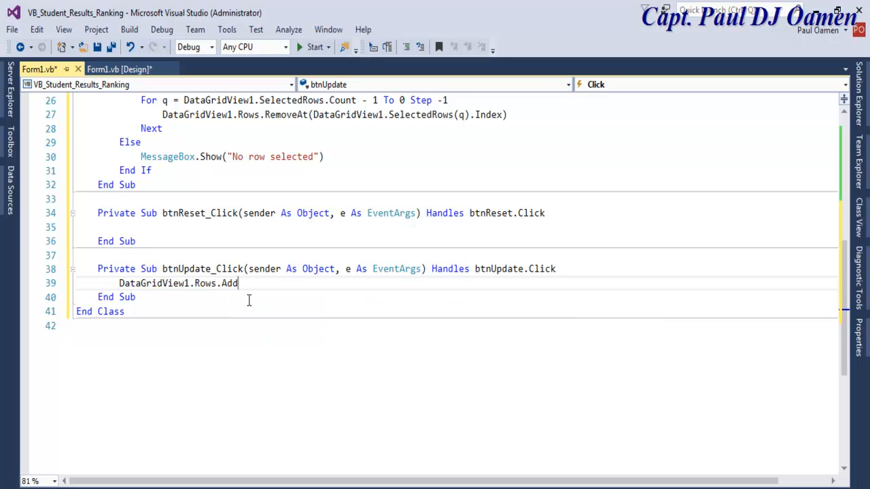
{"action": "type", "text": "("}
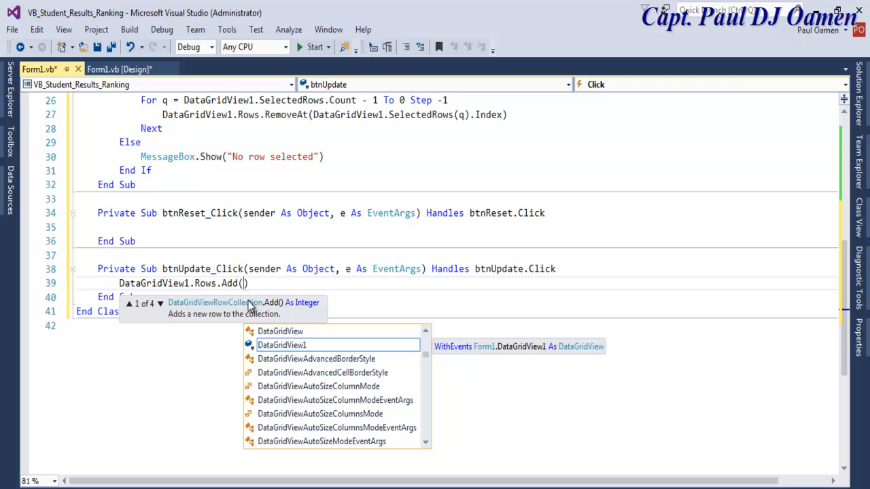
{"action": "mouse_move", "coordinate": [201, 167]}
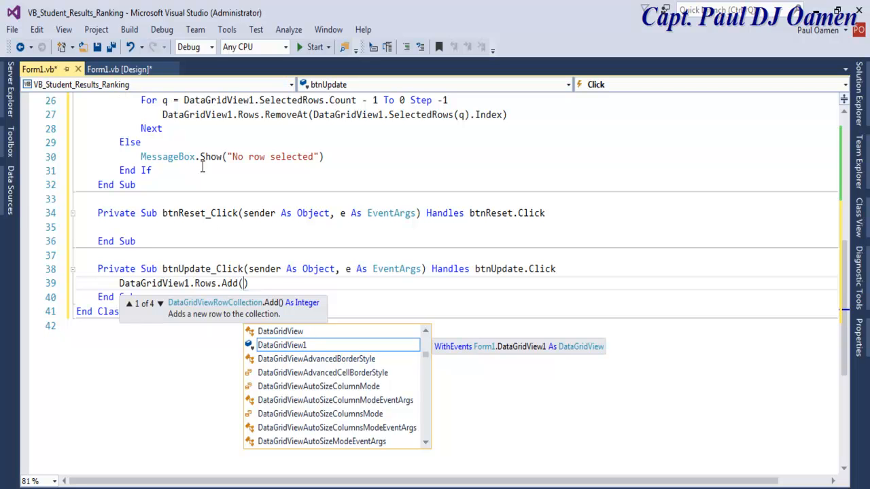
{"action": "type", "text": "txts"}
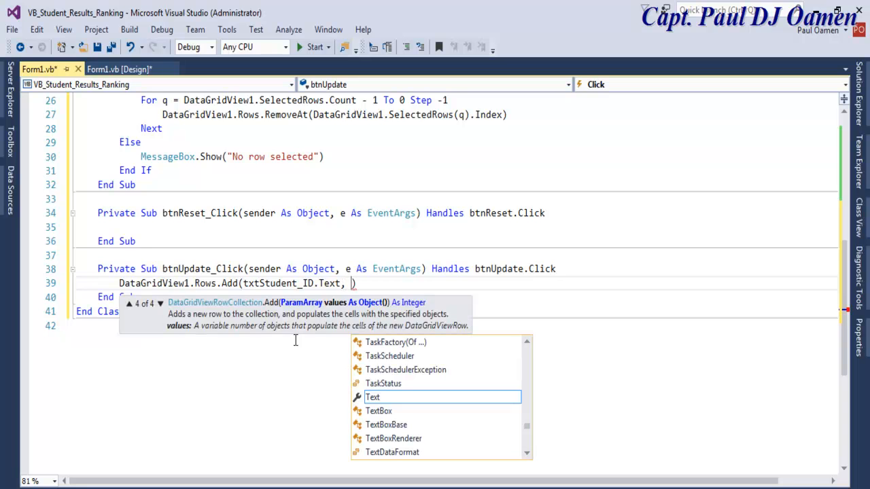
- Add txtFirstname.Text, txtSurname.Text and cmbCourseCode.Text to the Rows.Add arguments
{"action": "type", "text": "t"}
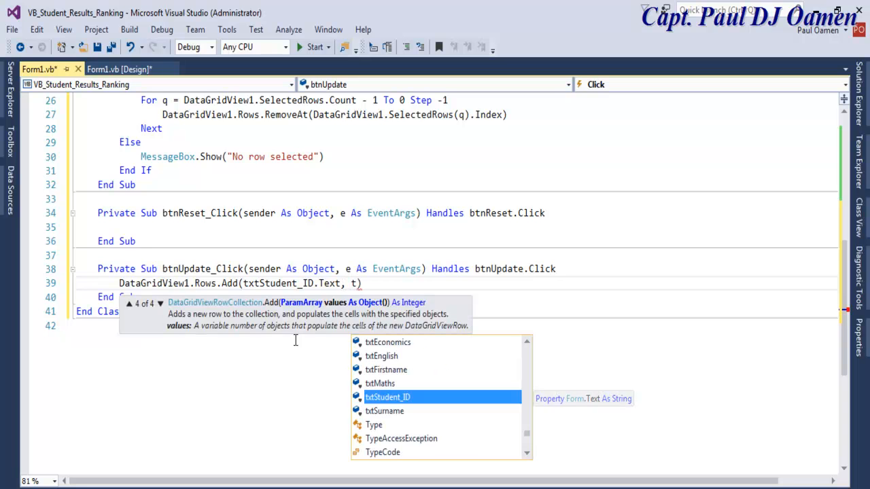
{"action": "type", "text": "xtFirstname"}
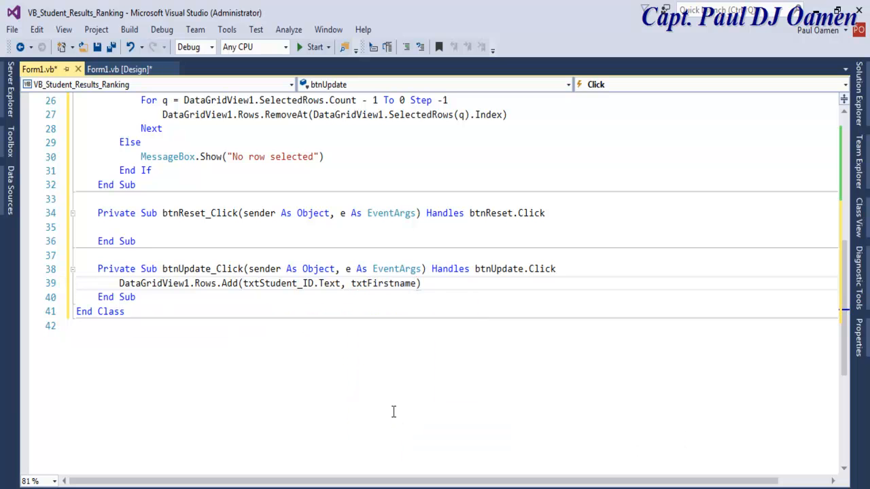
{"action": "type", "text": ".Text,"}
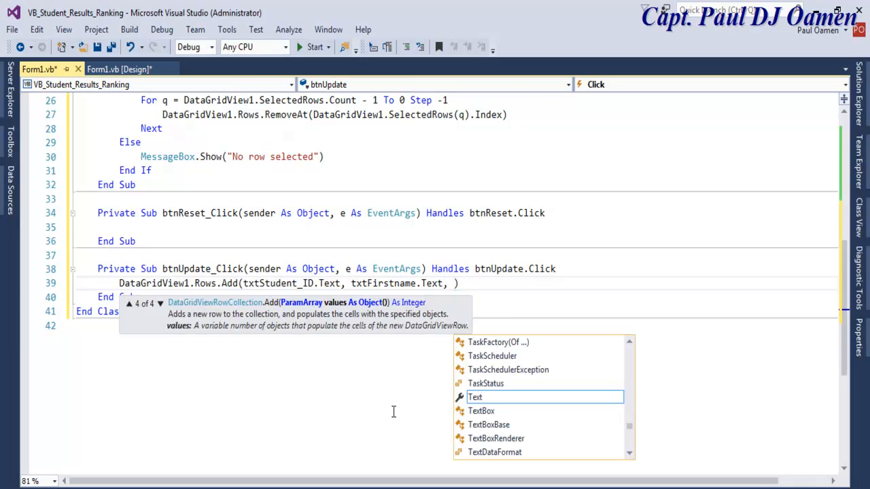
{"action": "type", "text": "txts"}
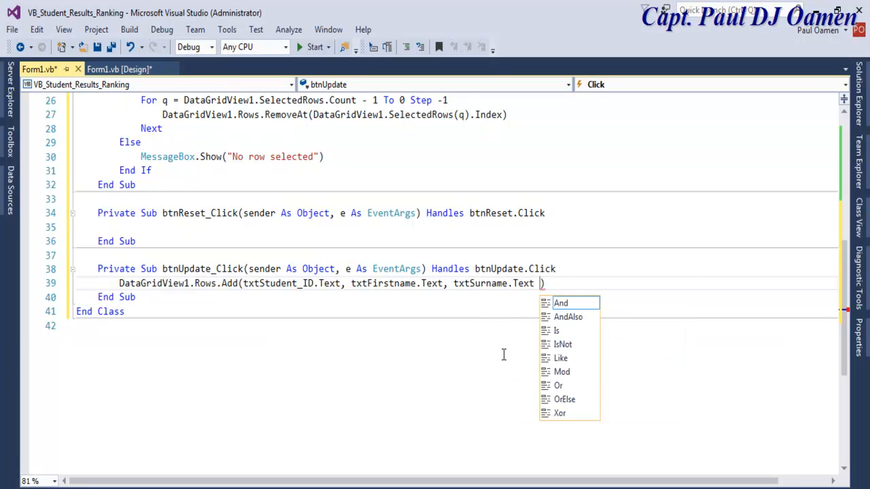
{"action": "type", "text": ","}
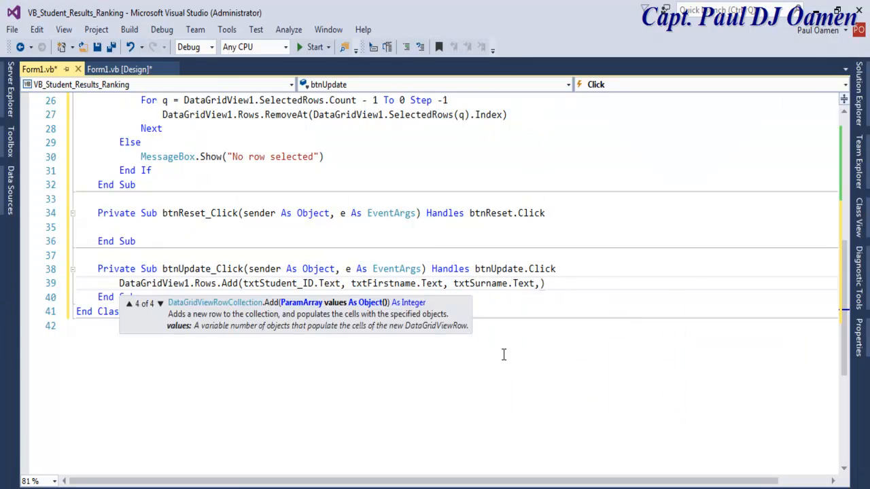
{"action": "type", "text": "tx"}
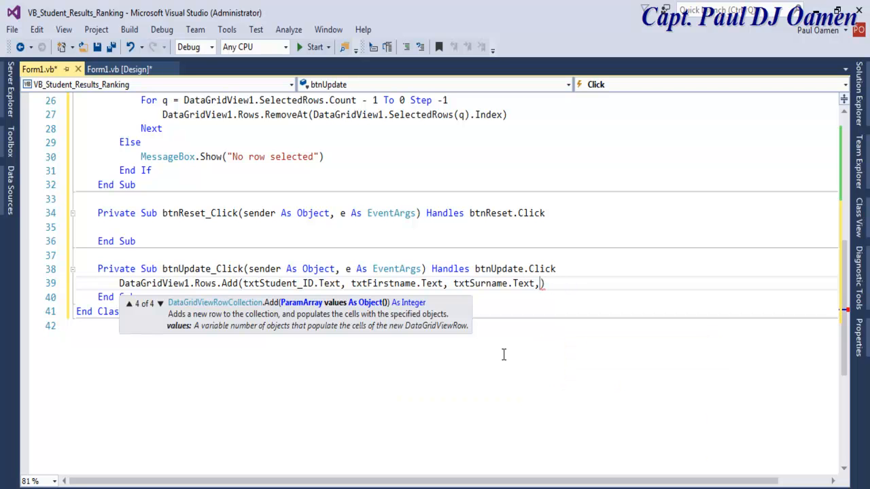
{"action": "left_click", "coordinate": [120, 68]}
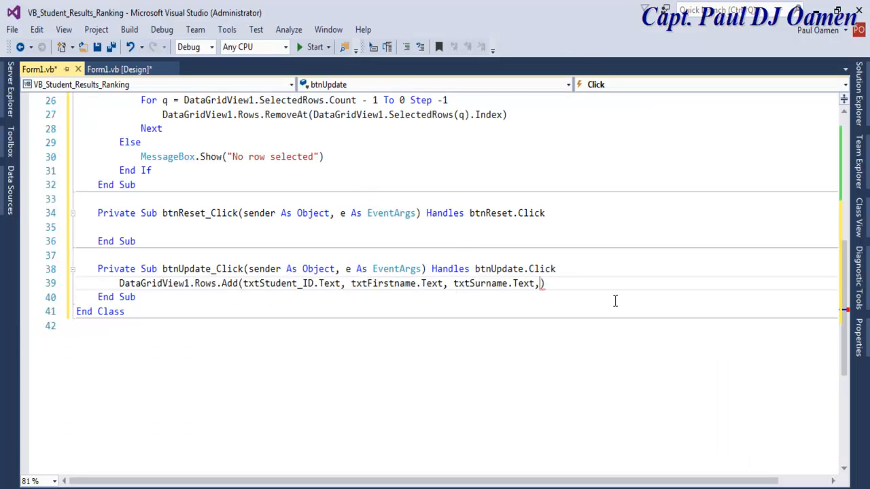
{"action": "type", "text": "cmbCourseCode.Text"}
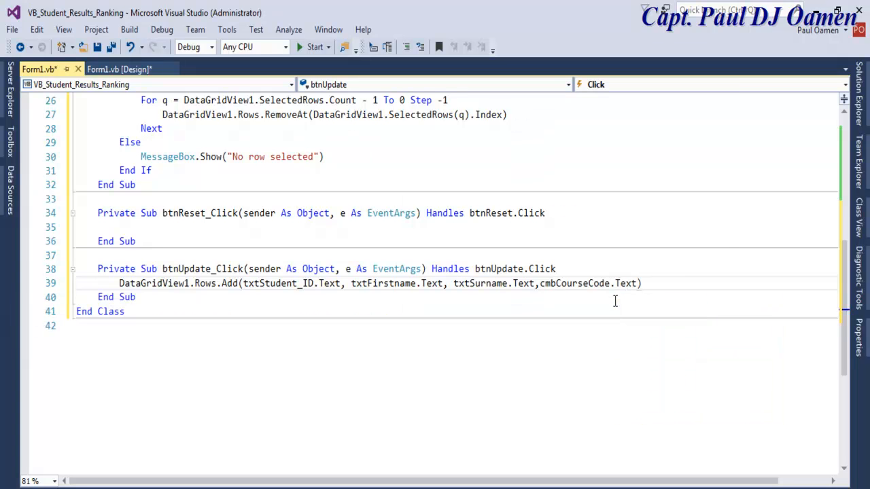
- Check the field names on the form design and return to the code
{"action": "left_click", "coordinate": [120, 68]}
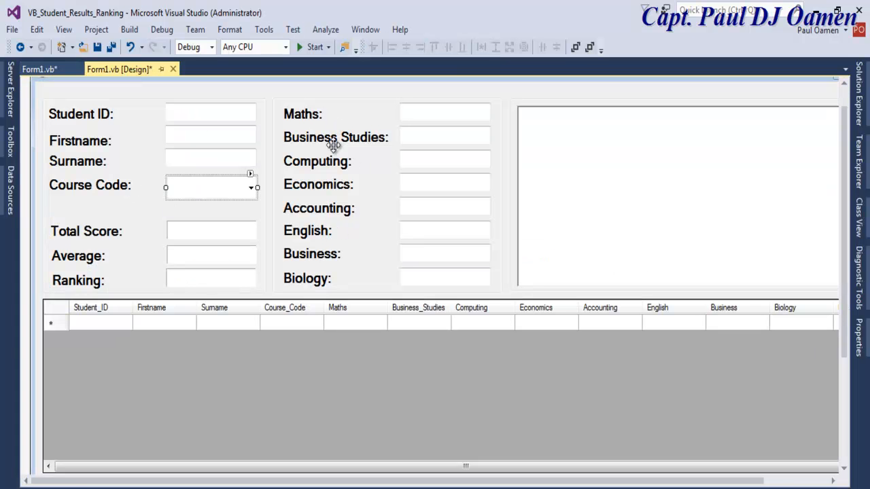
{"action": "left_click", "coordinate": [38, 67]}
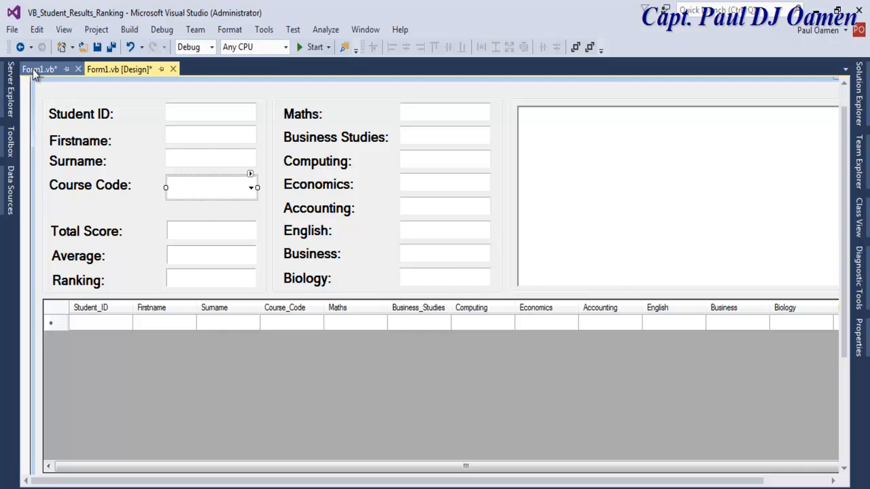
{"action": "left_click", "coordinate": [38, 68]}
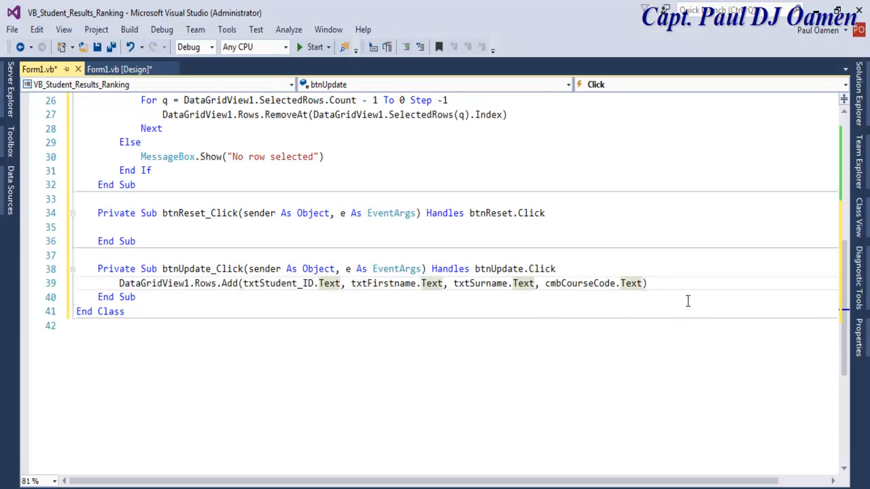
- Append txtMaths.Text and txtBusiness_Studies.Text with a line continuation, starting the next txt argument
{"action": "type", "text": ",txtMaths"}
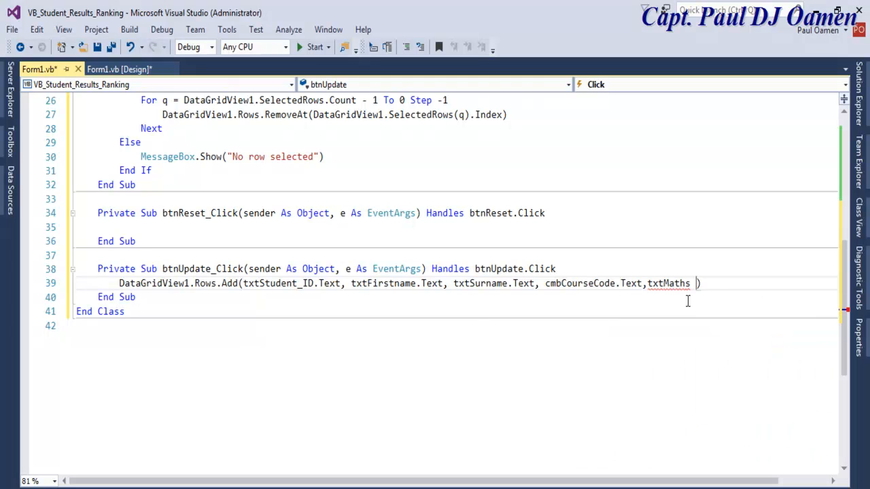
{"action": "type", "text": ","}
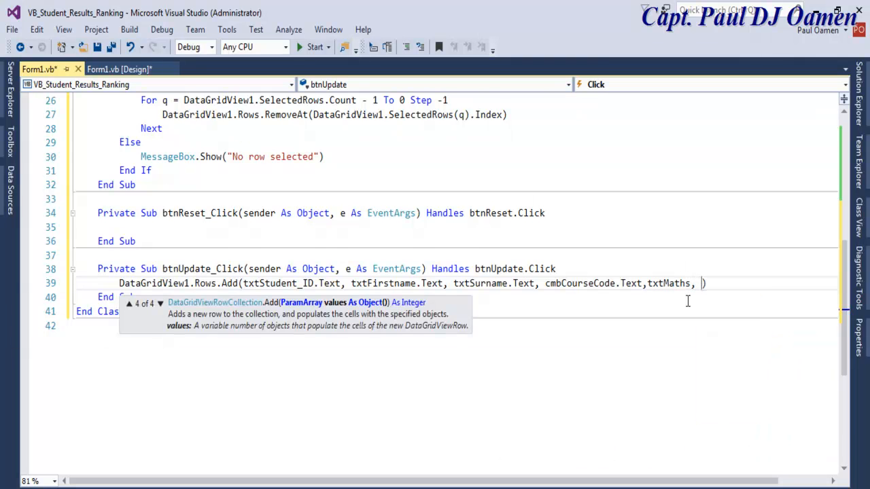
{"action": "type", "text": "txt"}
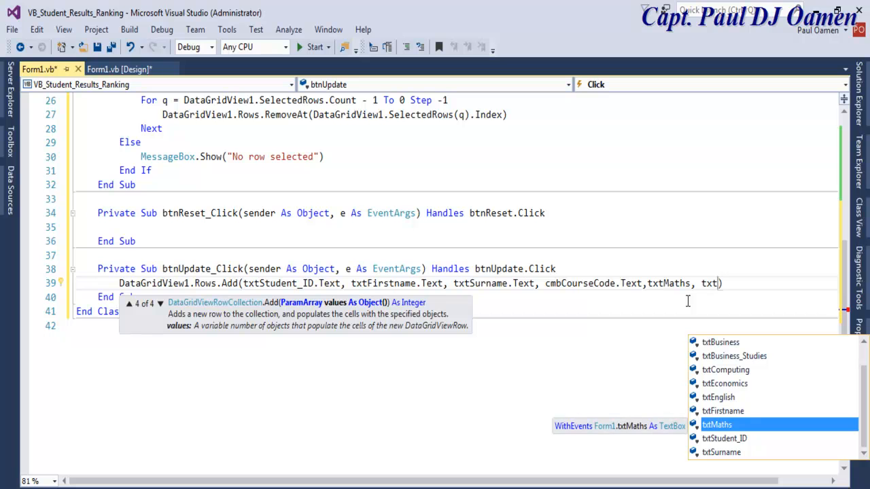
{"action": "type", "text": "b"}
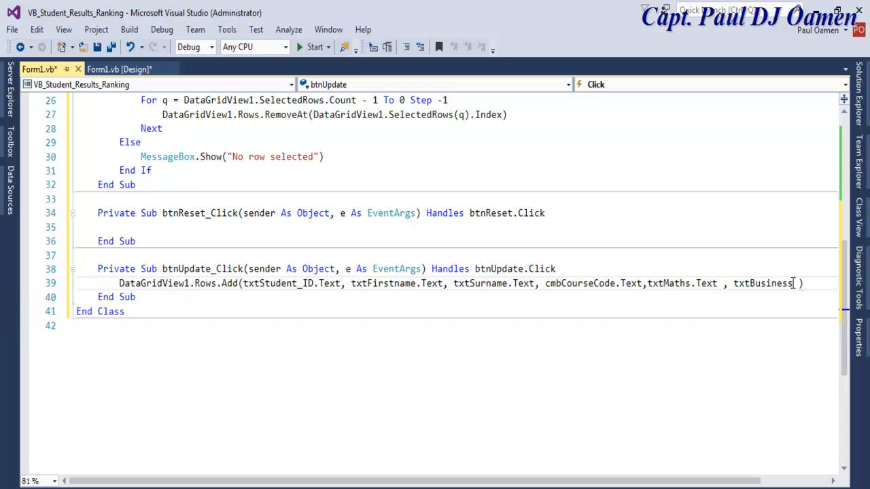
{"action": "type", "text": ".Text)"}
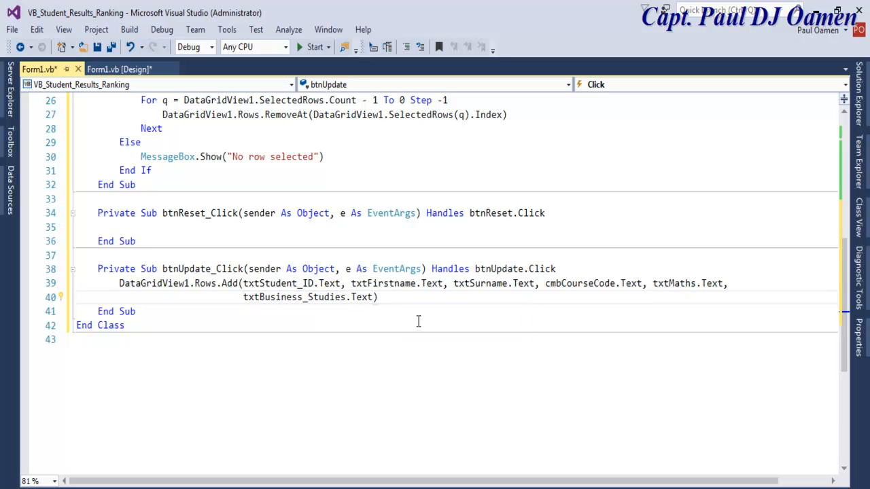
{"action": "type", "text": "\", \""}
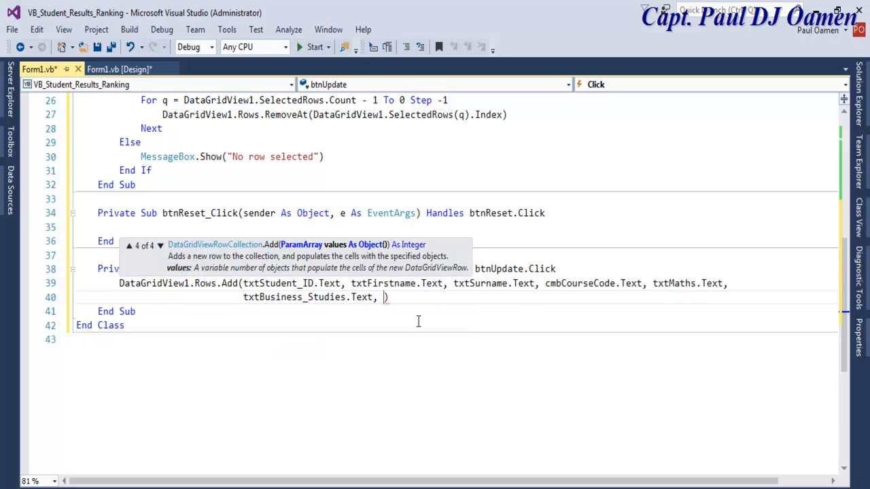
{"action": "type", "text": "txt"}
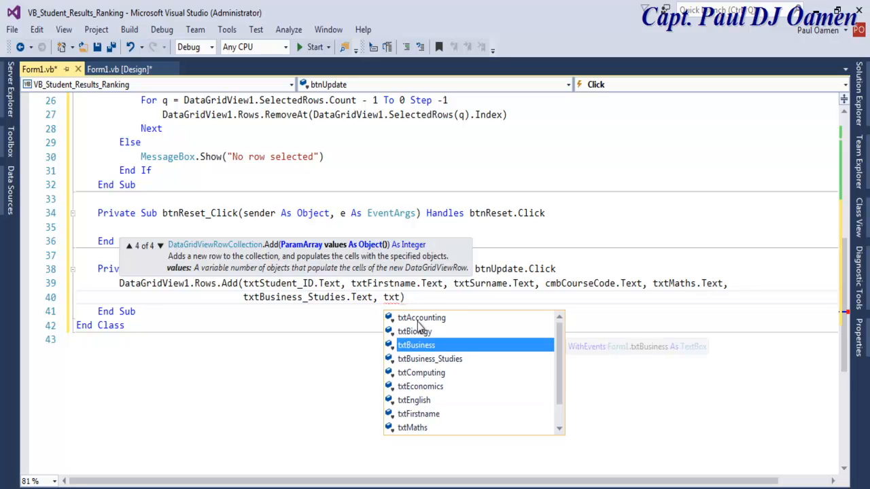